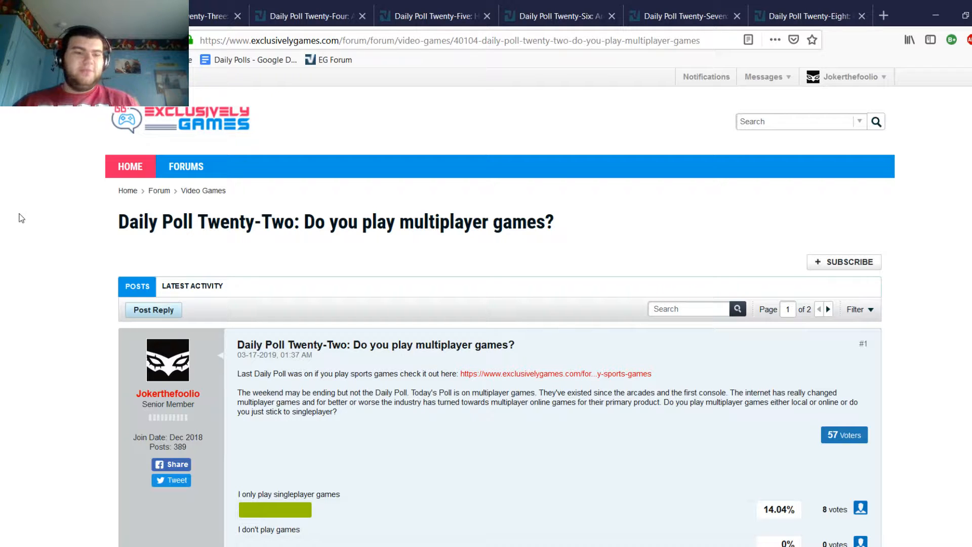
# Step: Read reply #4 of the Daily Poll Twenty-Two thread and its comment exchange, highlighting a line
pyautogui.scroll(-3)
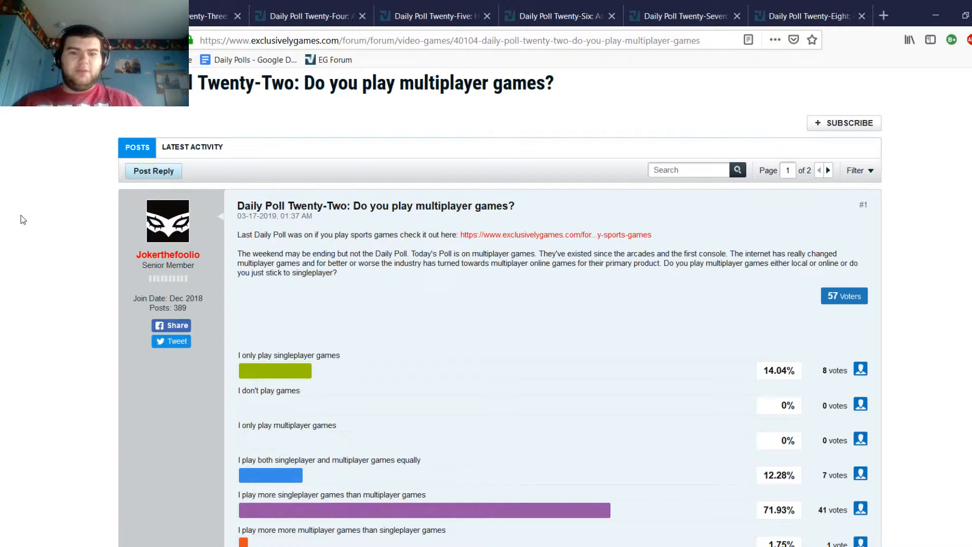
pyautogui.scroll(-3)
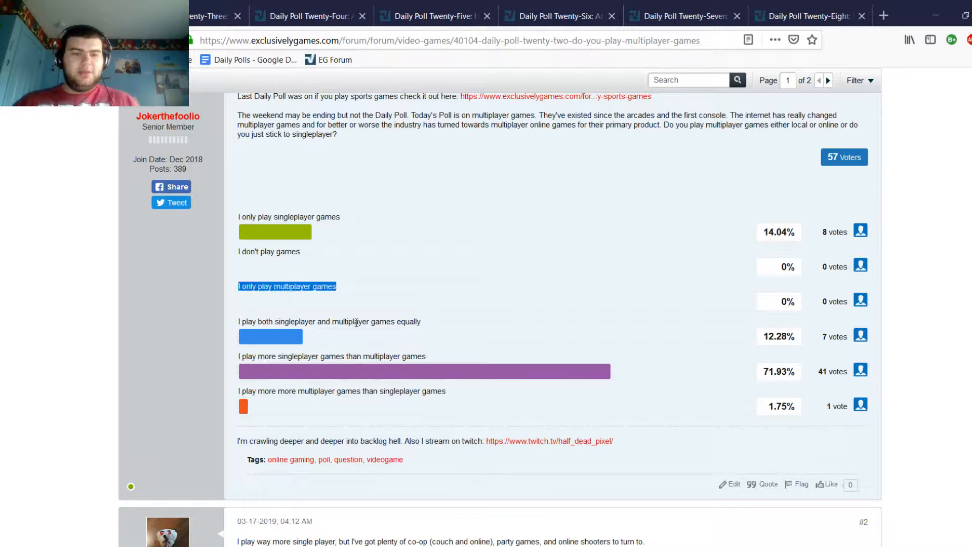
pyautogui.click(345, 208)
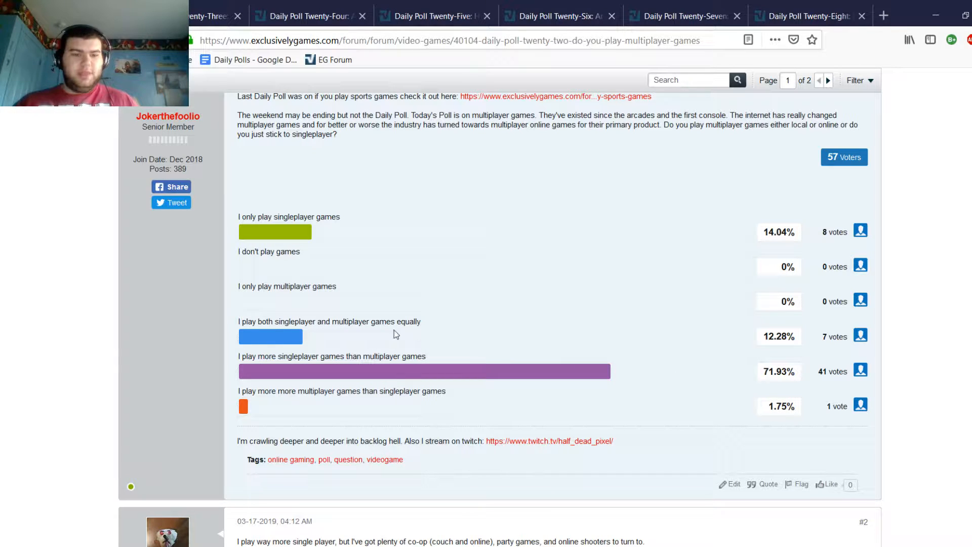
pyautogui.moveTo(241, 321); pyautogui.dragTo(421, 321)
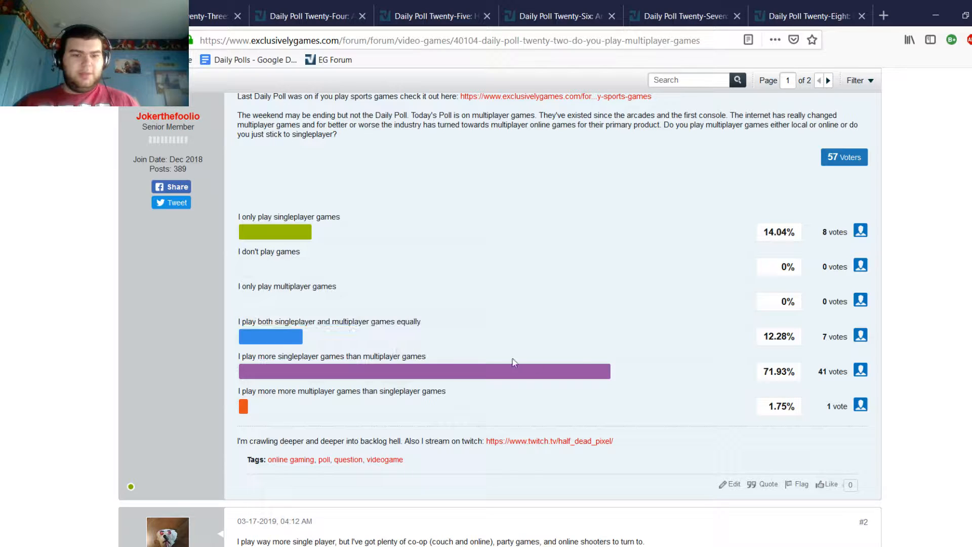
pyautogui.scroll(-3)
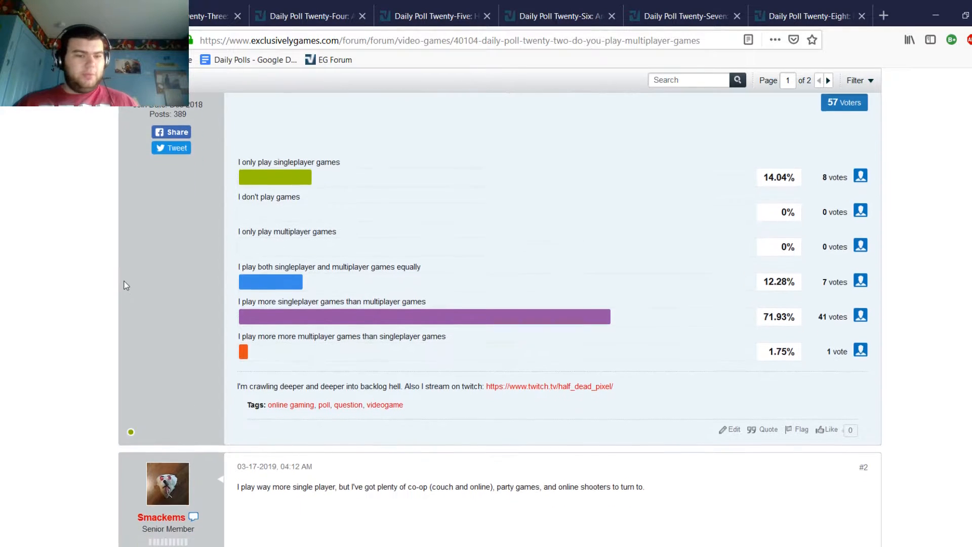
pyautogui.scroll(-3)
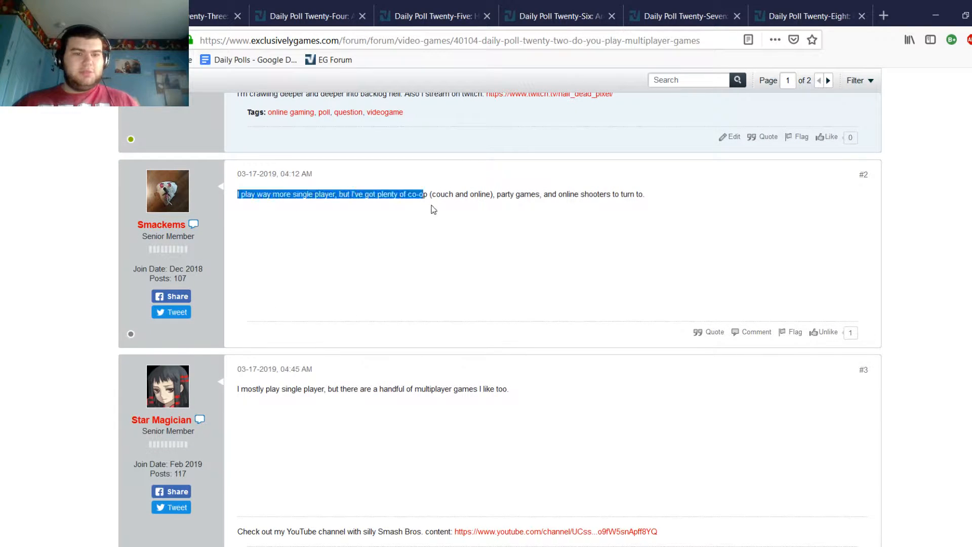
pyautogui.moveTo(425, 204)
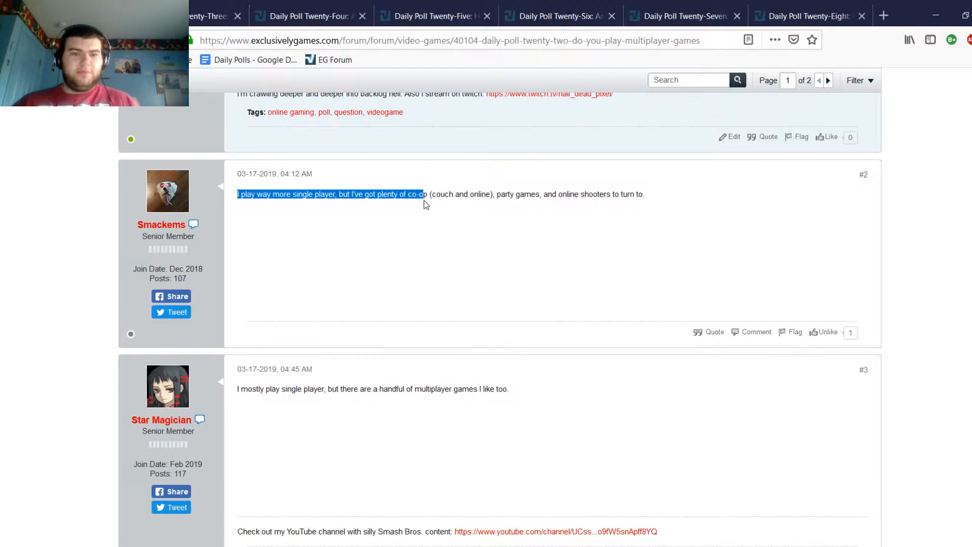
pyautogui.moveTo(504, 204)
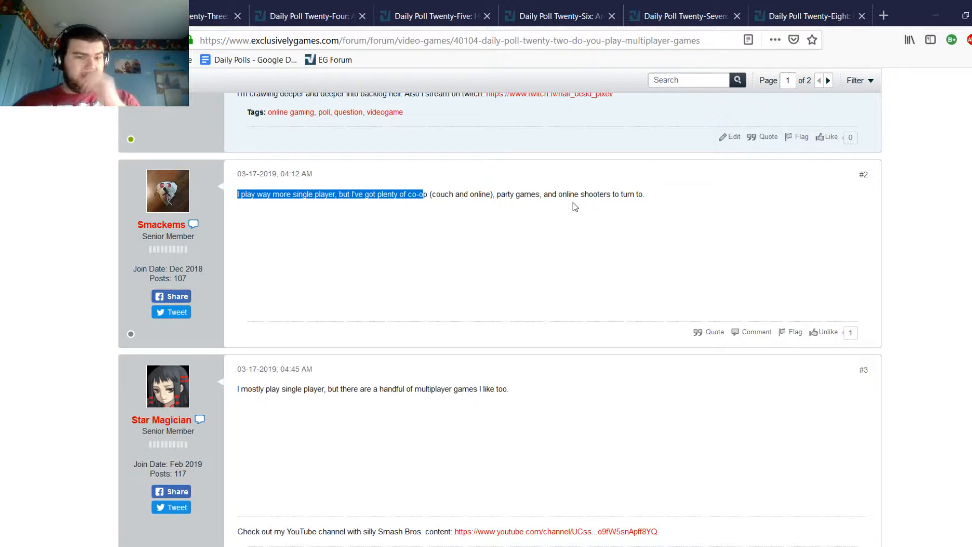
pyautogui.scroll(-3)
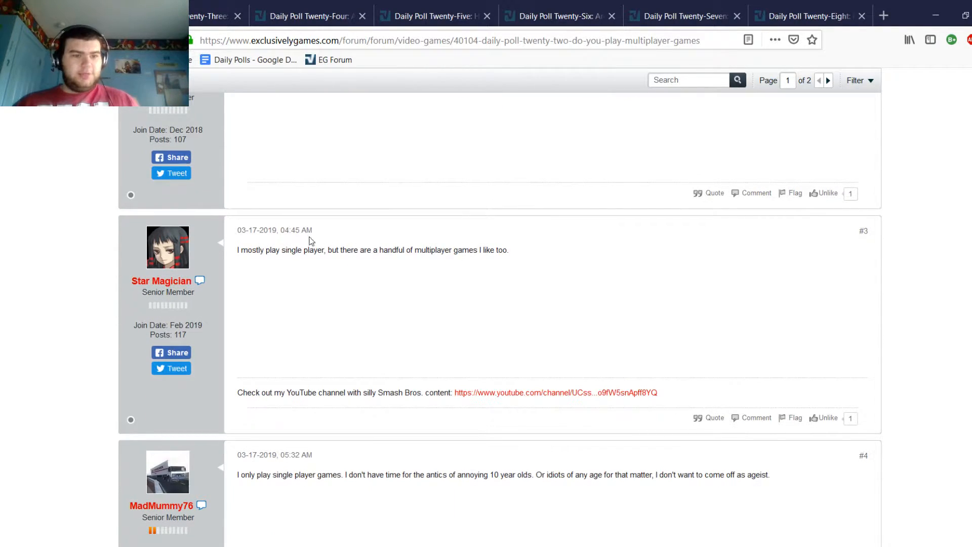
pyautogui.moveTo(274, 261)
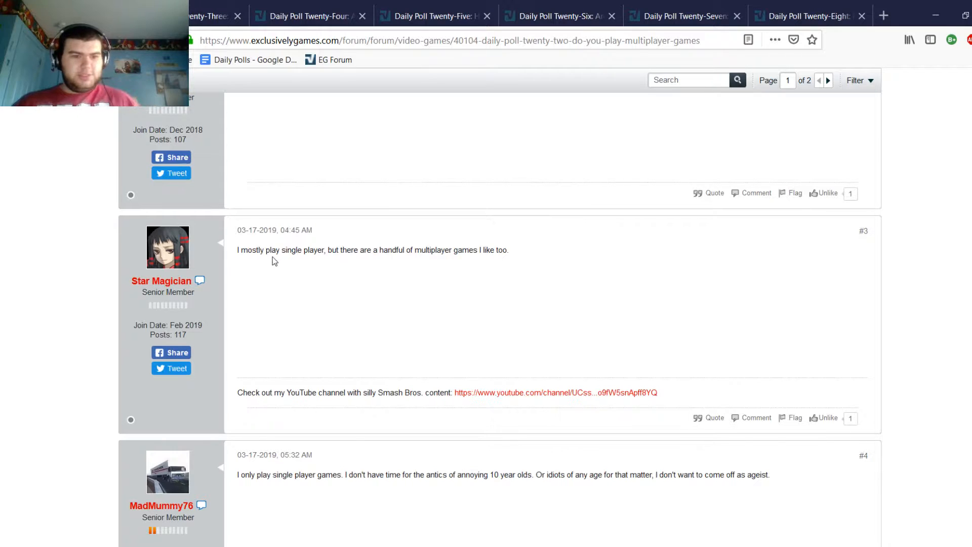
pyautogui.moveTo(370, 268)
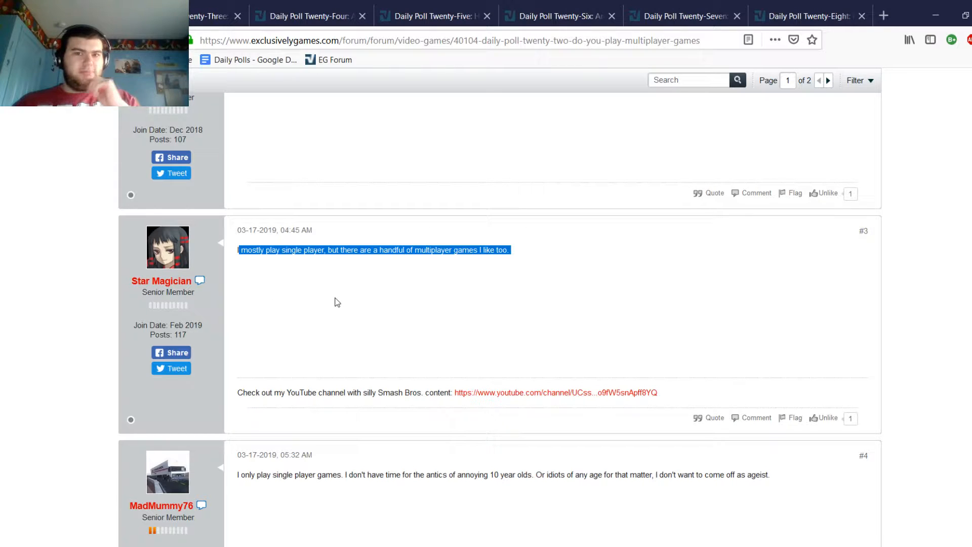
pyautogui.moveTo(316, 301)
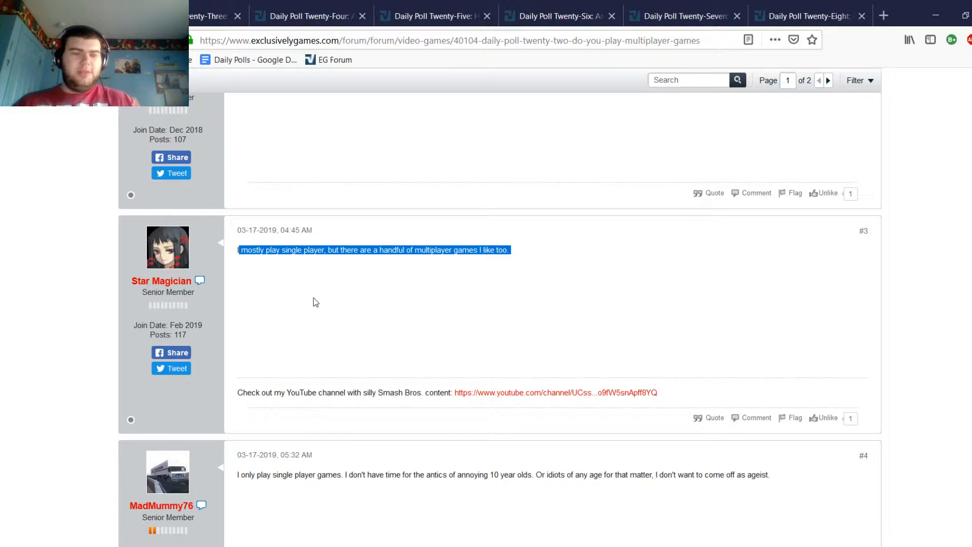
pyautogui.moveTo(317, 297)
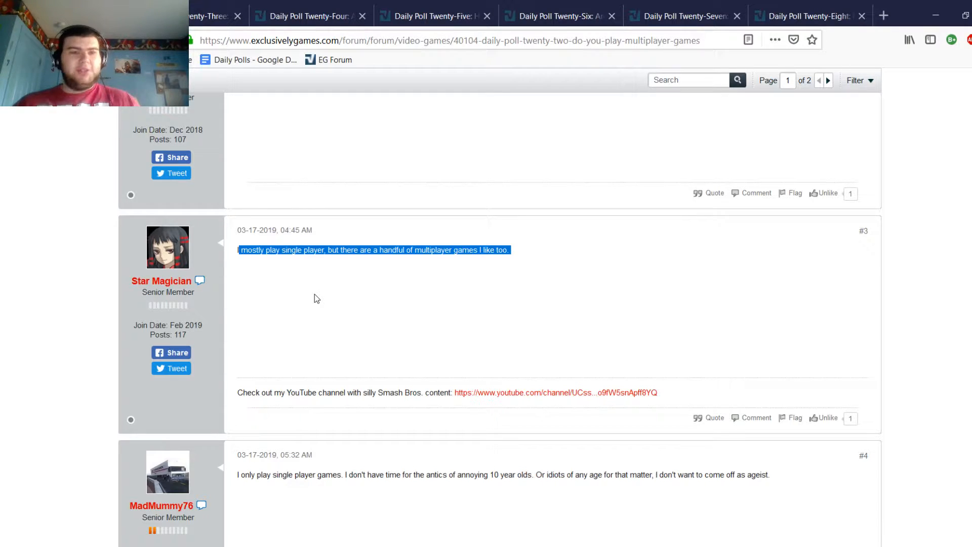
pyautogui.moveTo(308, 298)
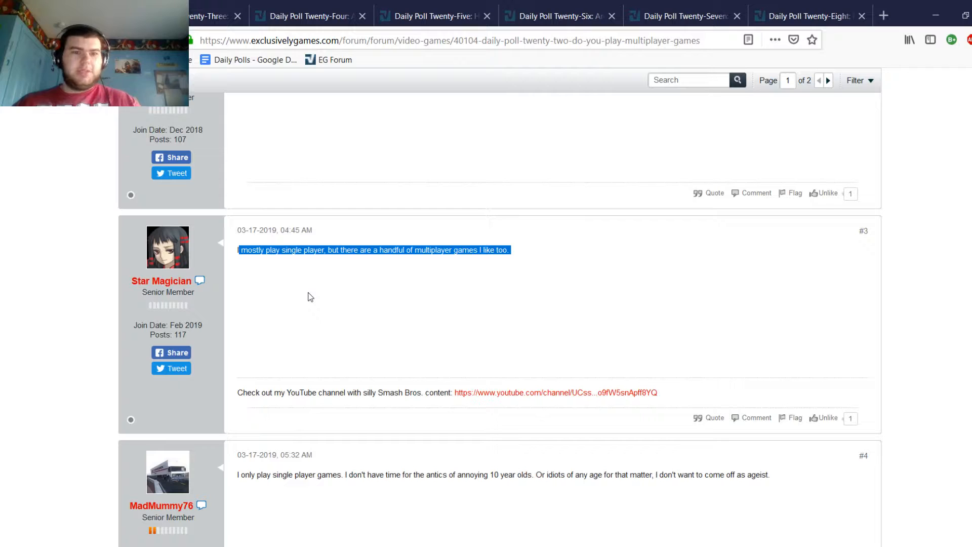
# Step: Continue to replies #5 and #6, including Hyperweasle's preference for singleplayer
pyautogui.scroll(-3)
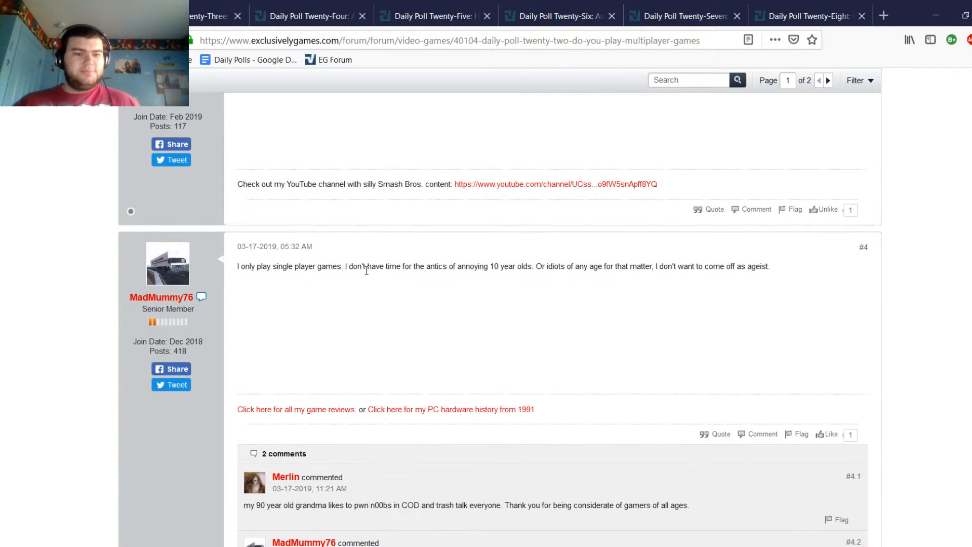
pyautogui.scroll(-3)
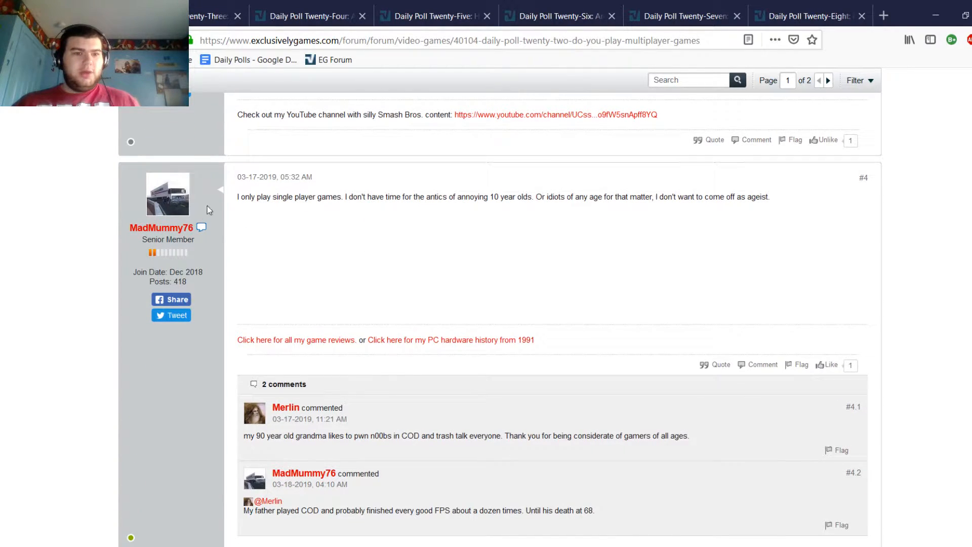
pyautogui.moveTo(325, 241)
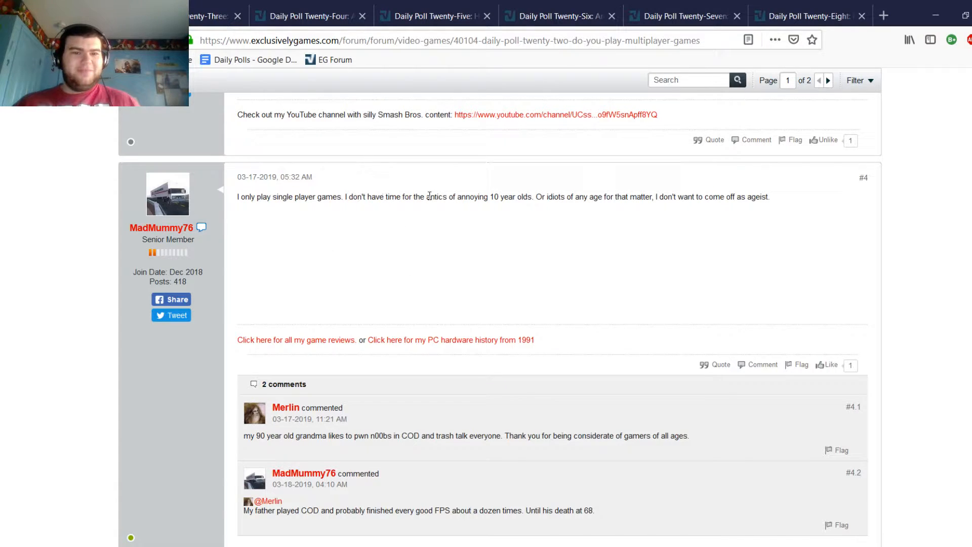
pyautogui.moveTo(571, 200)
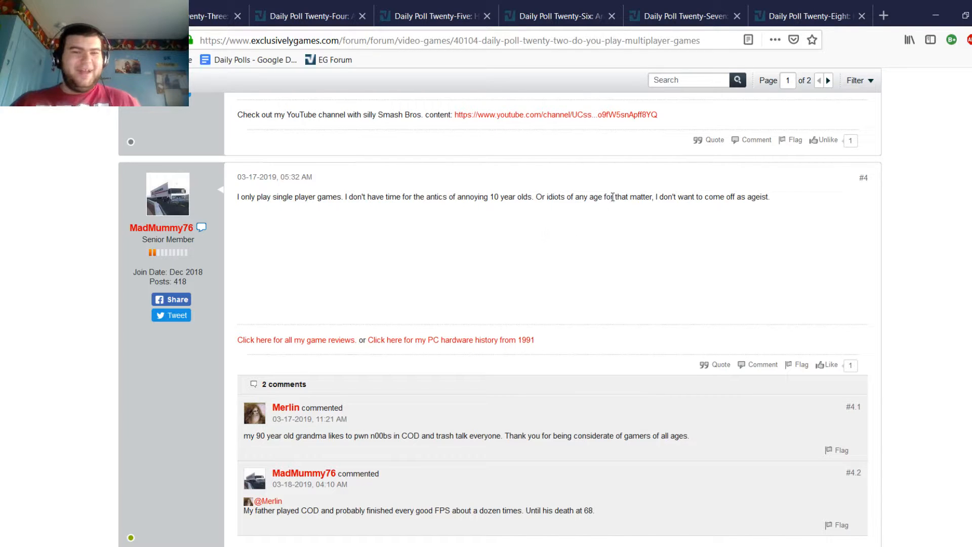
pyautogui.scroll(-3)
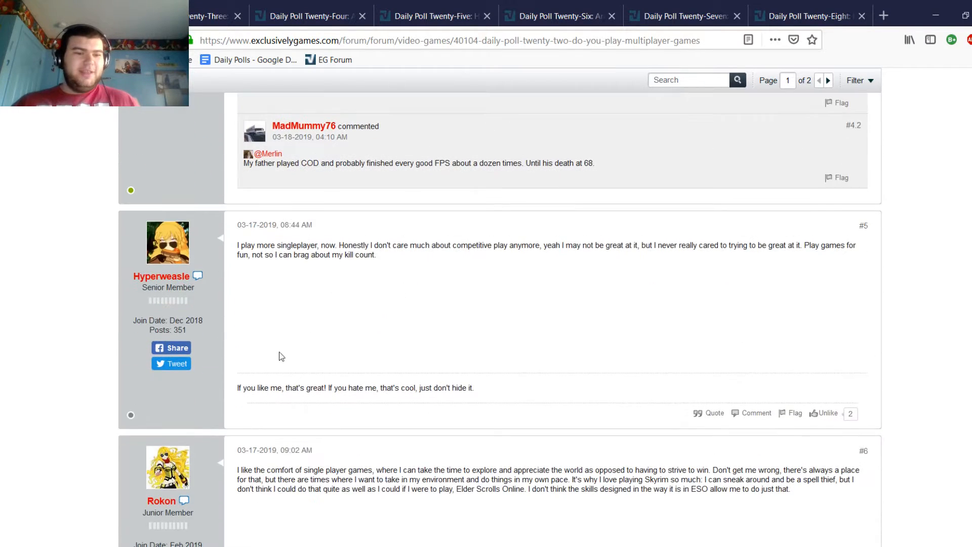
pyautogui.scroll(3)
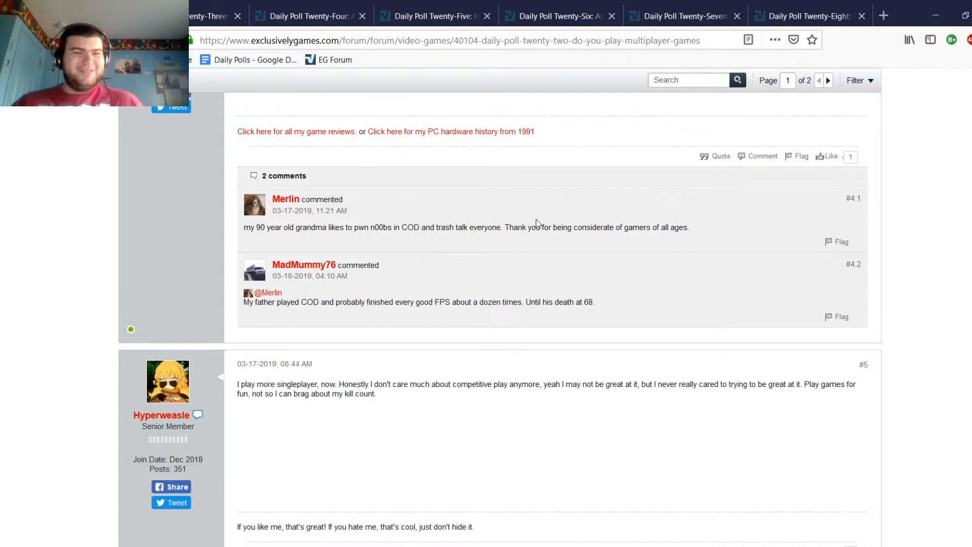
pyautogui.moveTo(715, 250)
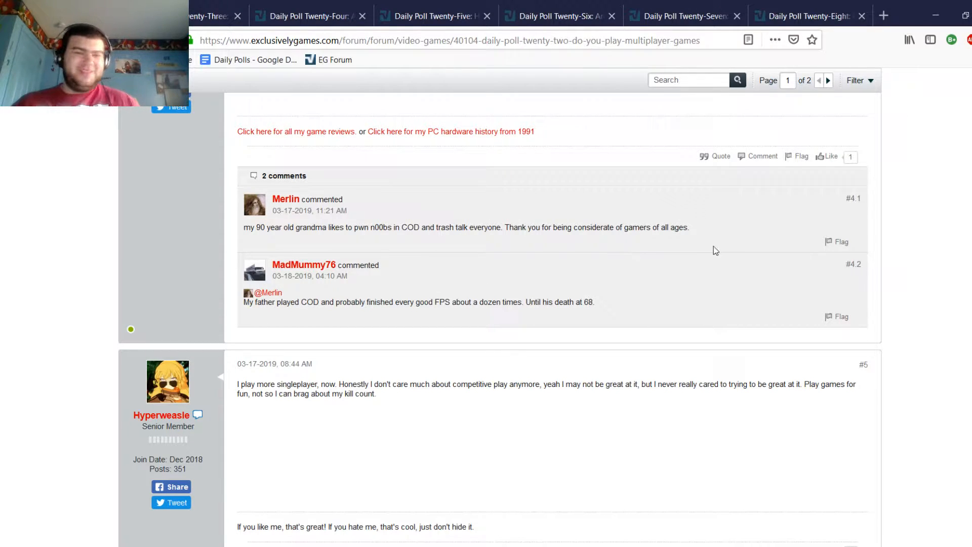
pyautogui.moveTo(218, 263)
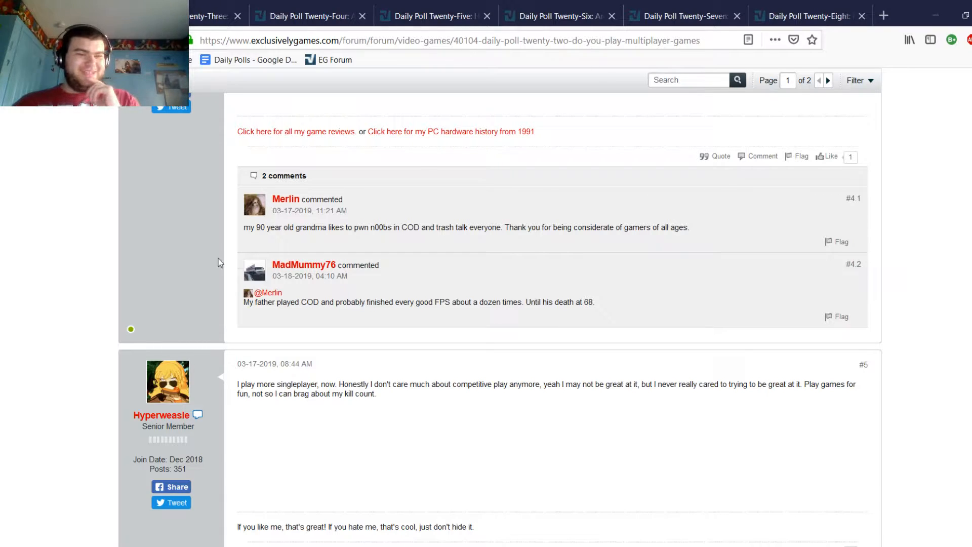
pyautogui.moveTo(197, 300)
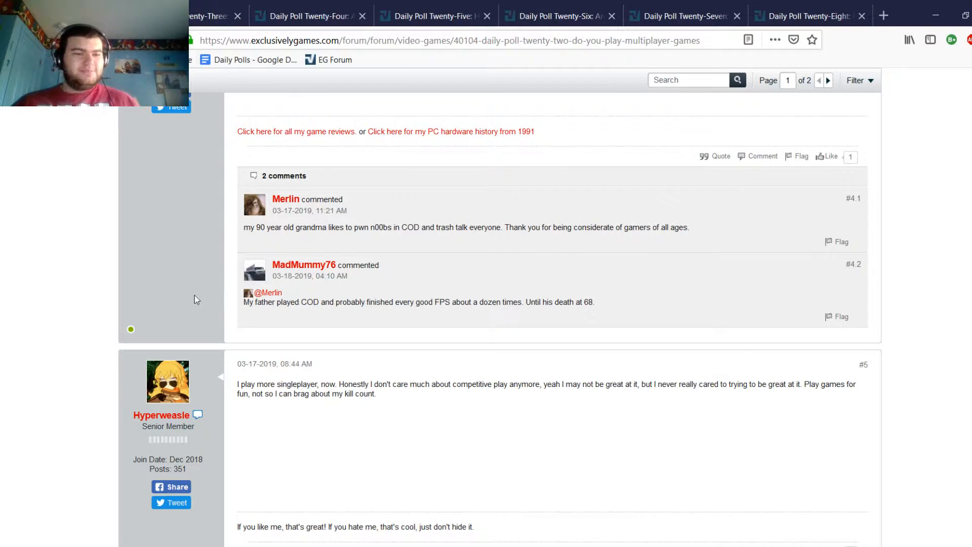
pyautogui.moveTo(262, 229)
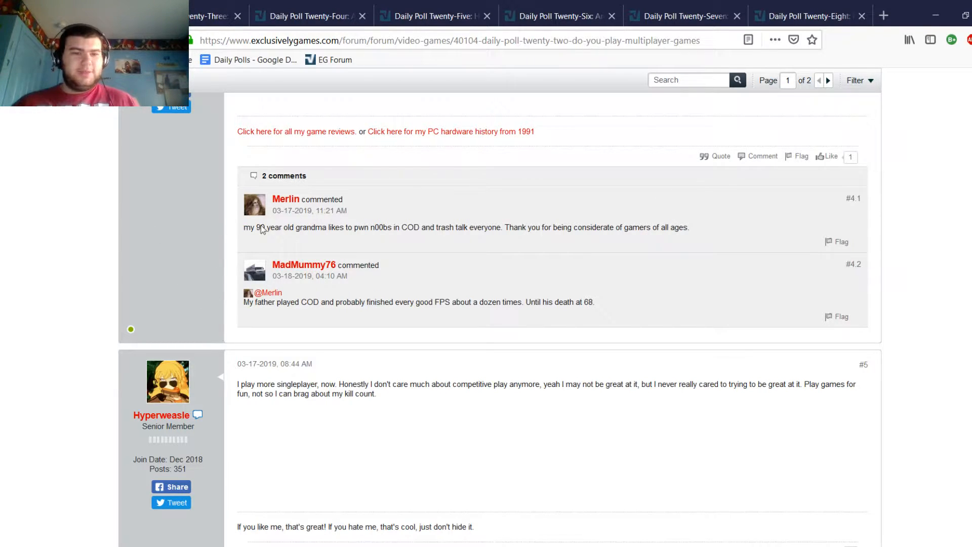
pyautogui.moveTo(188, 267)
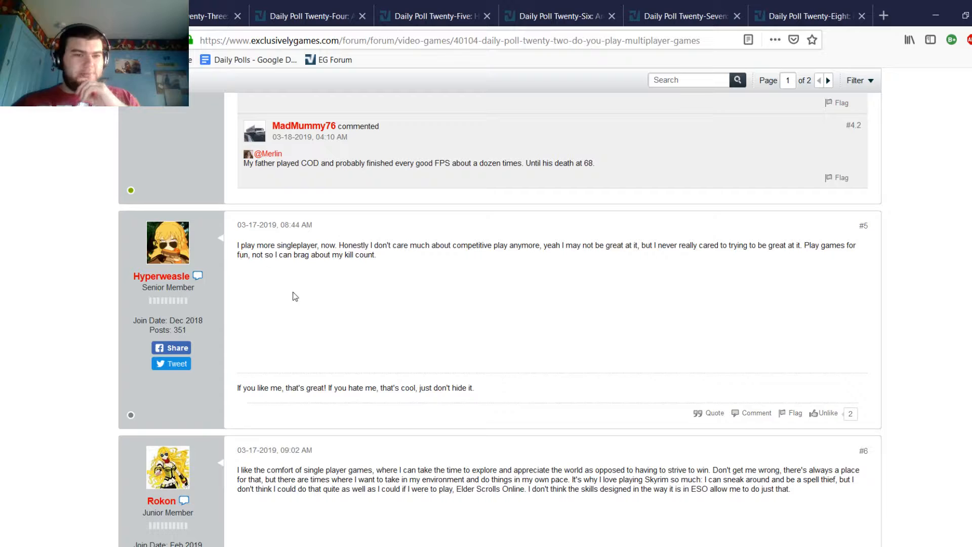
pyautogui.moveTo(447, 330)
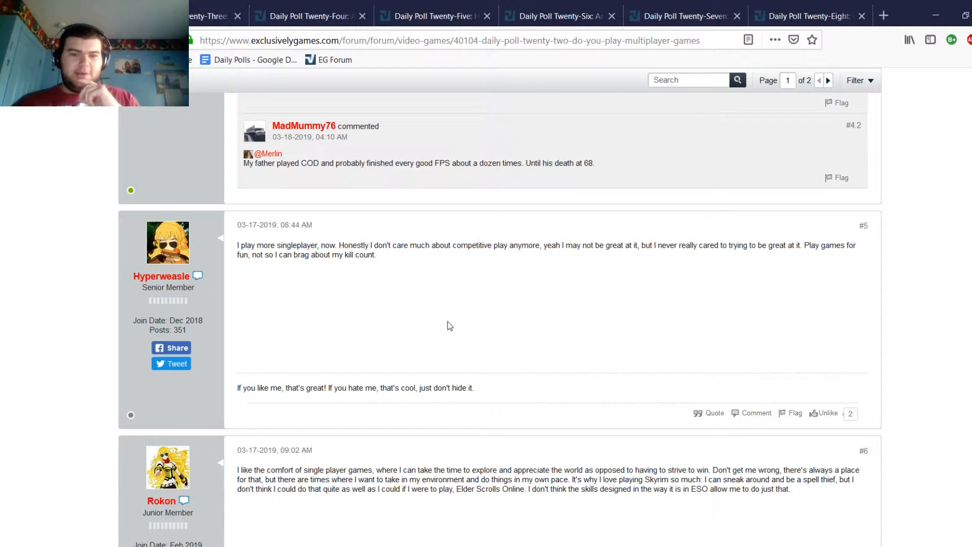
pyautogui.moveTo(668, 257)
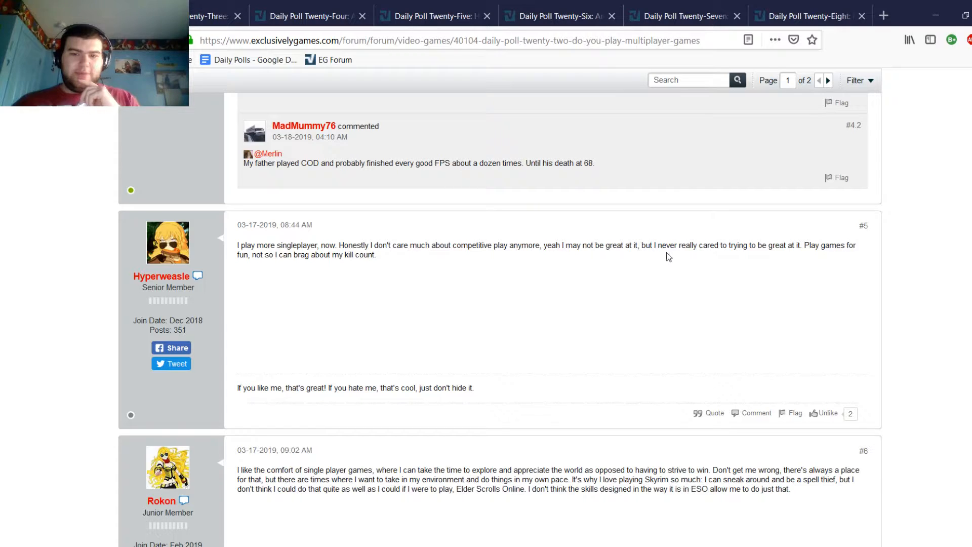
pyautogui.moveTo(514, 282)
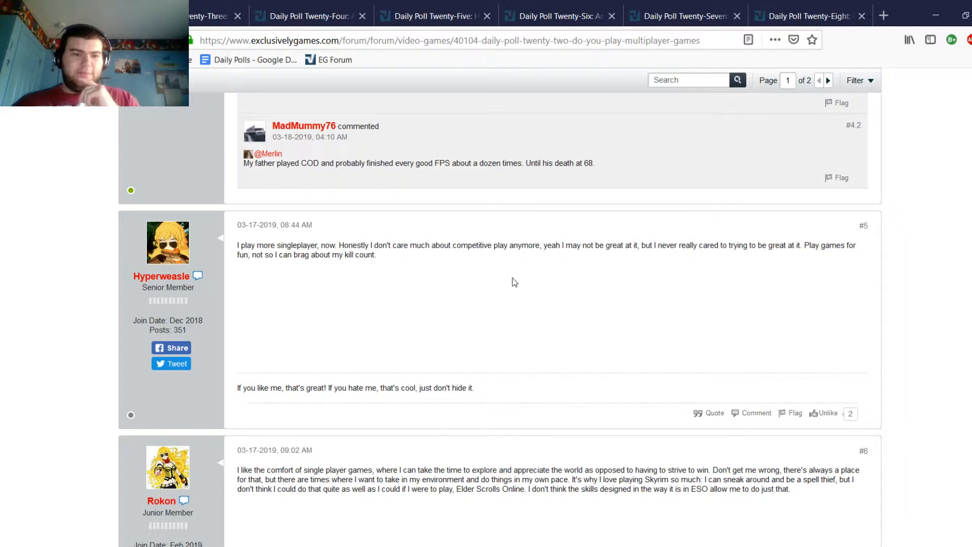
pyautogui.moveTo(405, 282)
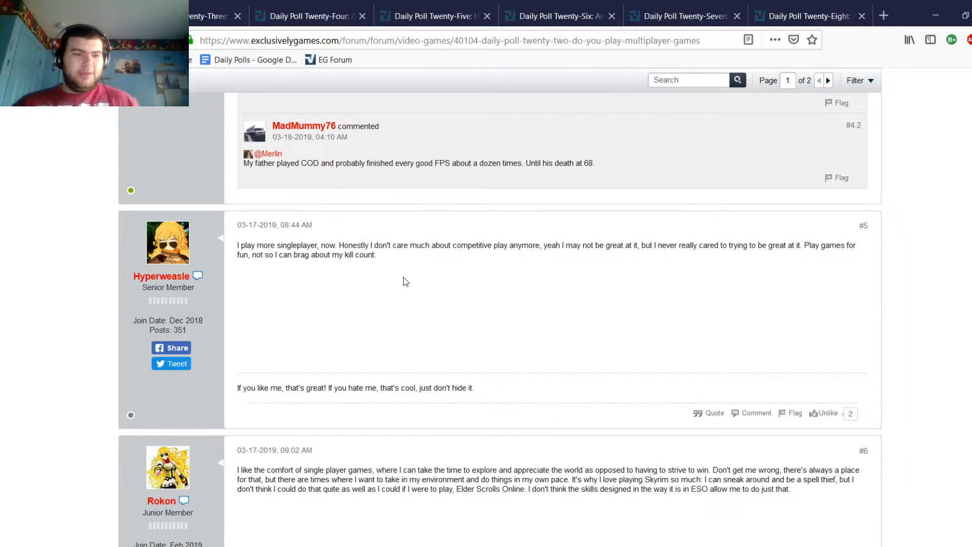
pyautogui.moveTo(478, 304)
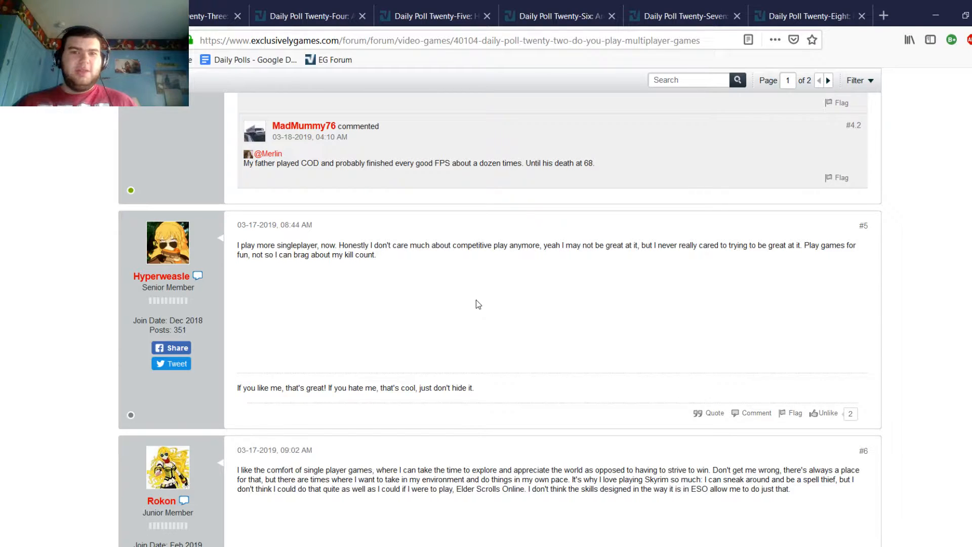
pyautogui.moveTo(474, 303)
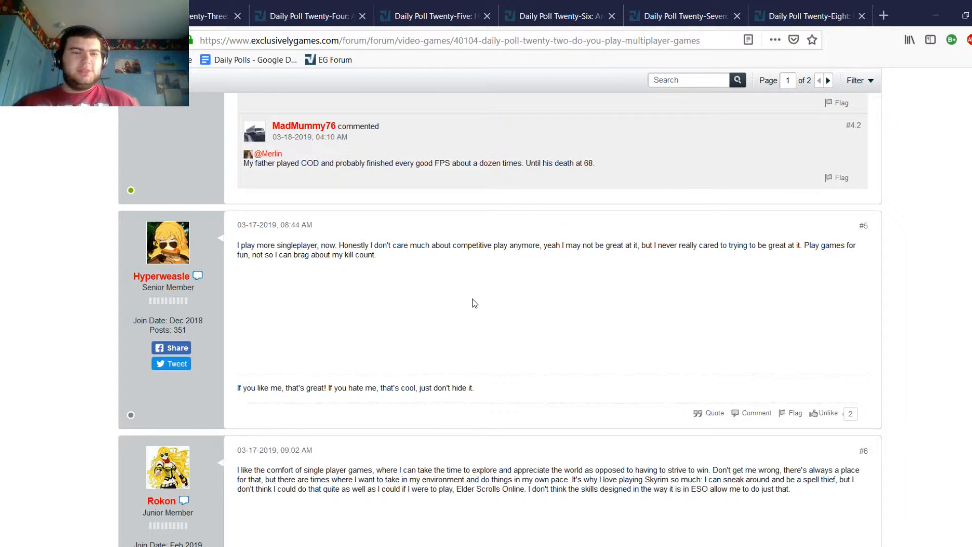
pyautogui.moveTo(421, 259)
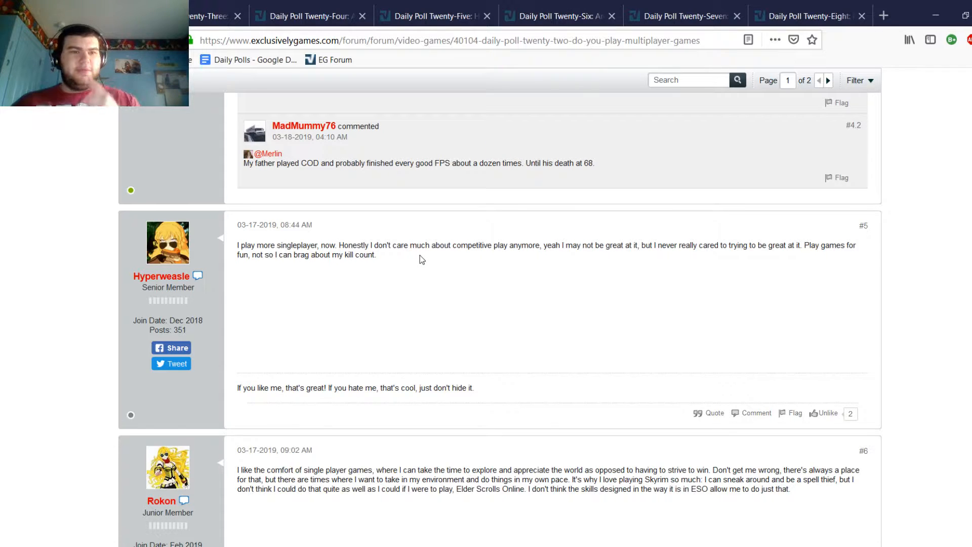
# Step: Review the Daily Poll Twenty-Three 1990s-dominated results and its first replies down to post #4
pyautogui.click(208, 16)
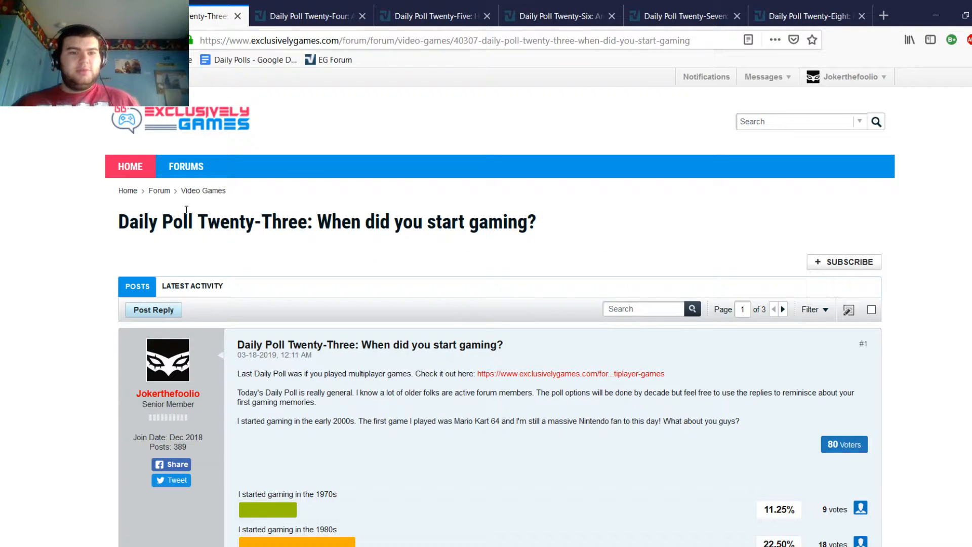
pyautogui.moveTo(189, 299)
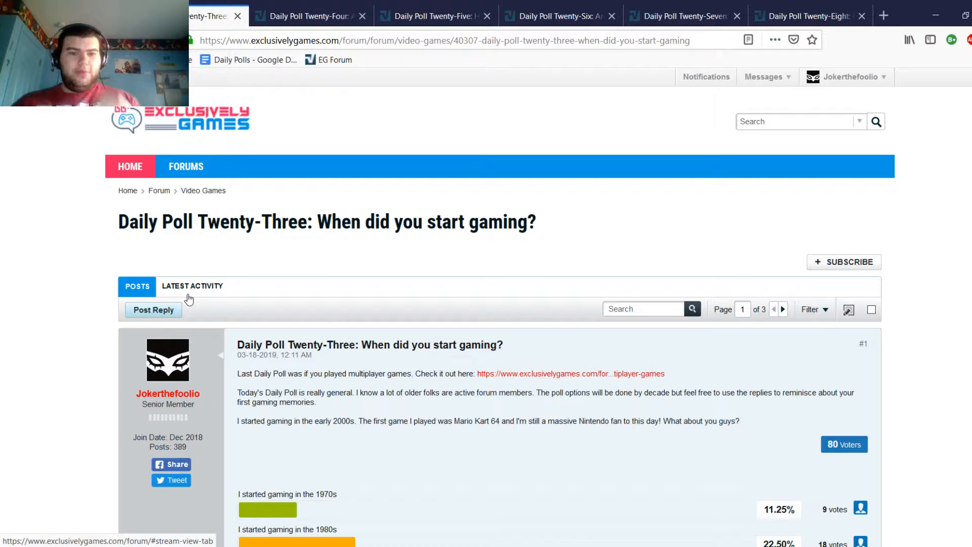
pyautogui.scroll(-3)
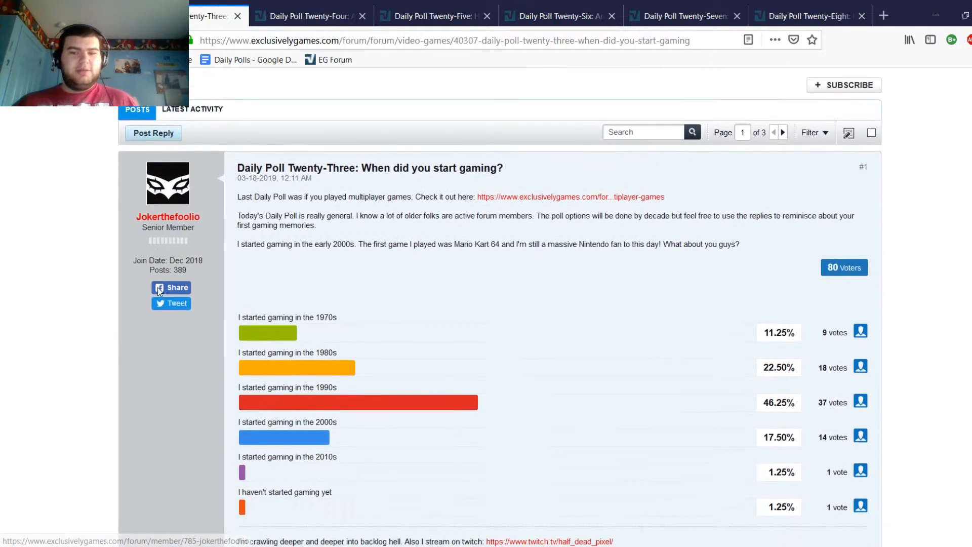
pyautogui.scroll(-3)
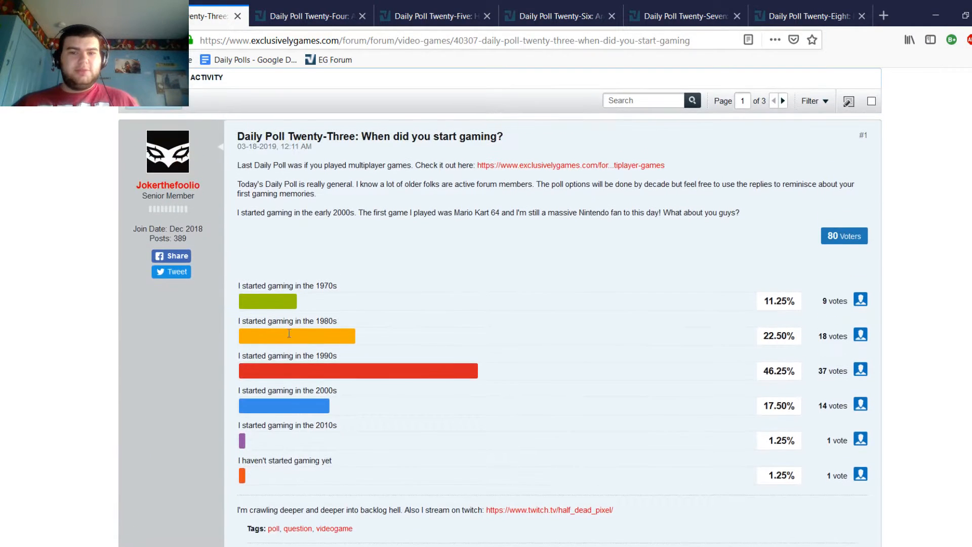
pyautogui.moveTo(418, 373)
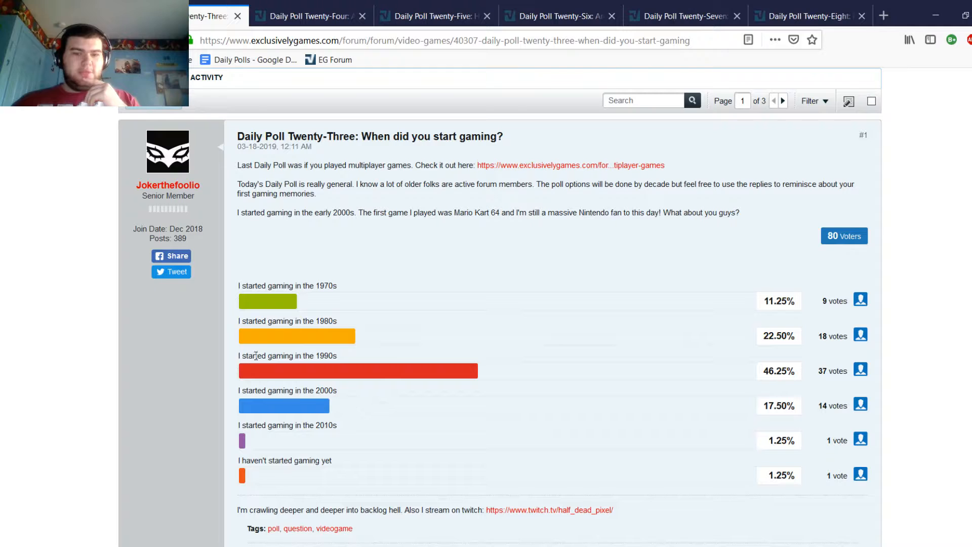
pyautogui.moveTo(350, 327)
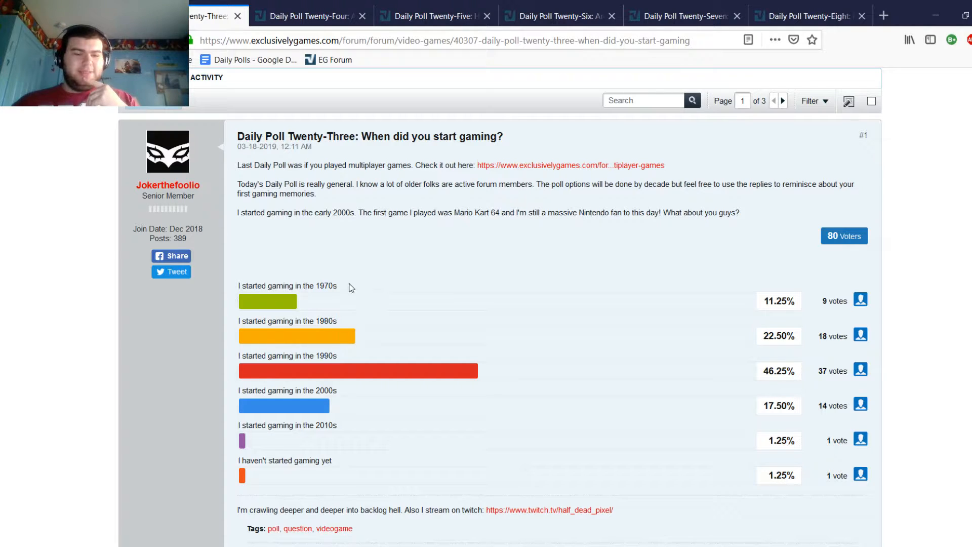
pyautogui.doubleClick(328, 425)
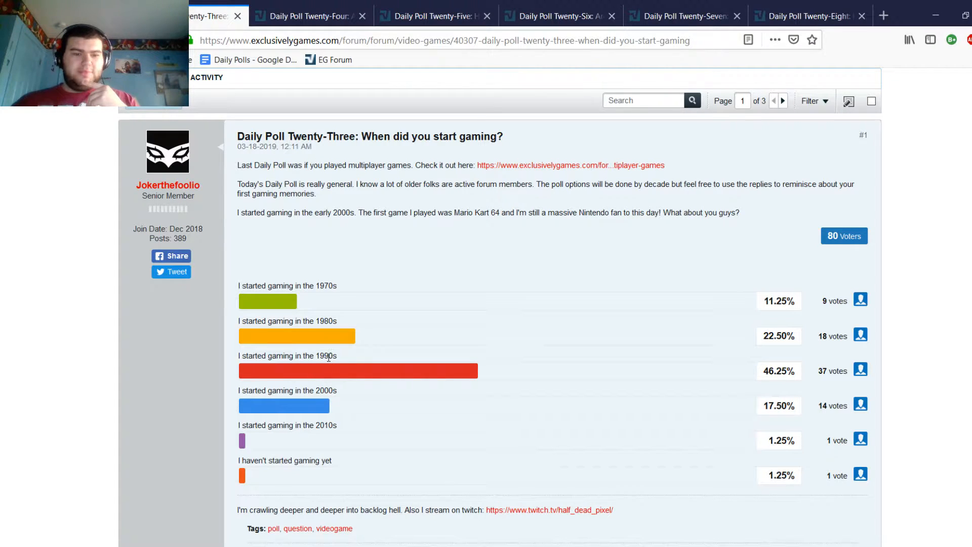
pyautogui.moveTo(311, 314)
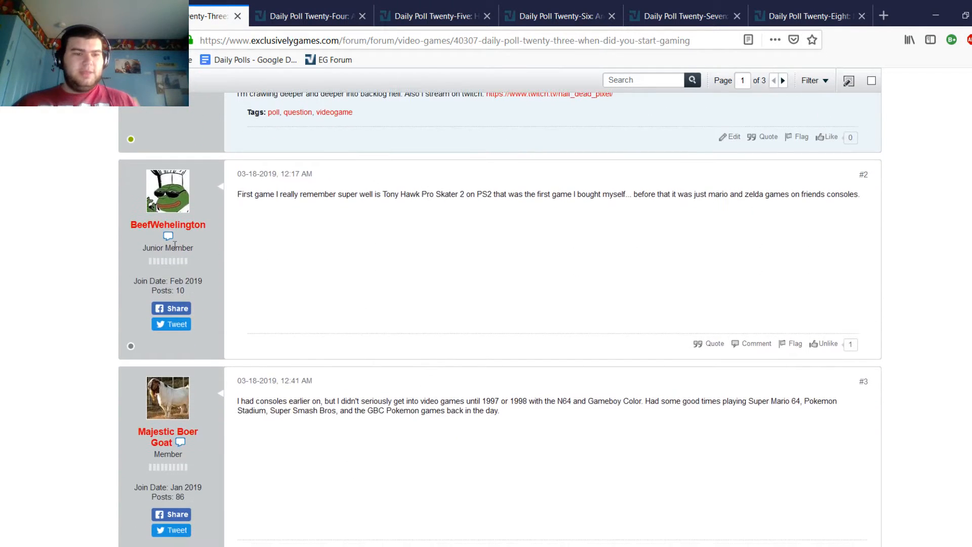
pyautogui.moveTo(281, 433)
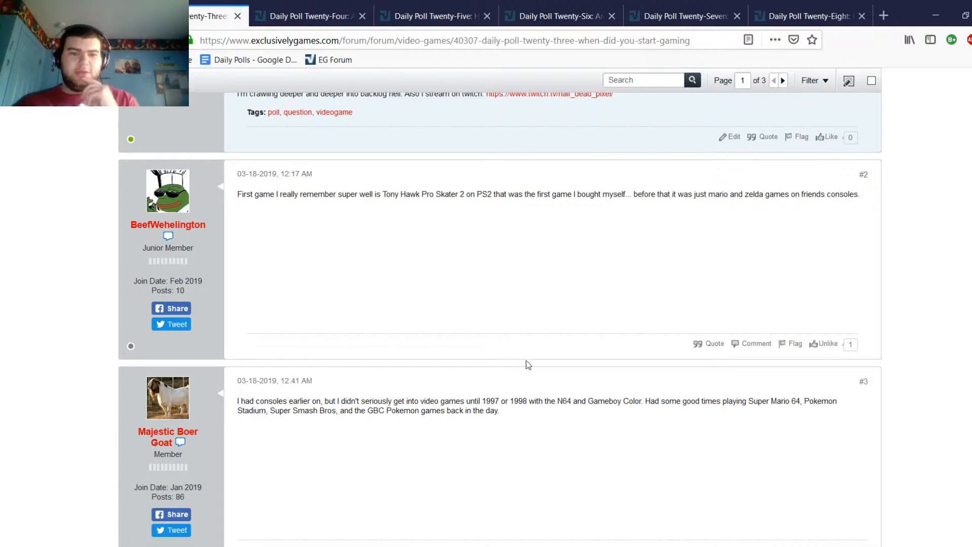
pyautogui.moveTo(562, 204)
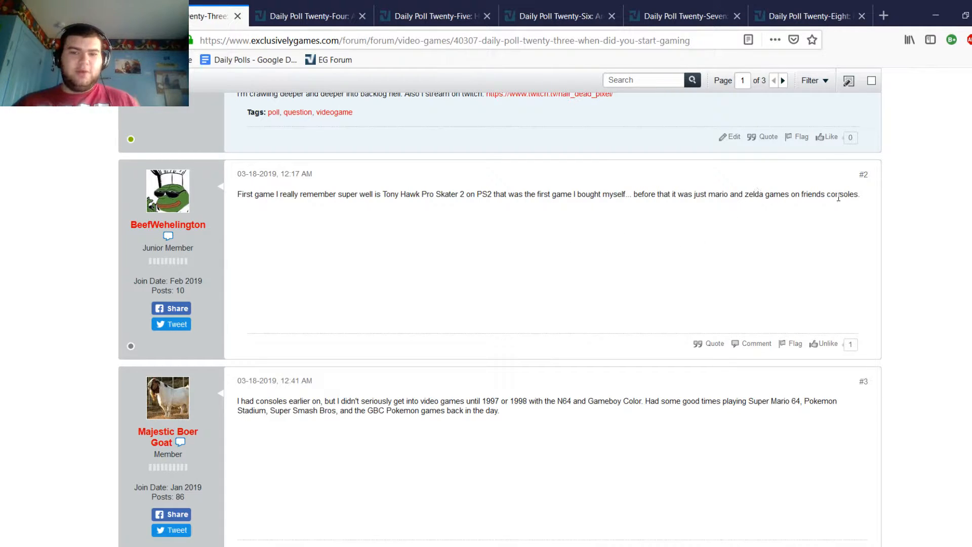
pyautogui.scroll(-3)
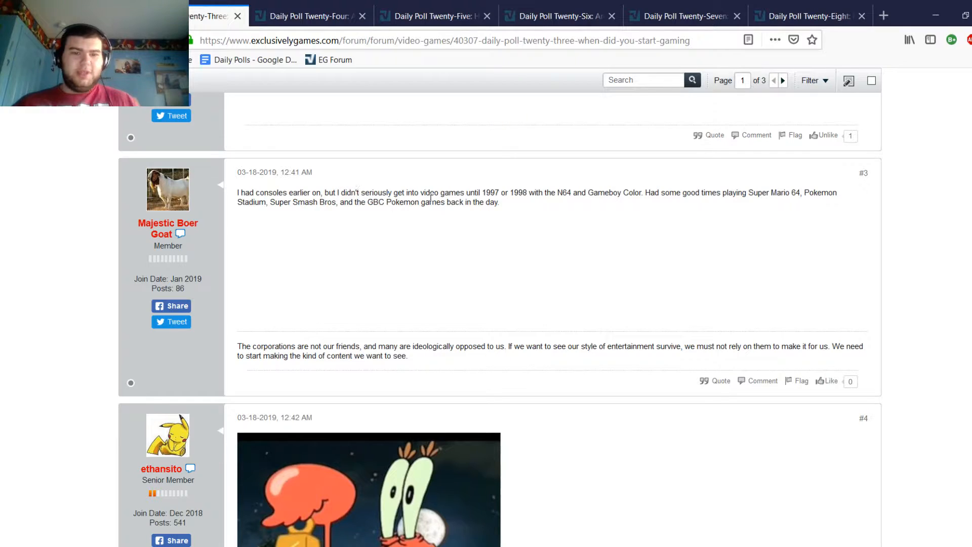
pyautogui.moveTo(504, 199)
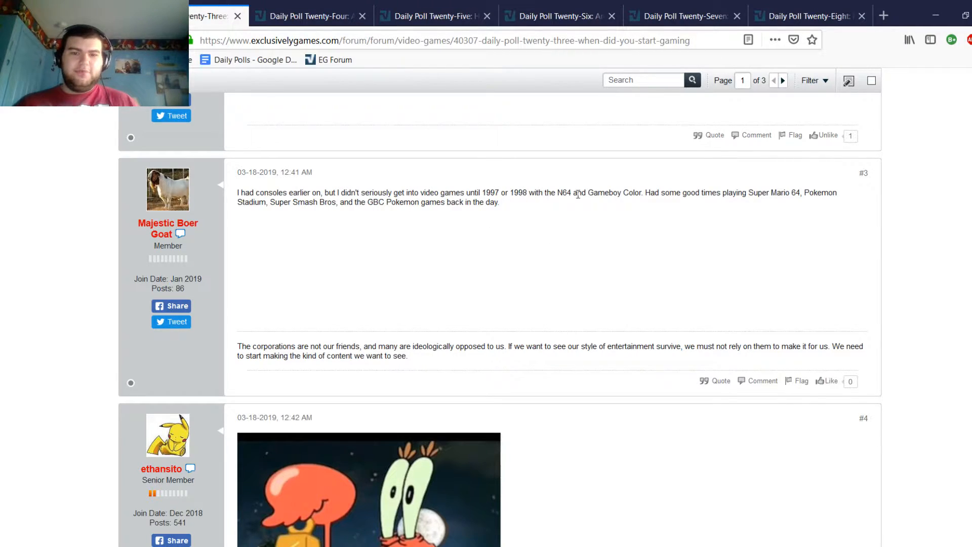
pyautogui.moveTo(630, 227)
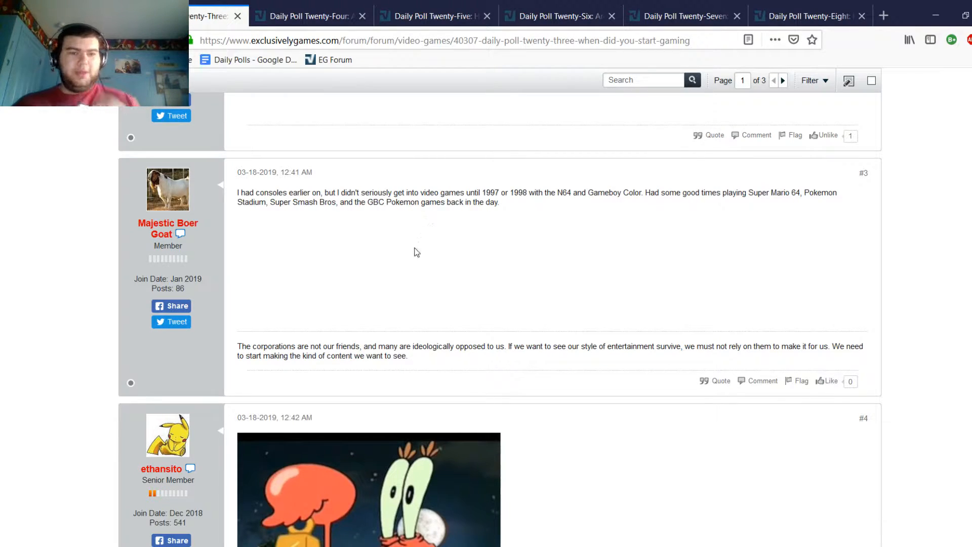
# Step: Read reply #4 and reply #5 with its three comments, until post #6 appears
pyautogui.scroll(-3)
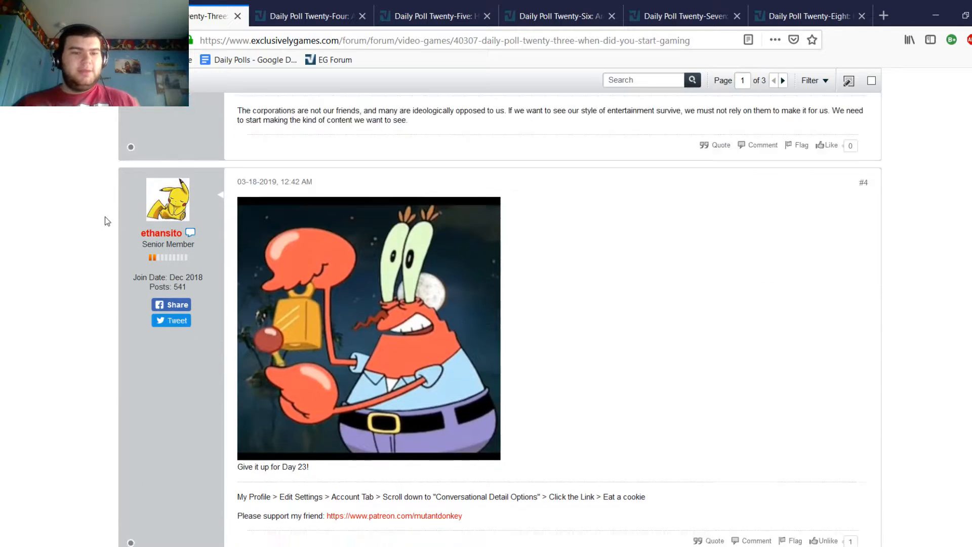
pyautogui.scroll(-3)
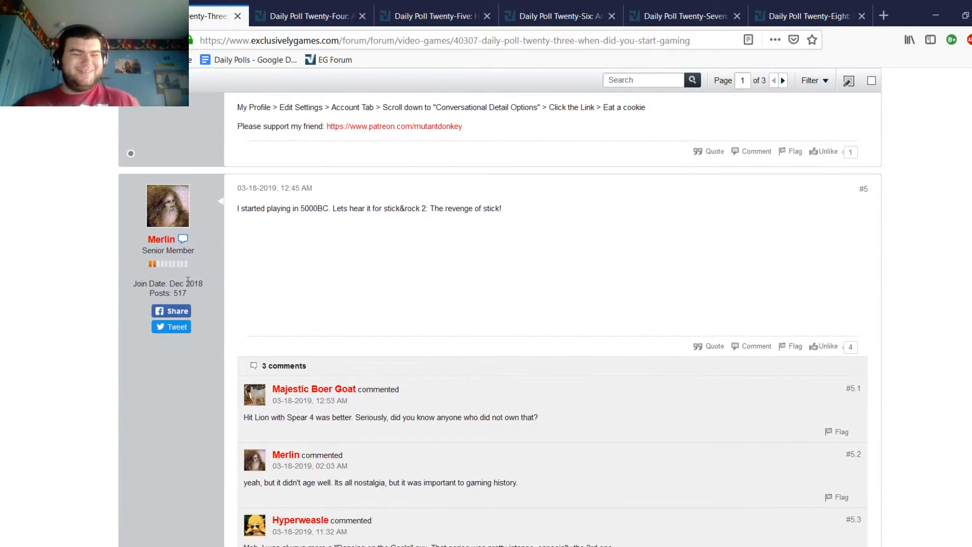
pyautogui.moveTo(342, 222)
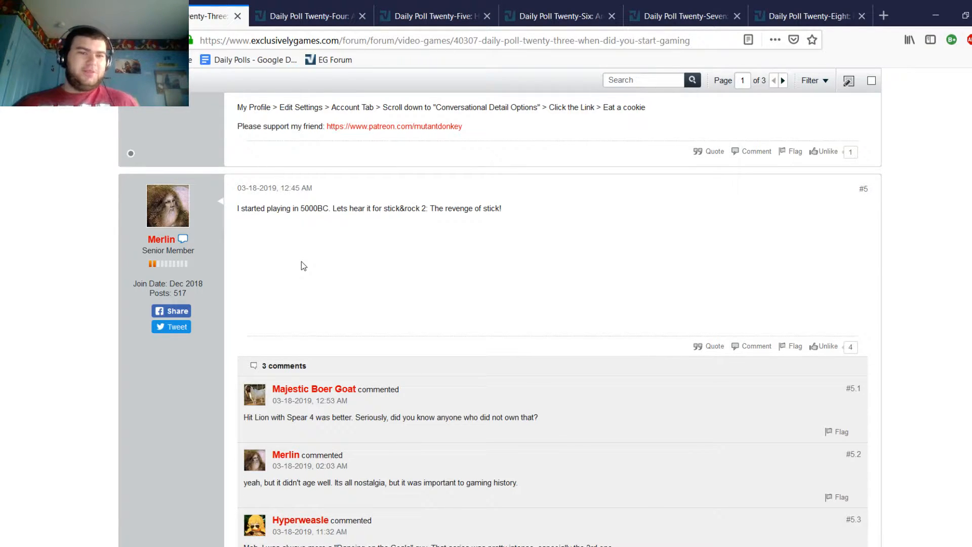
pyautogui.moveTo(515, 269)
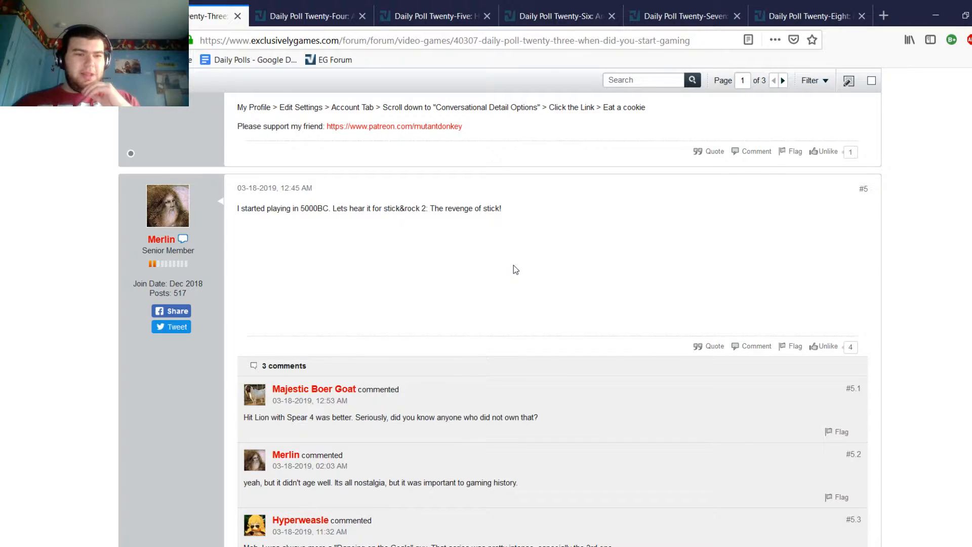
pyautogui.moveTo(570, 313)
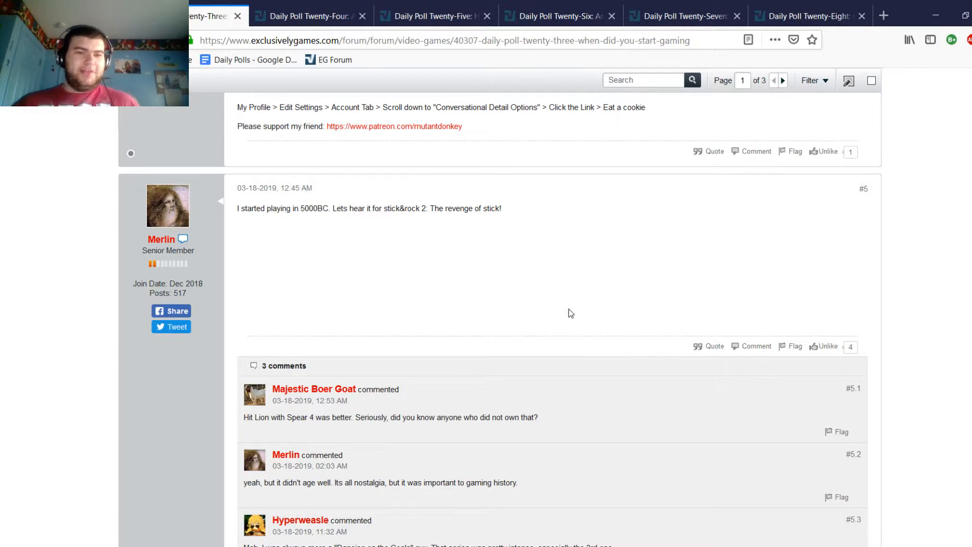
pyautogui.moveTo(547, 314)
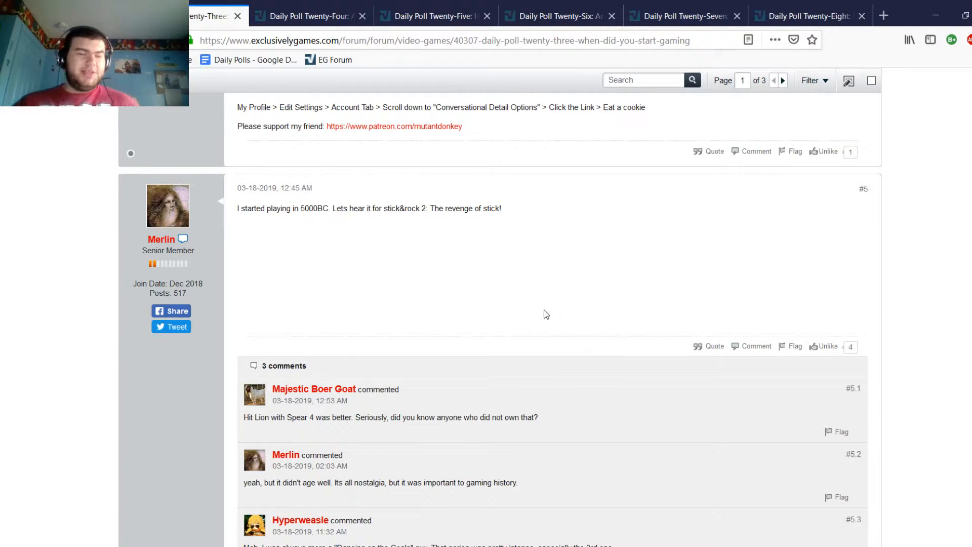
pyautogui.moveTo(538, 314)
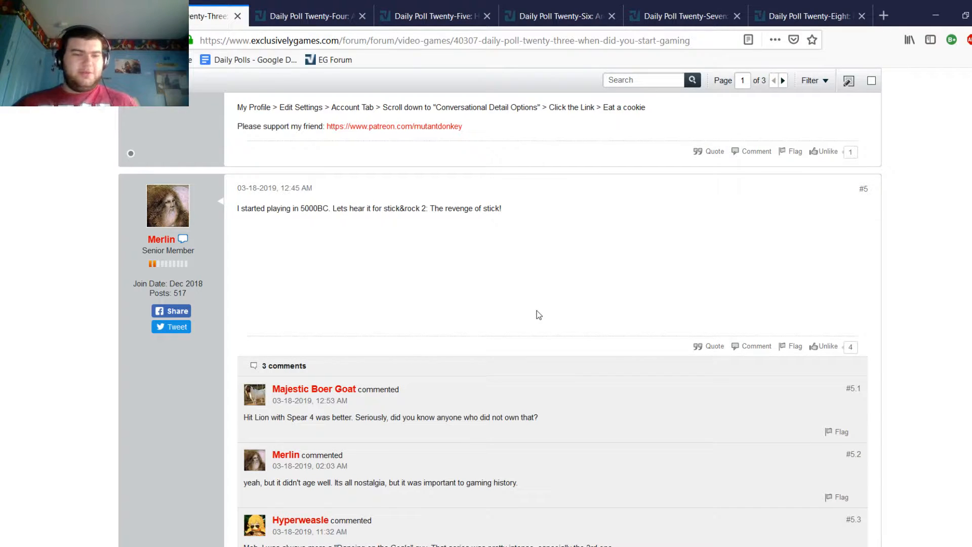
pyautogui.moveTo(489, 290)
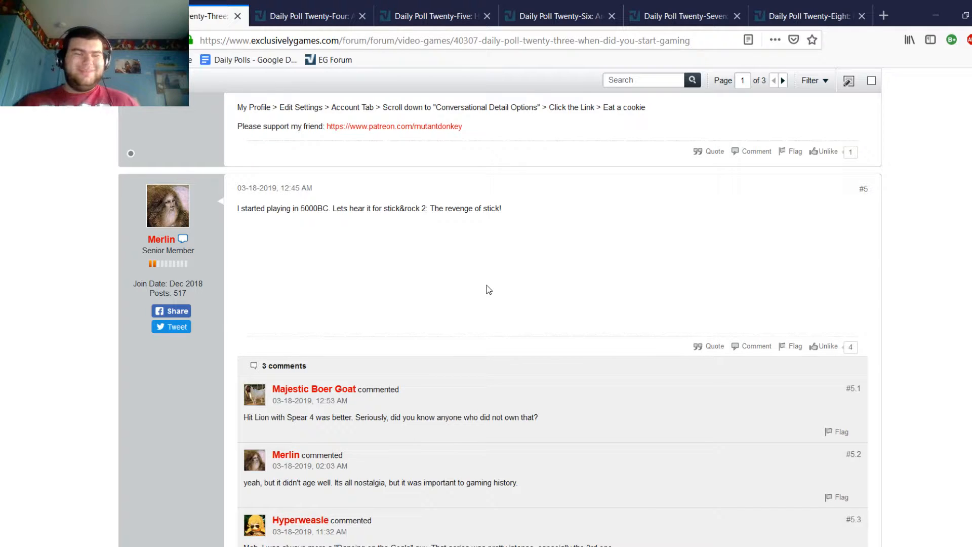
pyautogui.scroll(-3)
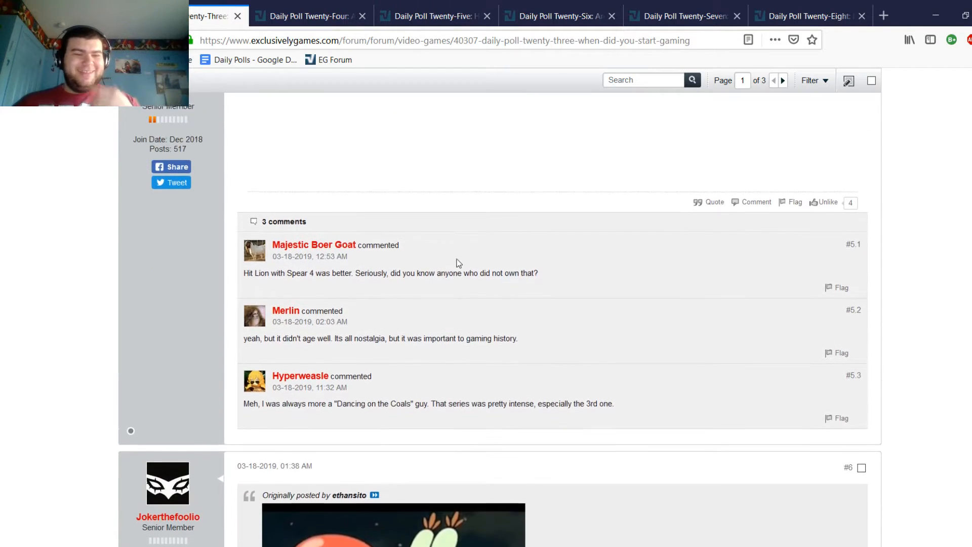
# Step: Read replies #7 and #8 about starting gaming in the 90s, reaching post #9 on the Gameboy Color
pyautogui.scroll(-3)
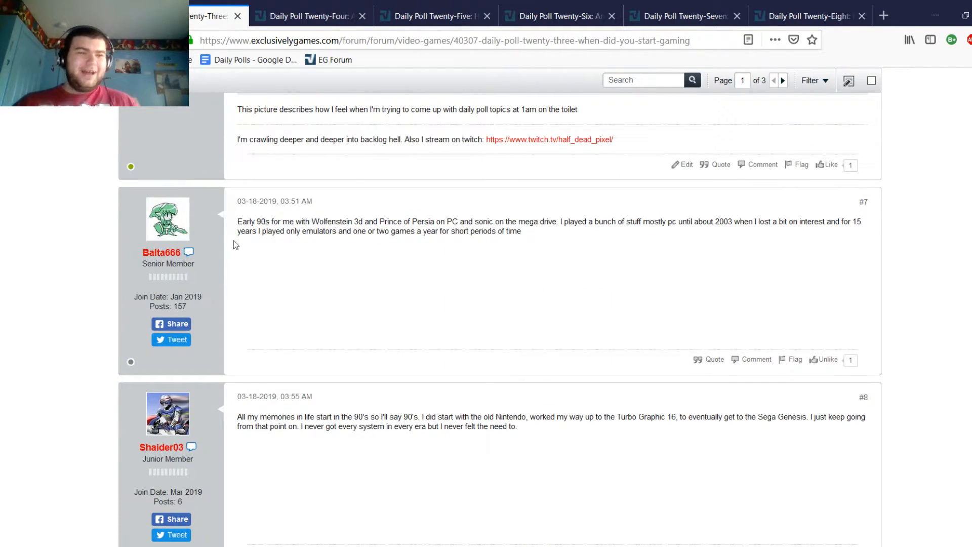
pyautogui.moveTo(303, 278)
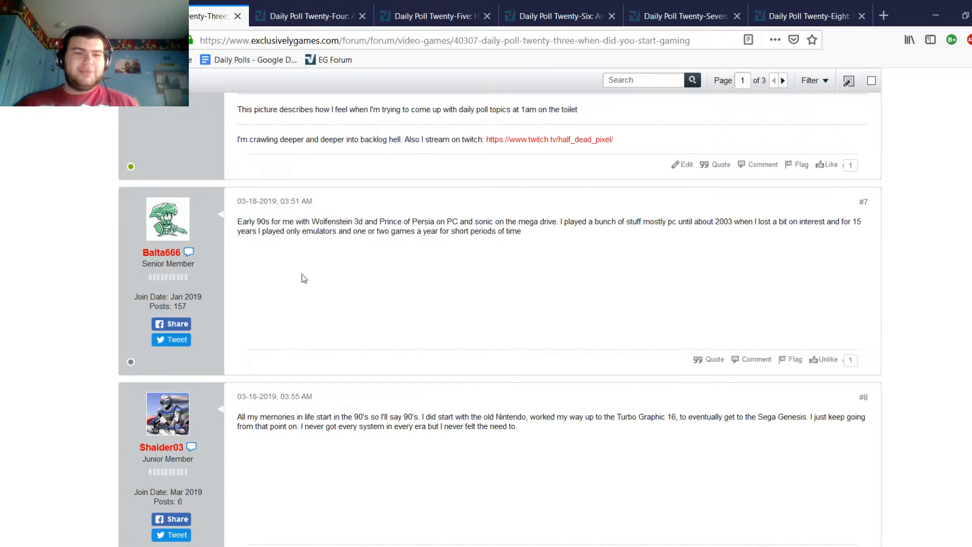
pyautogui.moveTo(413, 221)
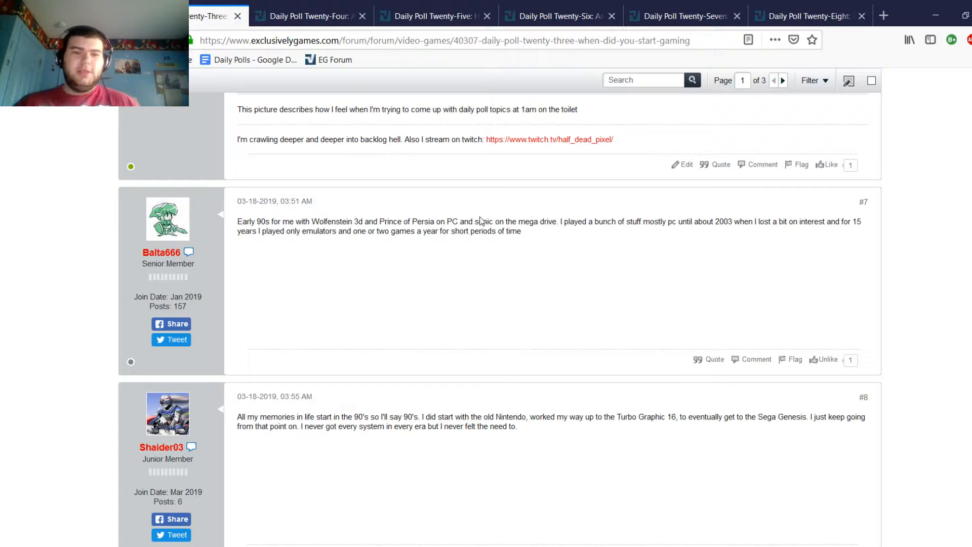
pyautogui.moveTo(565, 234)
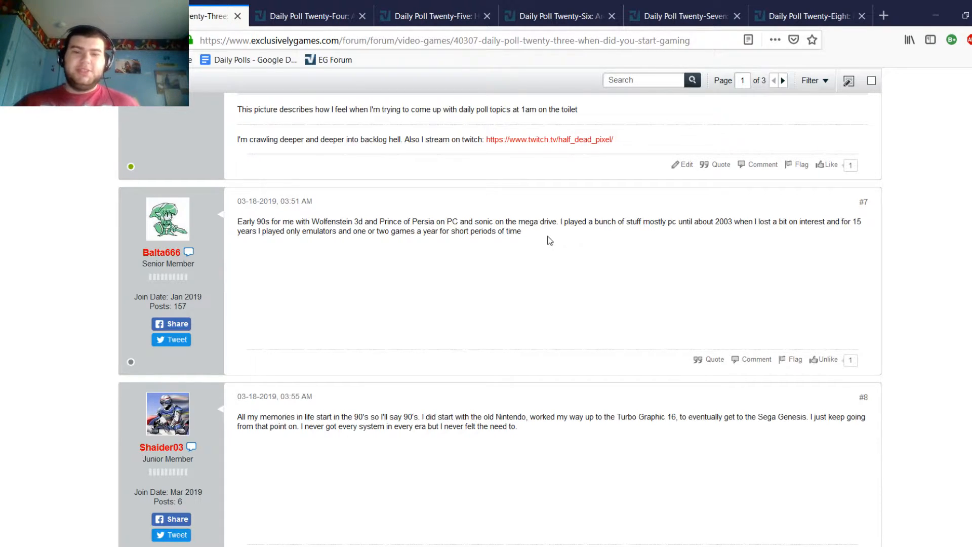
pyautogui.moveTo(653, 415)
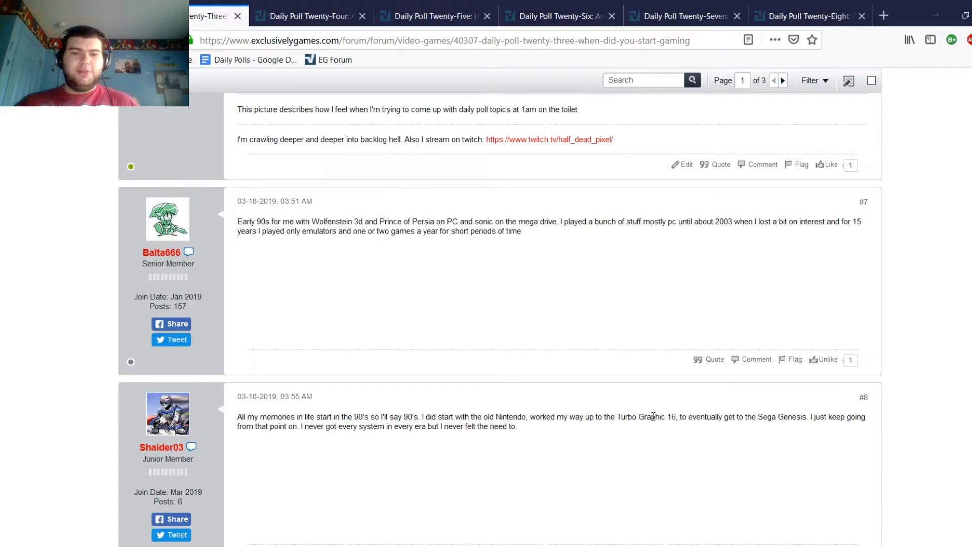
pyautogui.moveTo(641, 276)
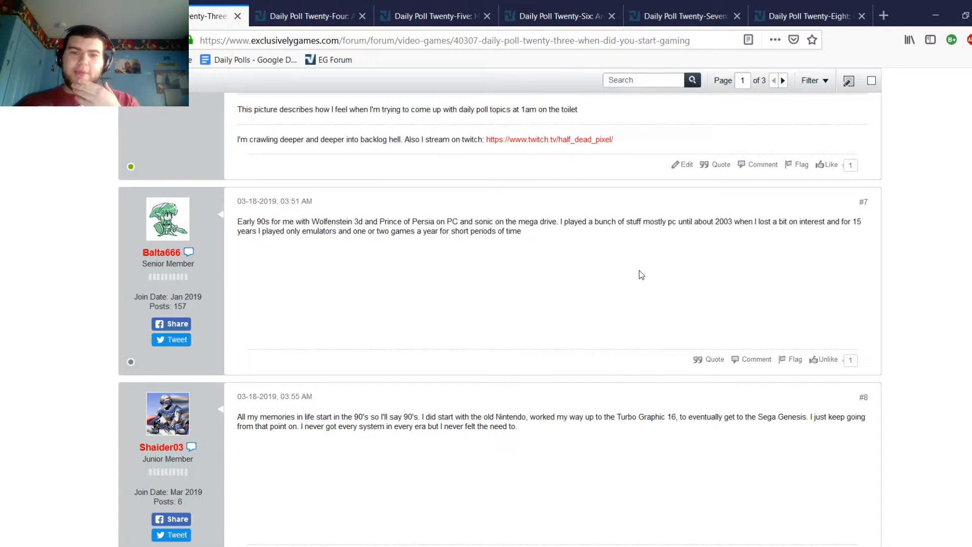
pyautogui.moveTo(723, 233)
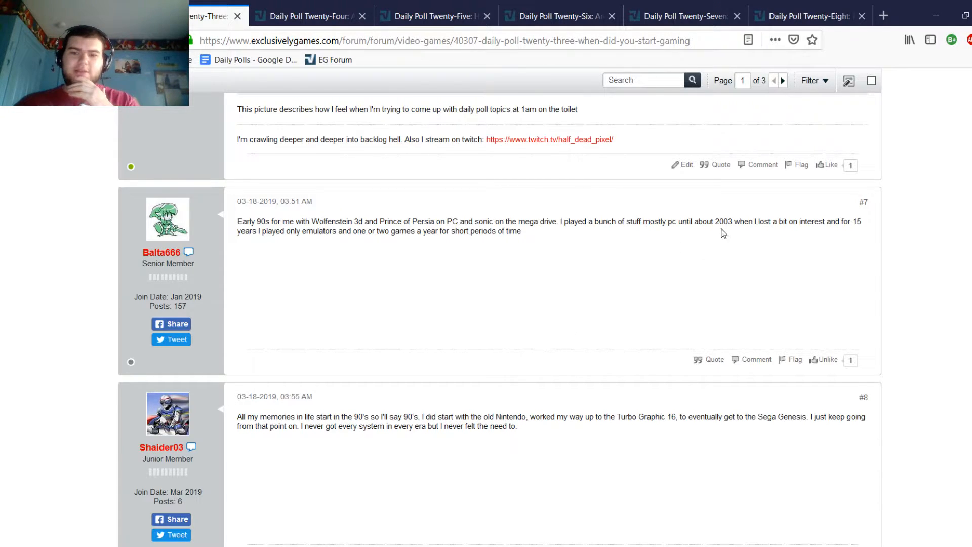
pyautogui.moveTo(810, 232)
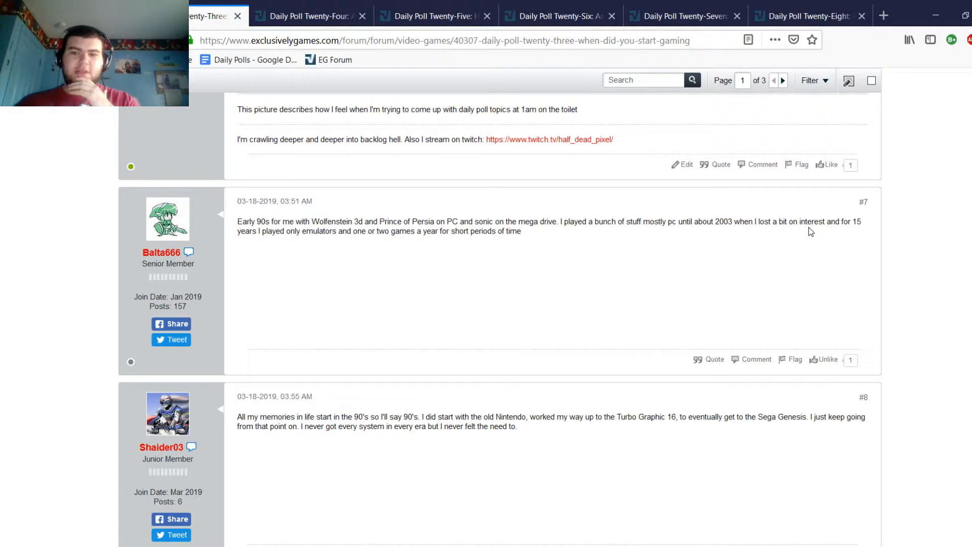
pyautogui.moveTo(331, 241)
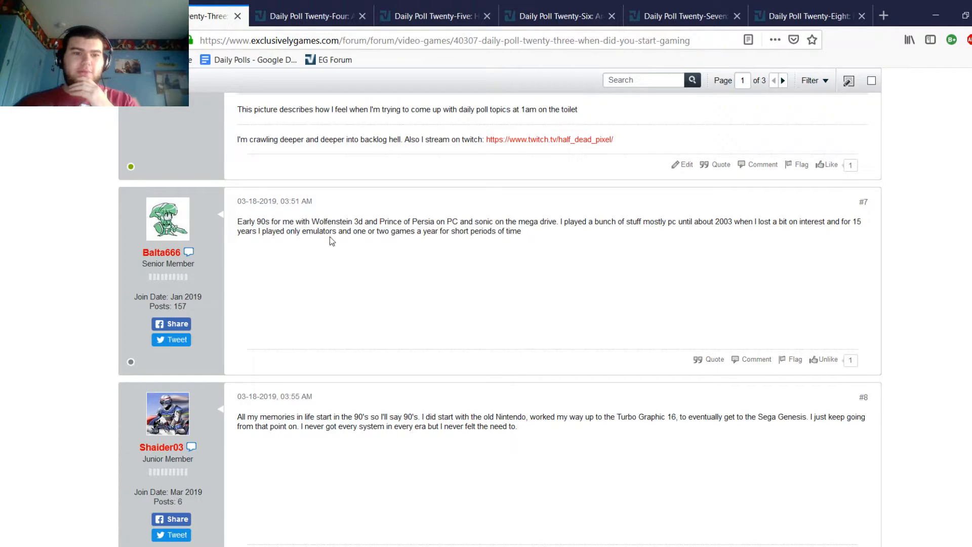
pyautogui.moveTo(415, 245)
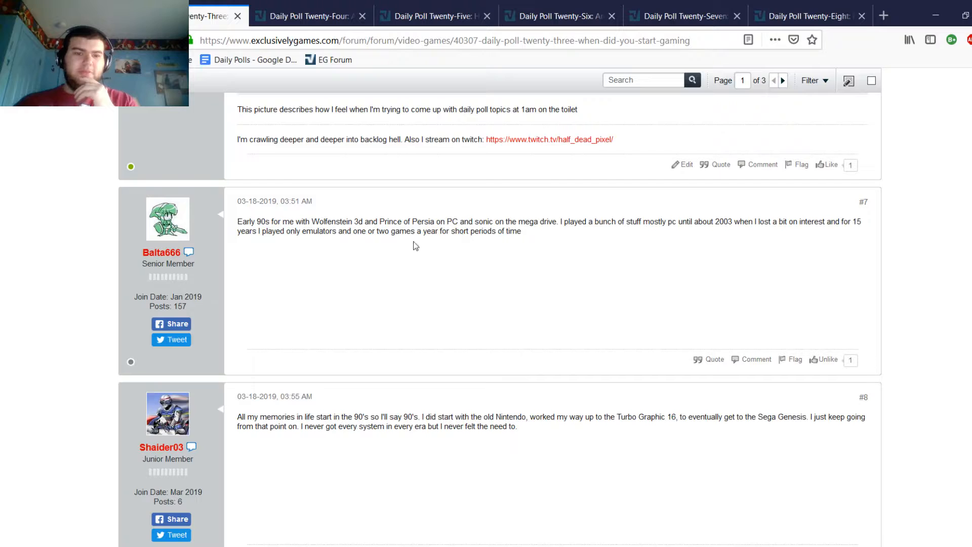
pyautogui.scroll(-3)
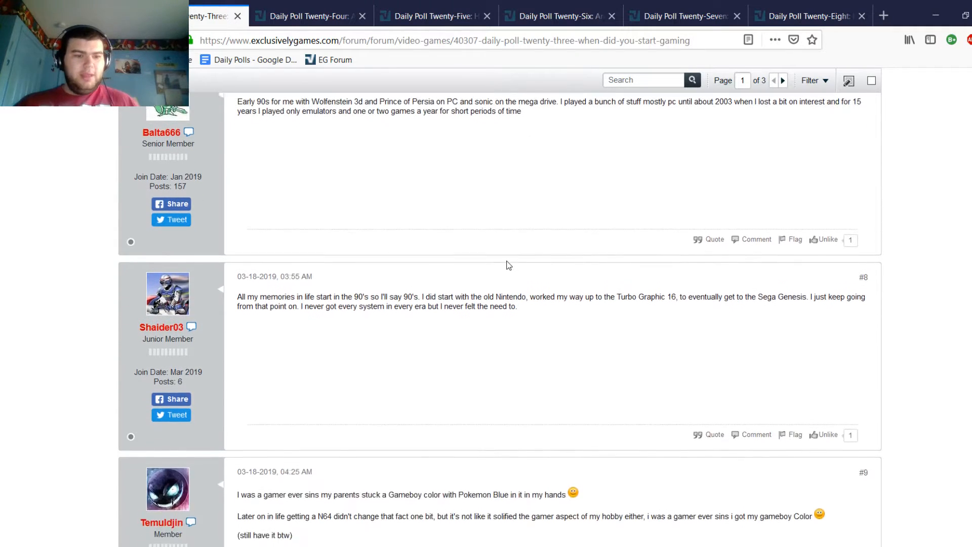
pyautogui.scroll(-3)
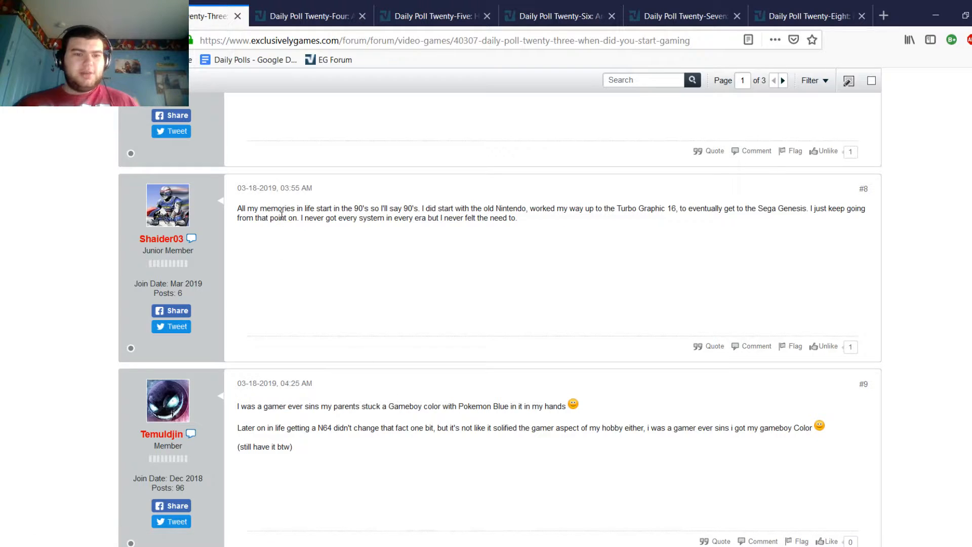
pyautogui.moveTo(375, 243)
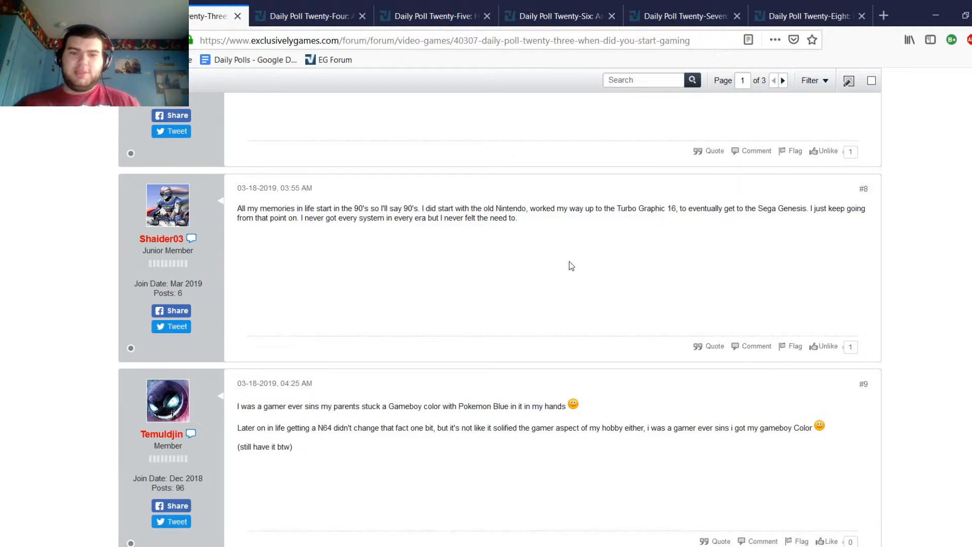
pyautogui.moveTo(686, 183)
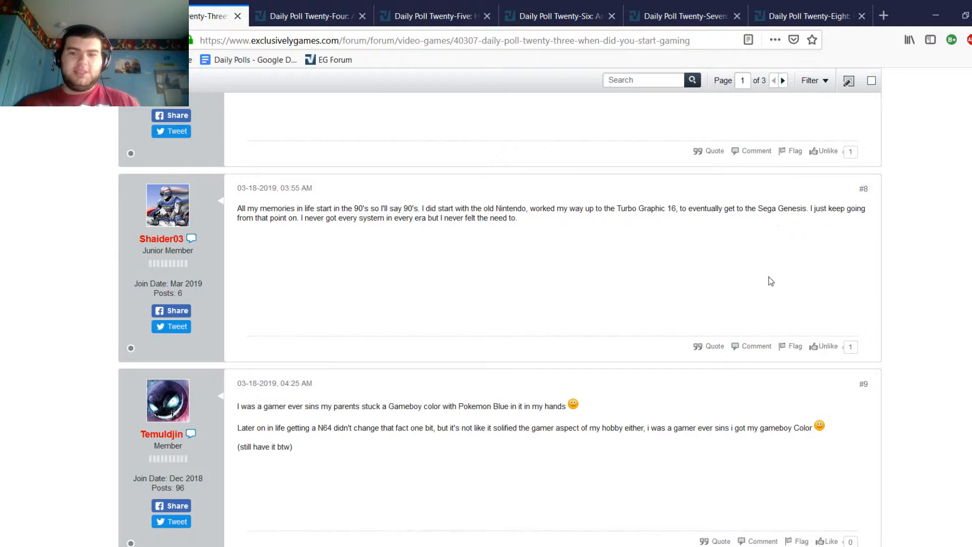
pyautogui.moveTo(287, 217)
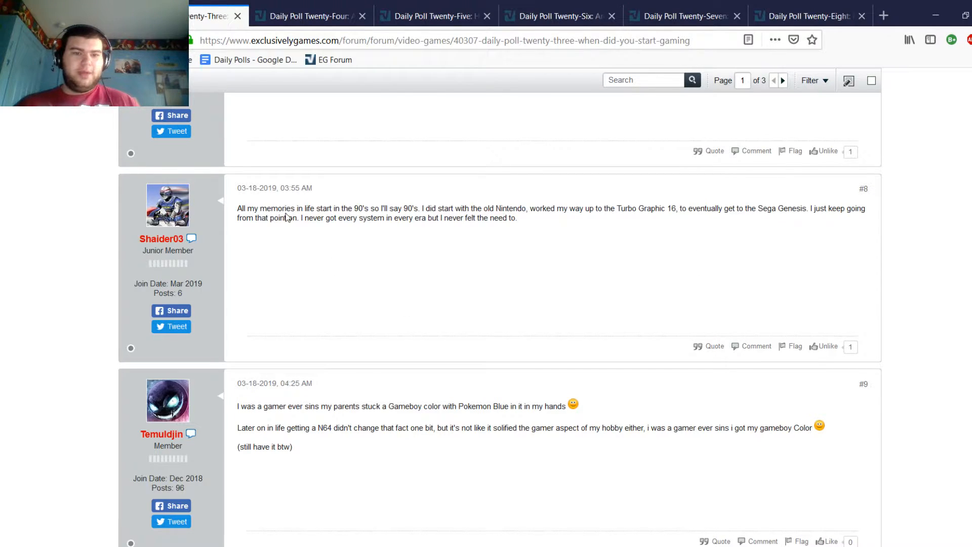
pyautogui.moveTo(454, 212)
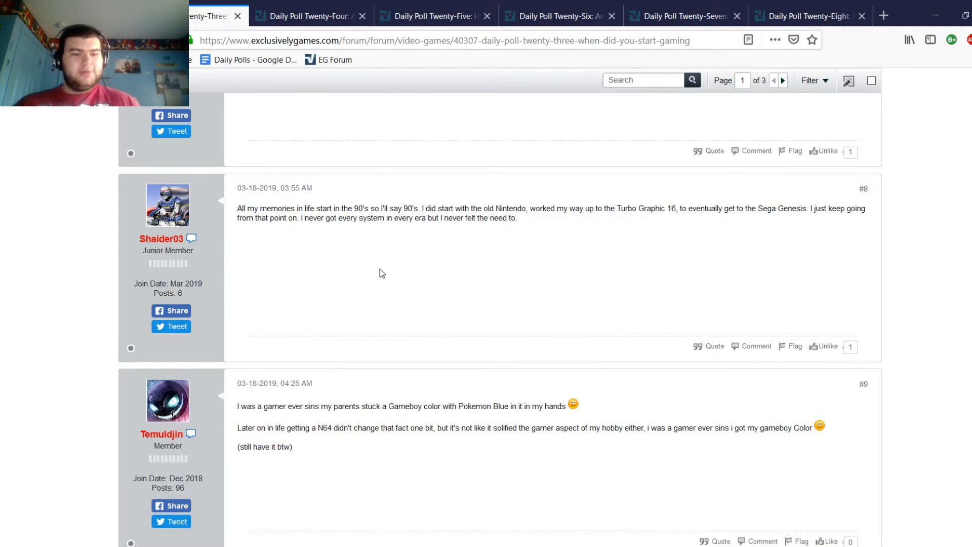
# Step: Read post #10 about starting after university and reach post #11 about DOS in 1994
pyautogui.scroll(-3)
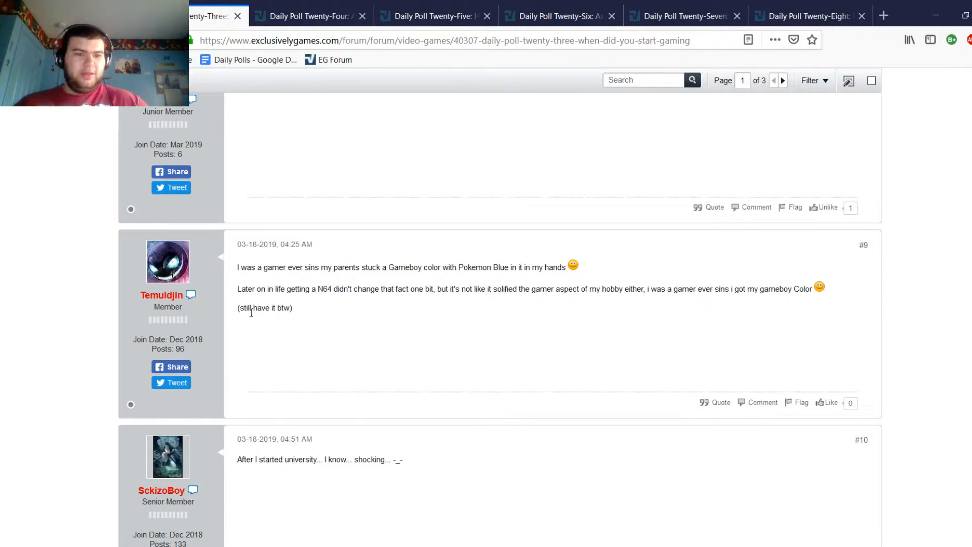
pyautogui.moveTo(549, 298)
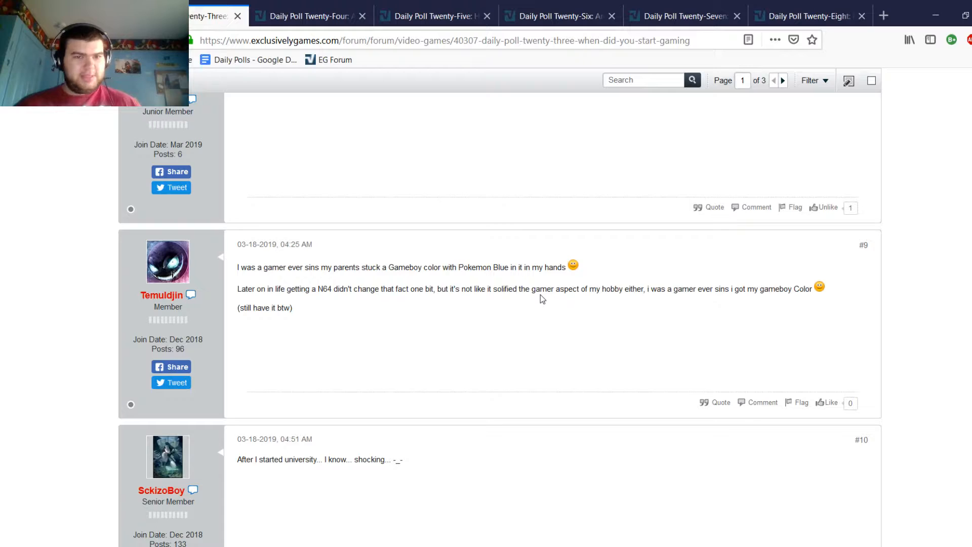
pyautogui.moveTo(496, 249)
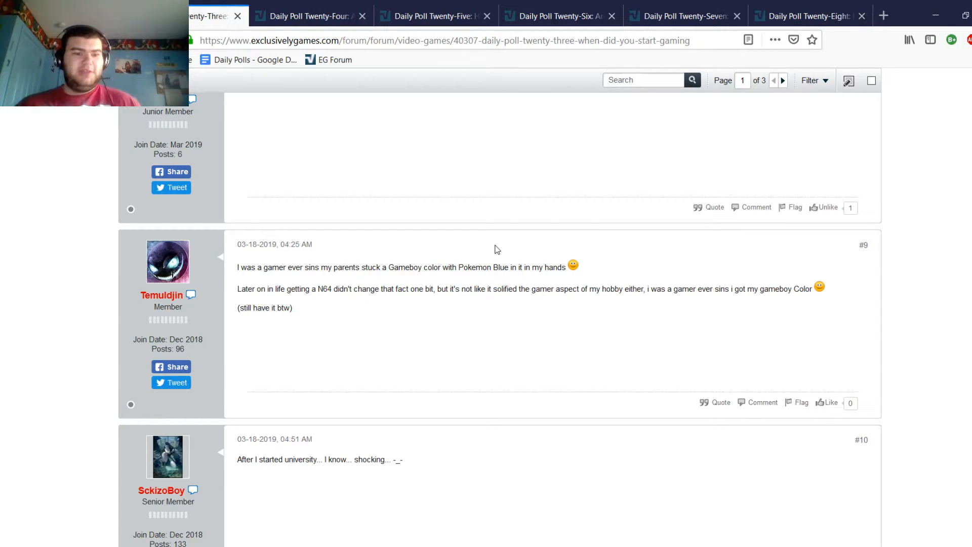
pyautogui.scroll(-3)
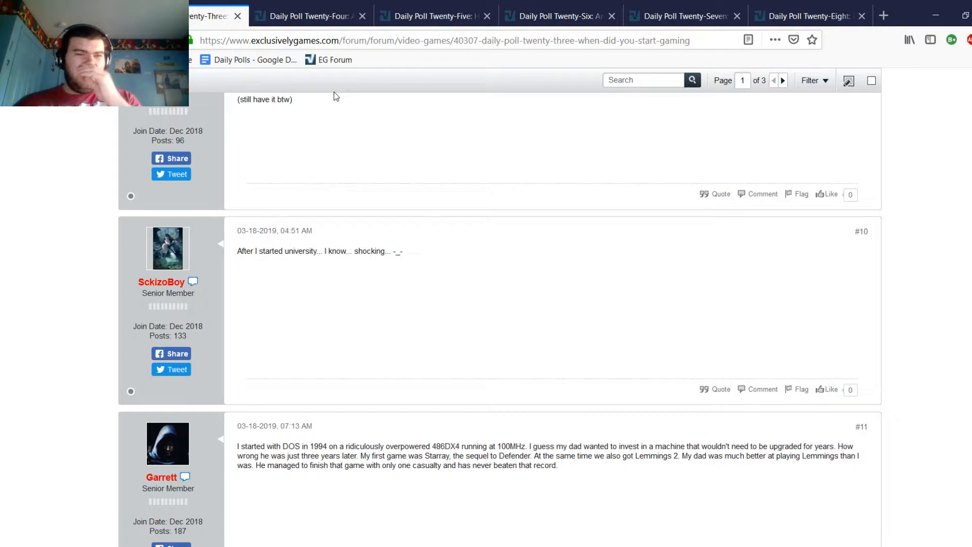
# Step: Switch to the Daily Poll Twenty-Four Atari VCS thread and bring its 25-voter poll into view
pyautogui.click(307, 16)
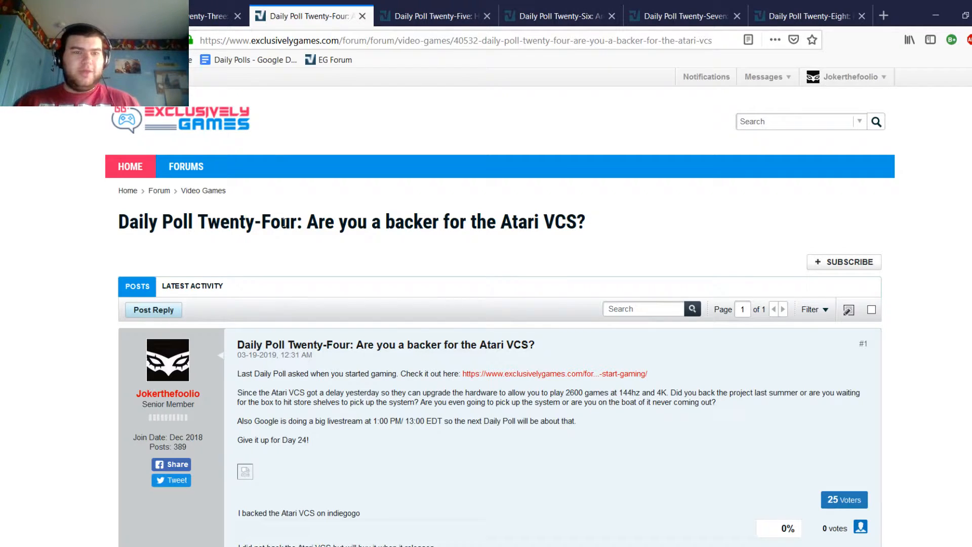
pyautogui.moveTo(265, 232)
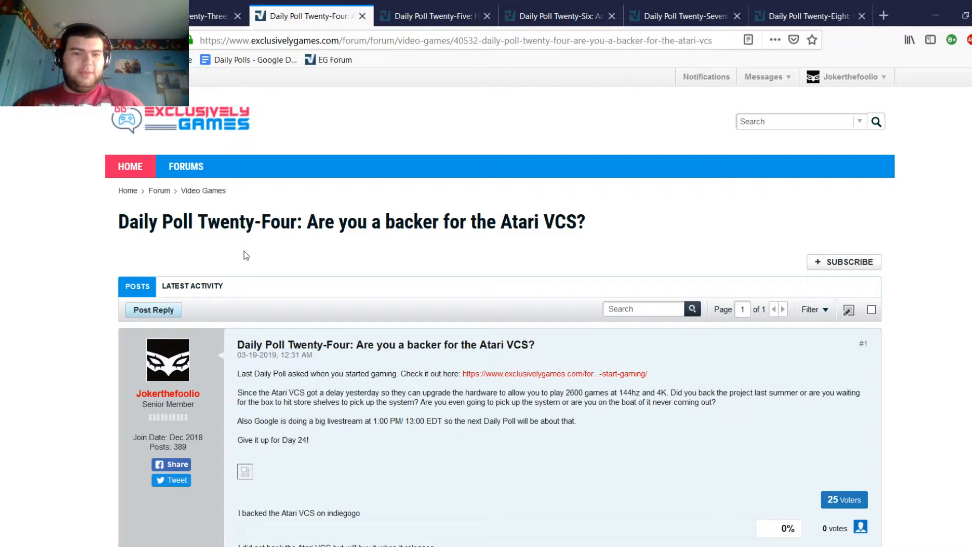
pyautogui.moveTo(134, 263)
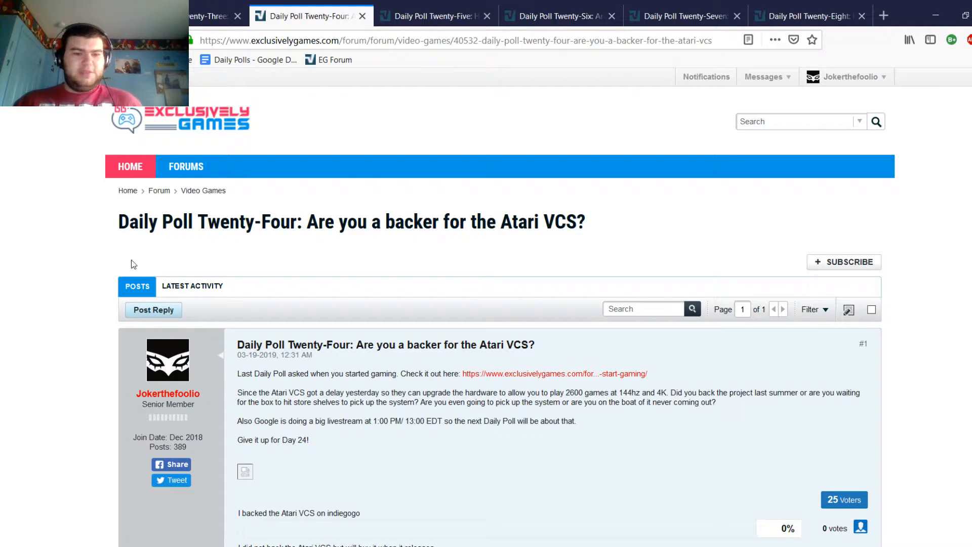
pyautogui.scroll(-3)
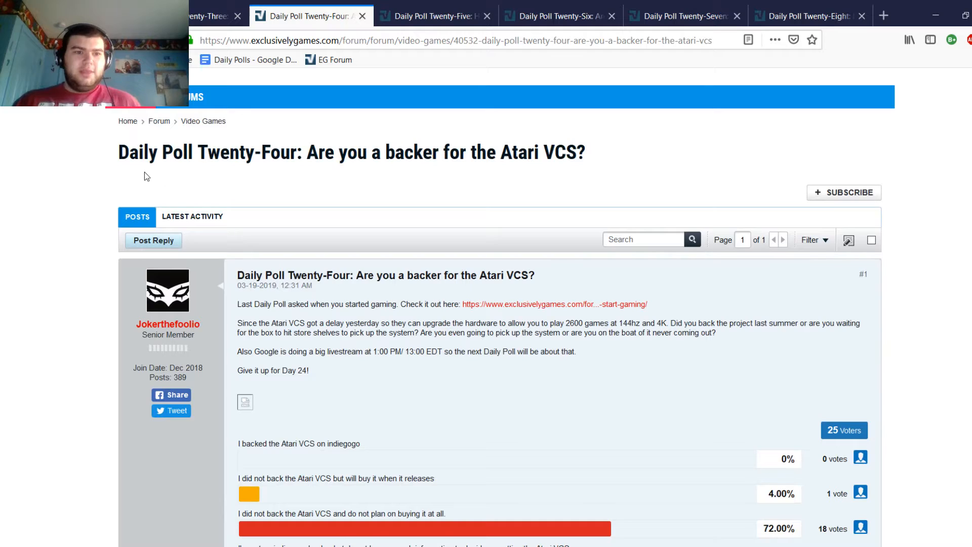
pyautogui.moveTo(581, 219)
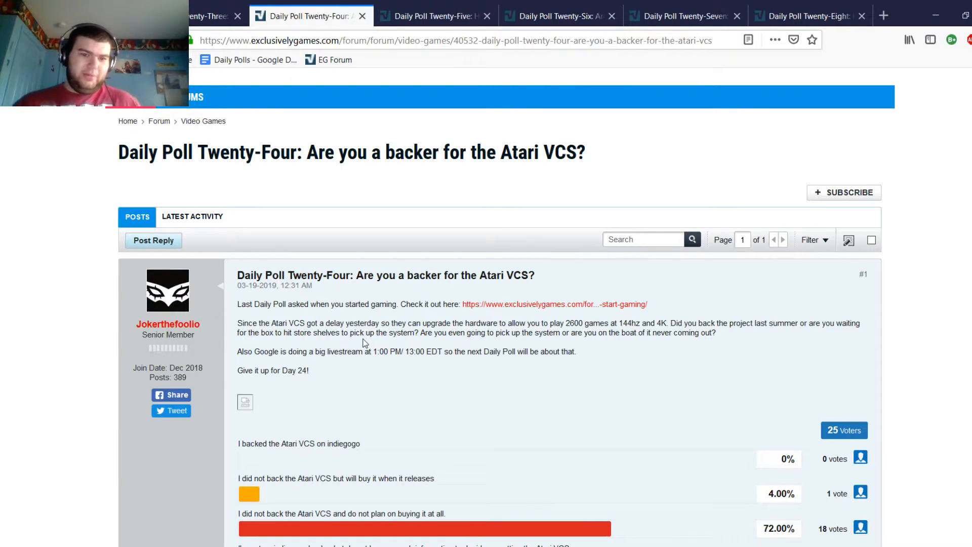
pyautogui.moveTo(336, 323)
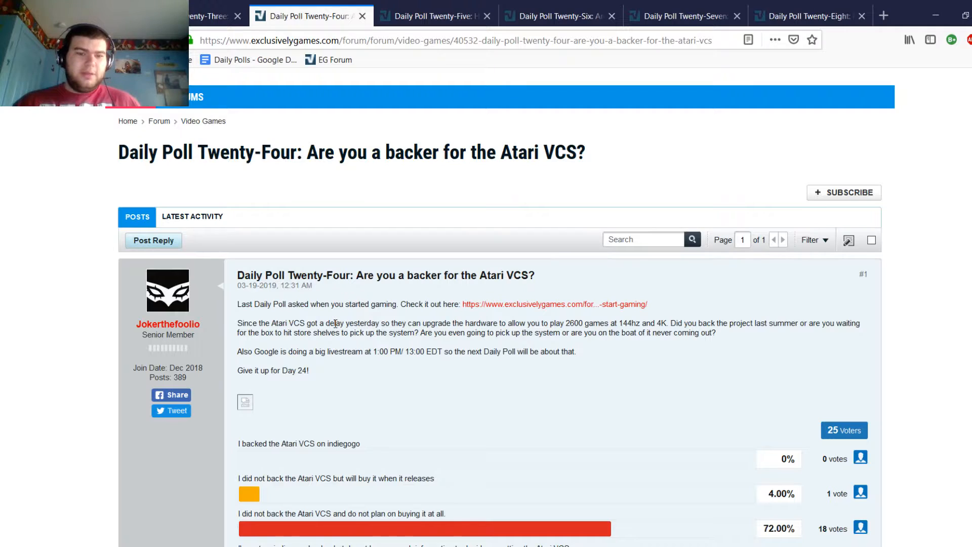
# Step: View all four Atari VCS results (72% won't buy) and highlight the fourth option's text
pyautogui.scroll(-3)
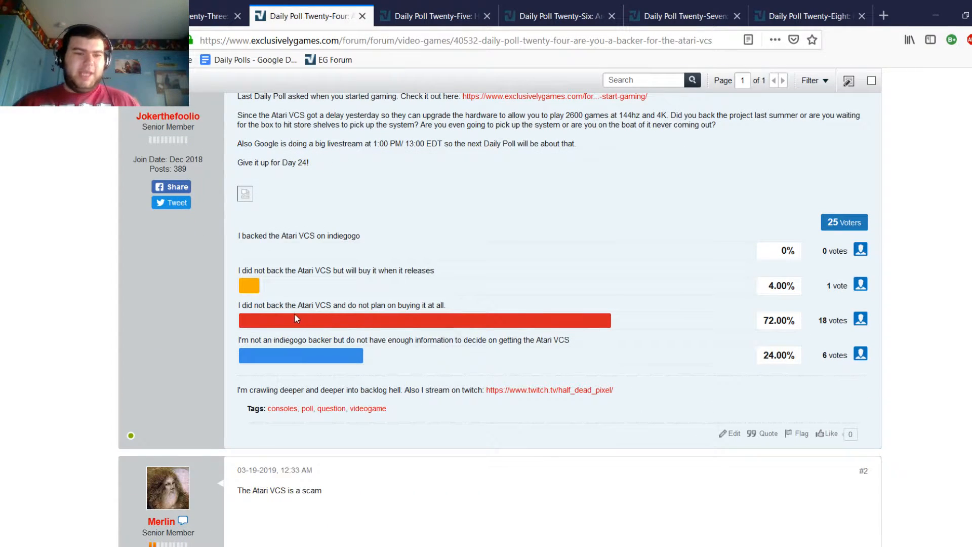
pyautogui.moveTo(238, 305); pyautogui.dragTo(335, 305)
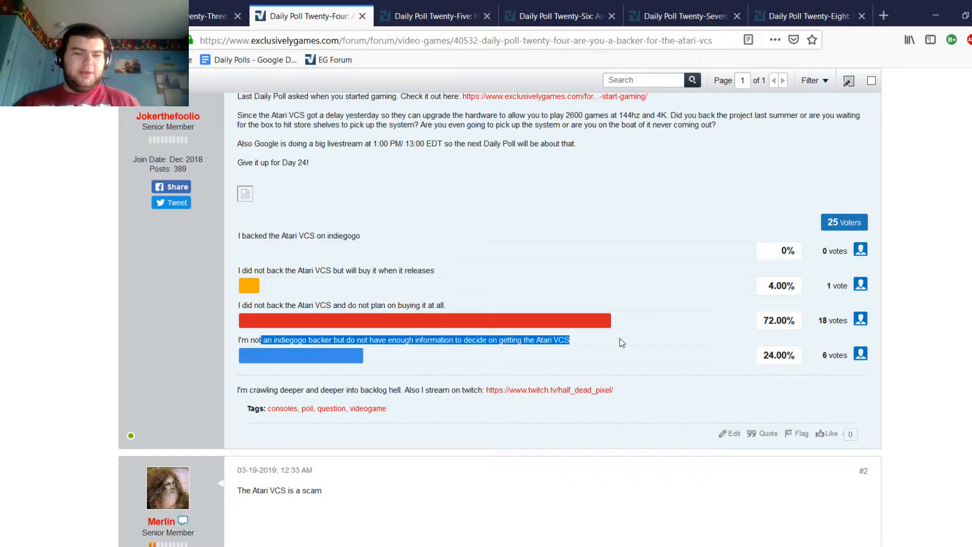
pyautogui.moveTo(272, 289)
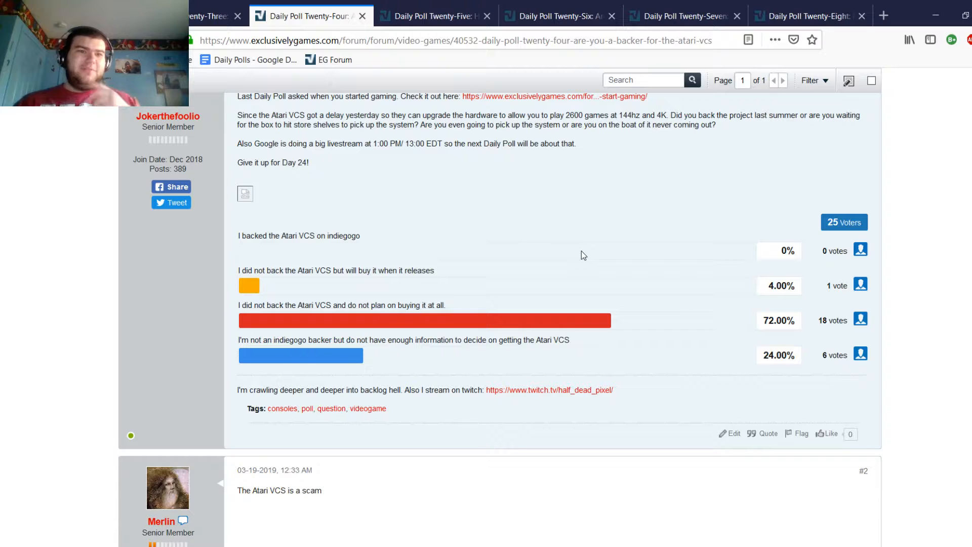
pyautogui.moveTo(552, 253)
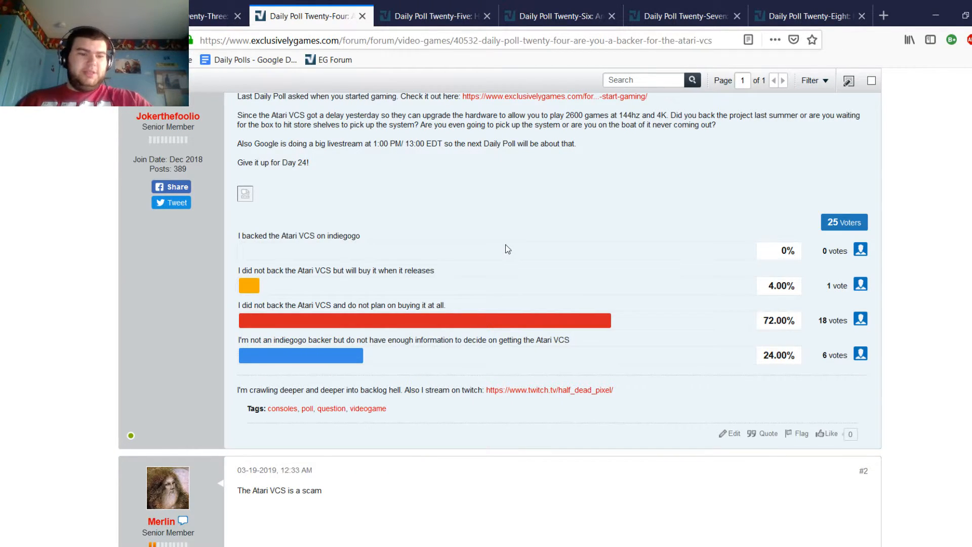
# Step: Read Merlin's scam reply and Twidget's reply #3 refusing to buy an Atari console
pyautogui.scroll(-3)
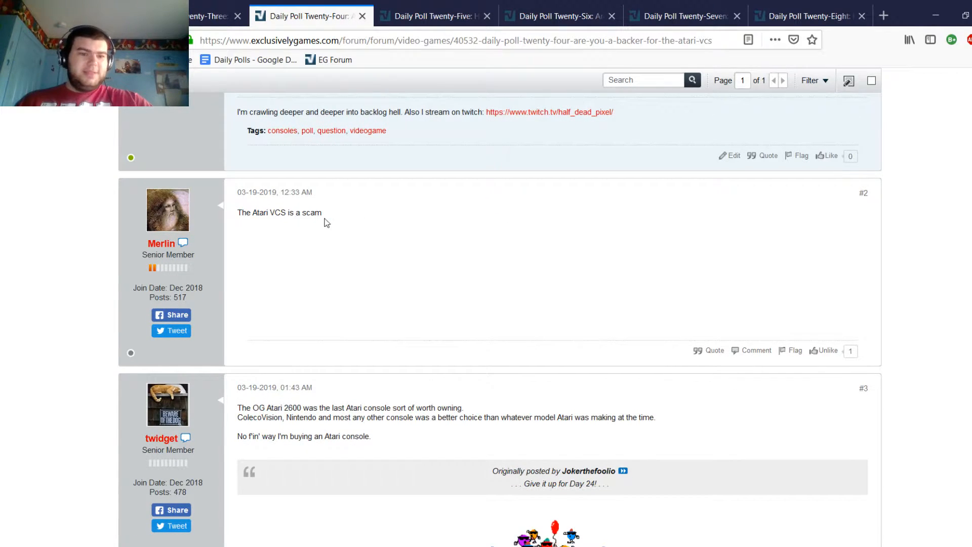
pyautogui.moveTo(265, 235)
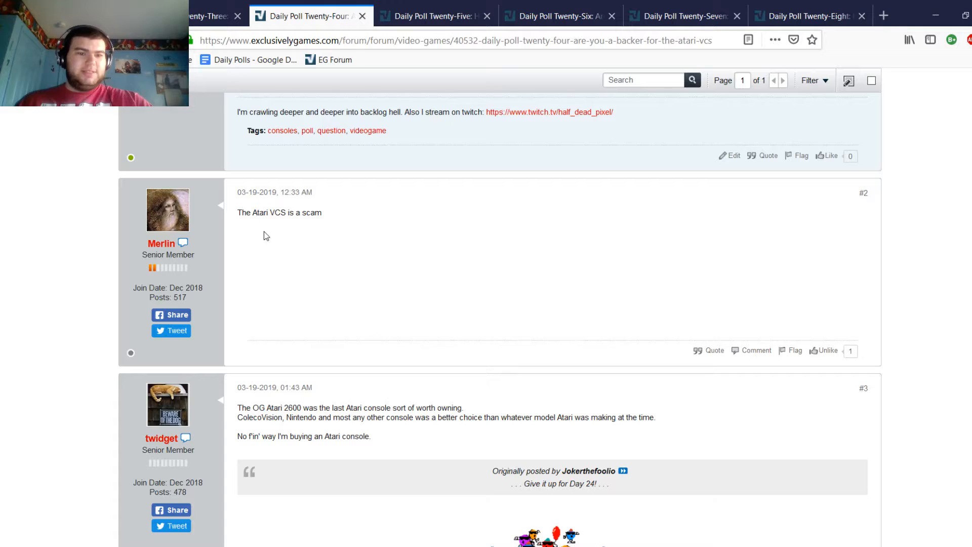
pyautogui.scroll(-3)
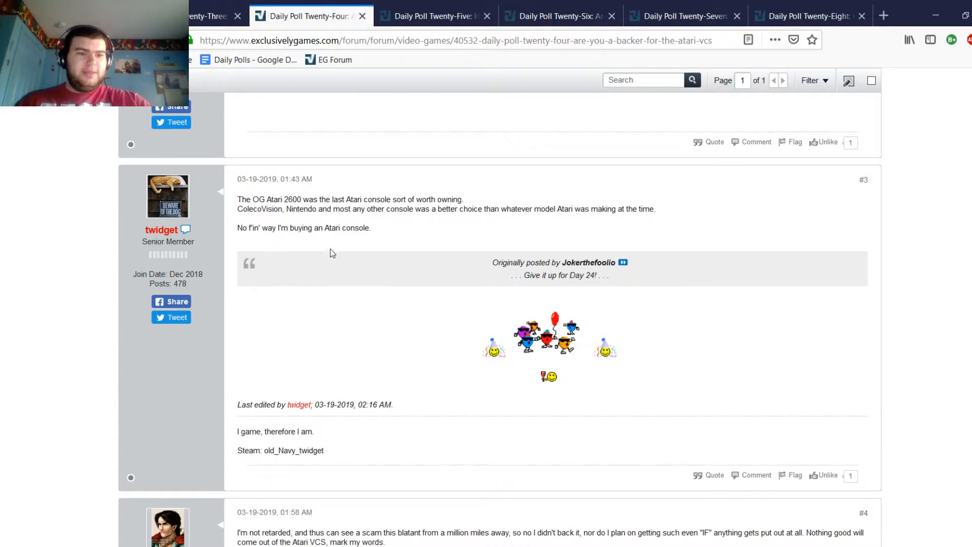
pyautogui.moveTo(237, 199); pyautogui.dragTo(260, 208)
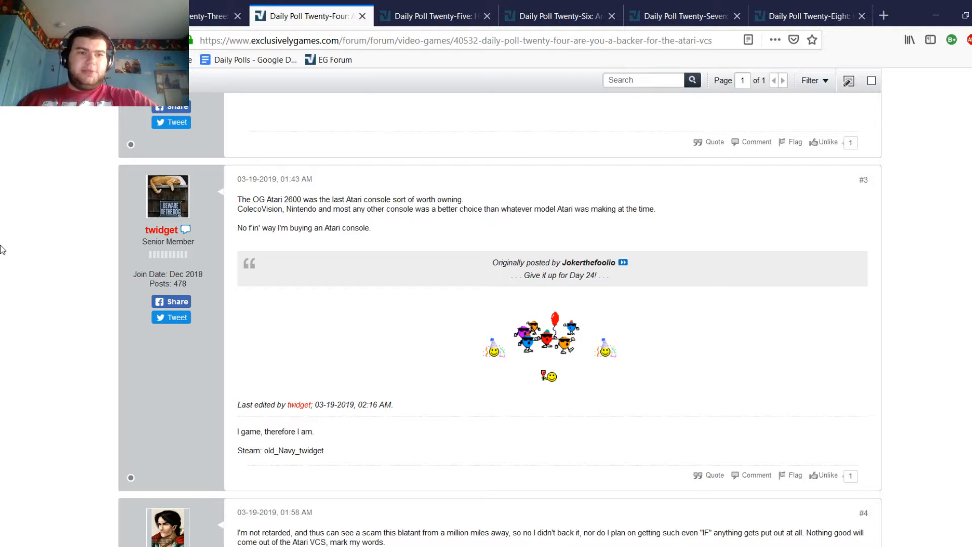
# Step: Read Zoltor's reply #4 calling the Atari VCS a scam and Jokerthefoolio's agreeing reply #5
pyautogui.scroll(-3)
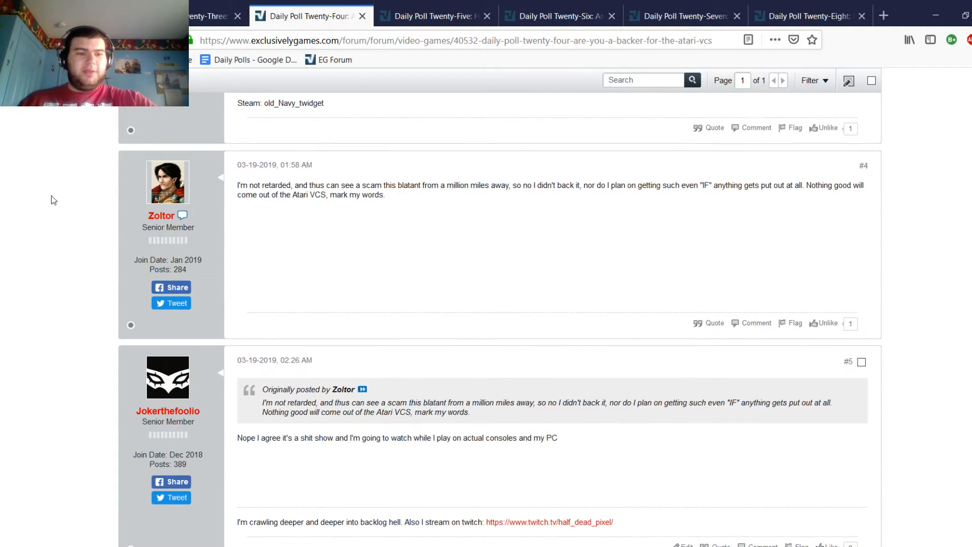
pyautogui.moveTo(258, 214)
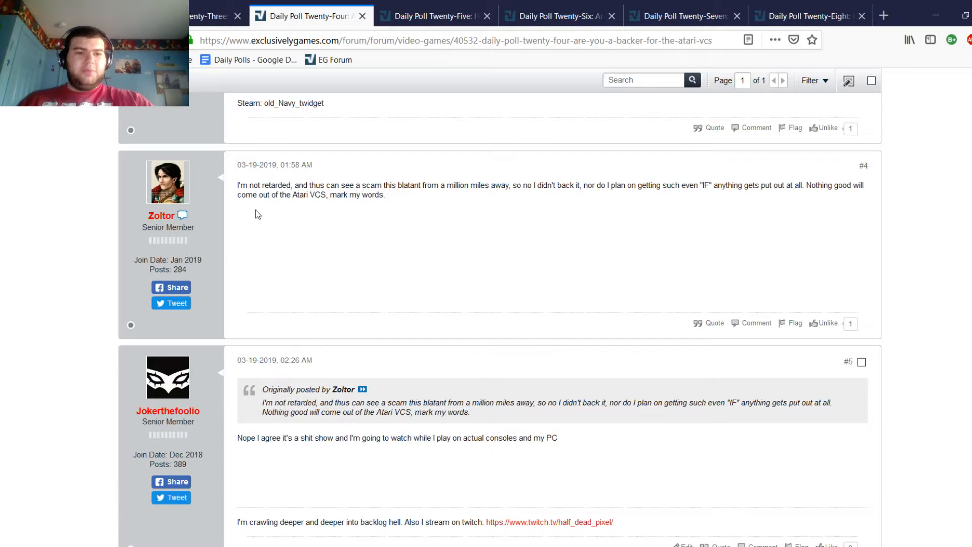
pyautogui.moveTo(440, 350)
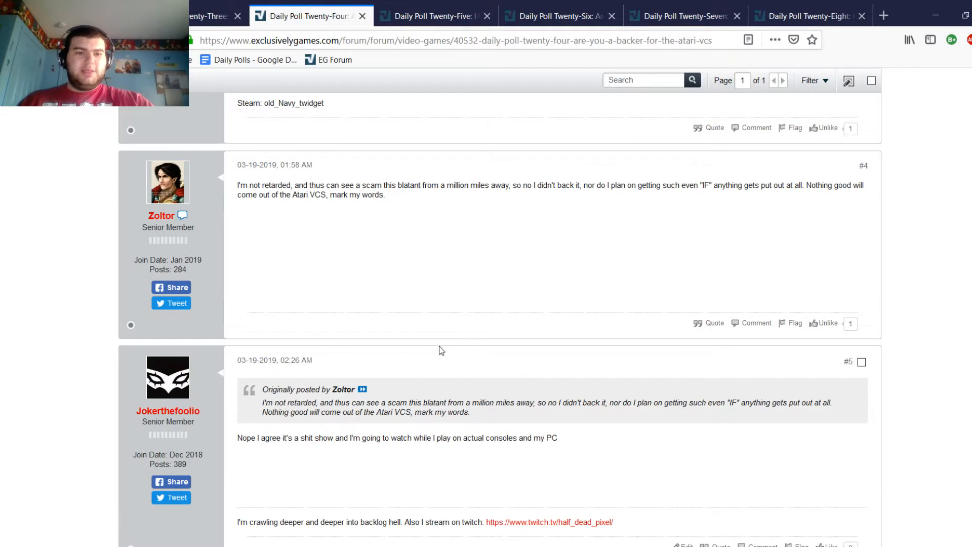
pyautogui.moveTo(419, 203)
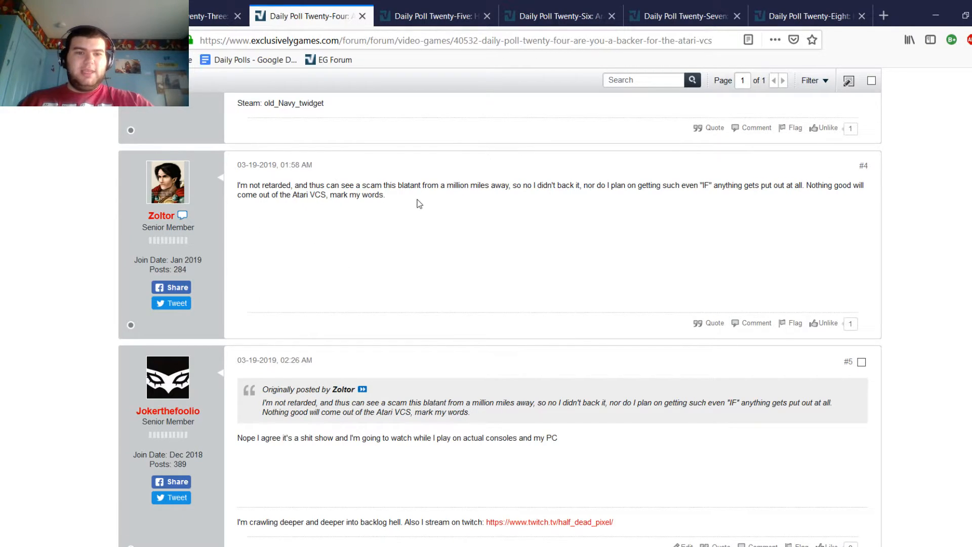
pyautogui.moveTo(427, 262)
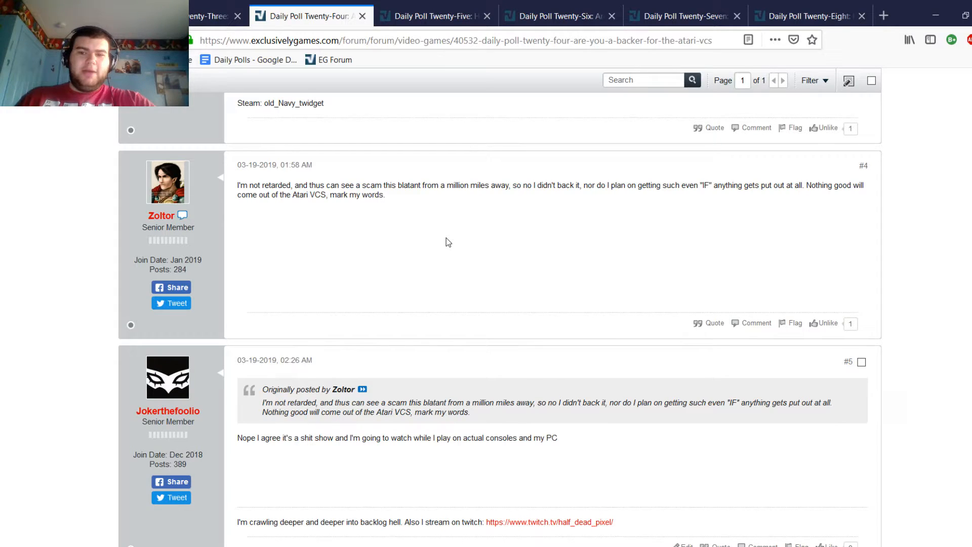
pyautogui.moveTo(430, 243)
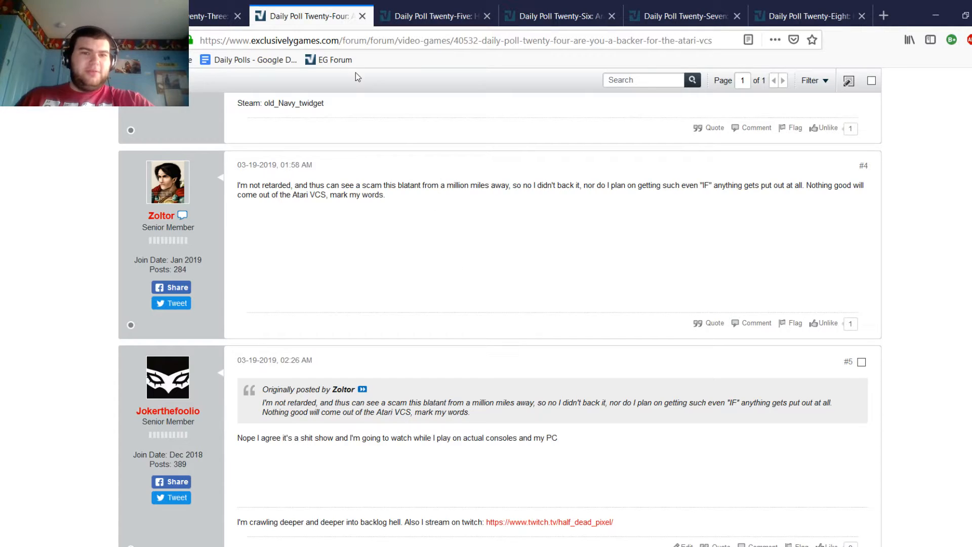
pyautogui.moveTo(500, 223)
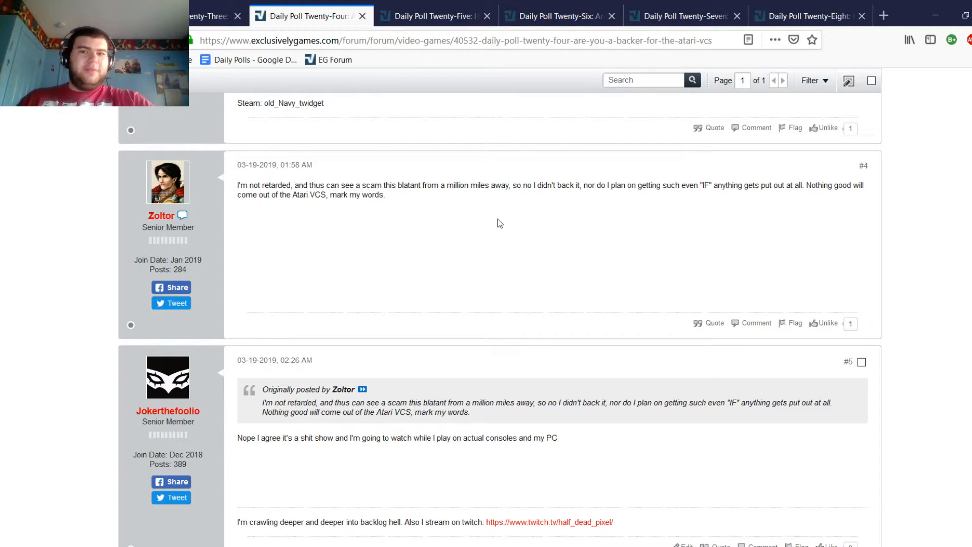
pyautogui.moveTo(502, 197)
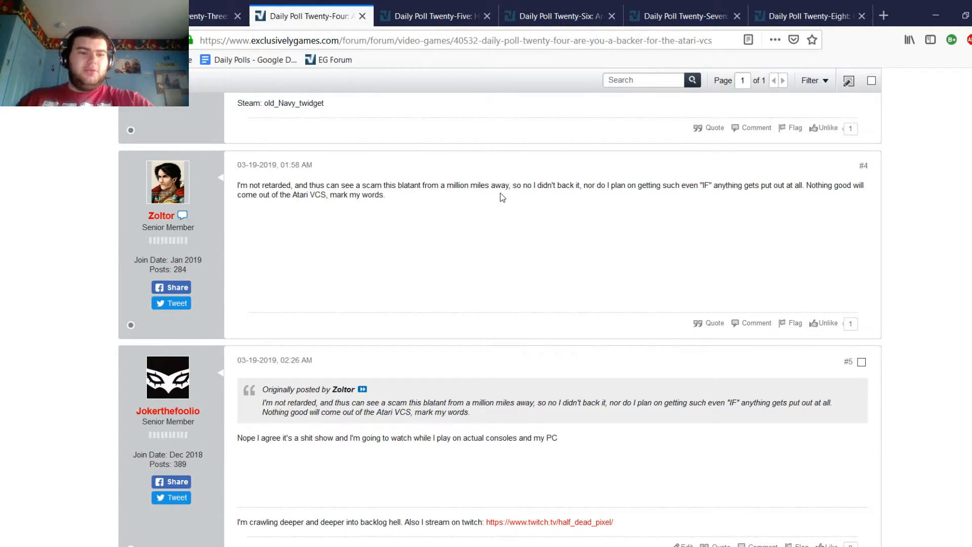
pyautogui.moveTo(493, 194)
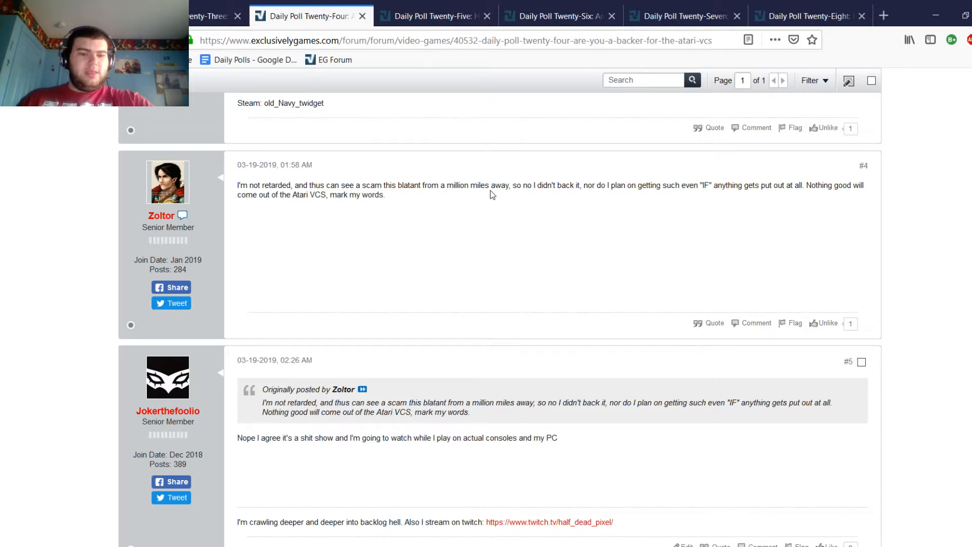
pyautogui.moveTo(478, 198)
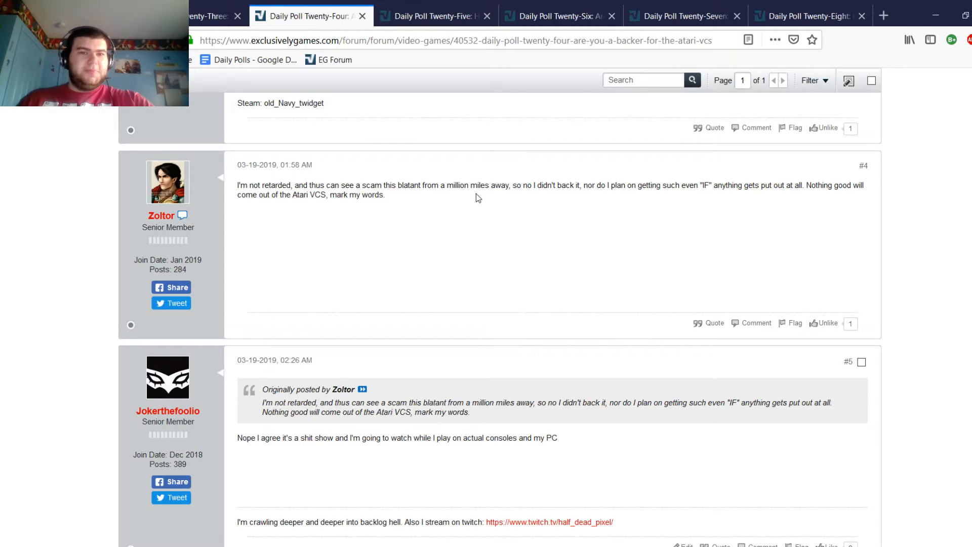
pyautogui.moveTo(468, 205)
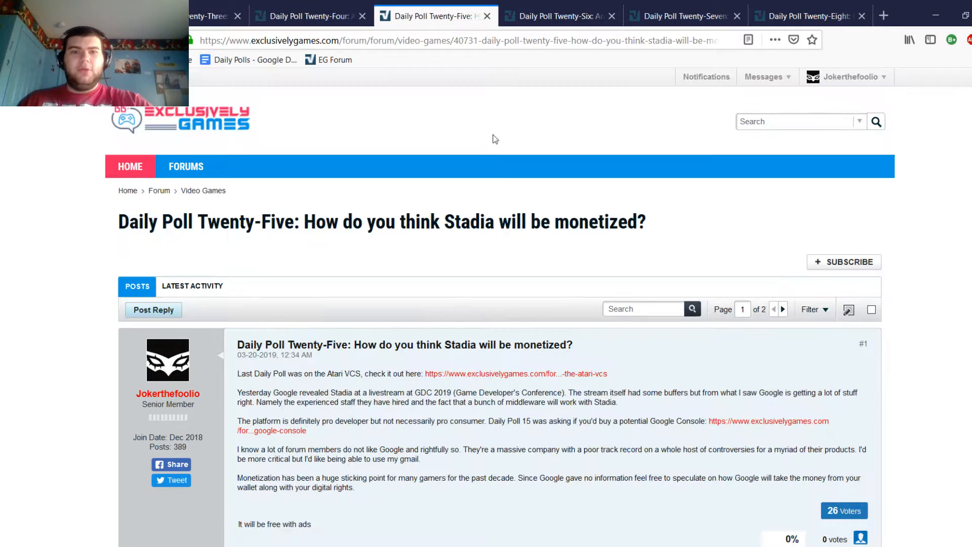
pyautogui.moveTo(391, 204)
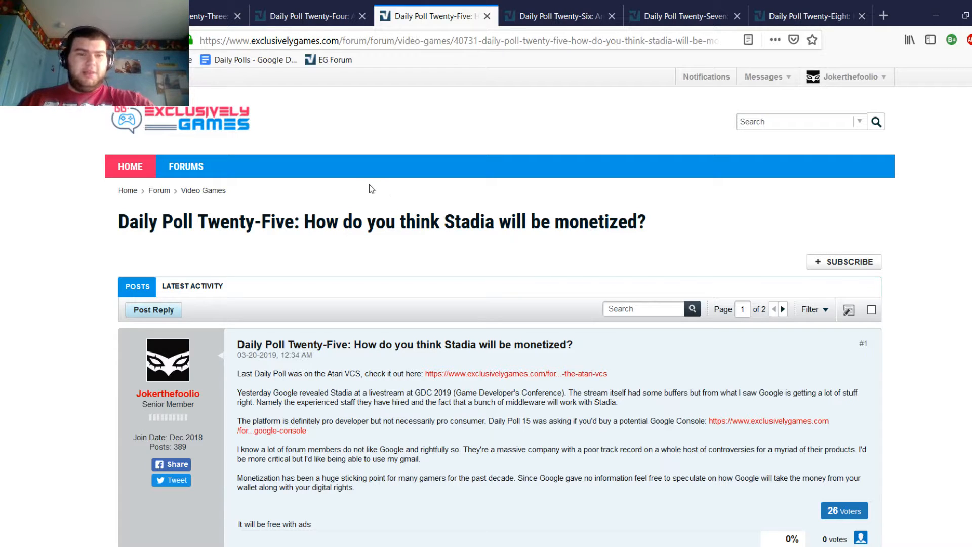
pyautogui.moveTo(61, 219)
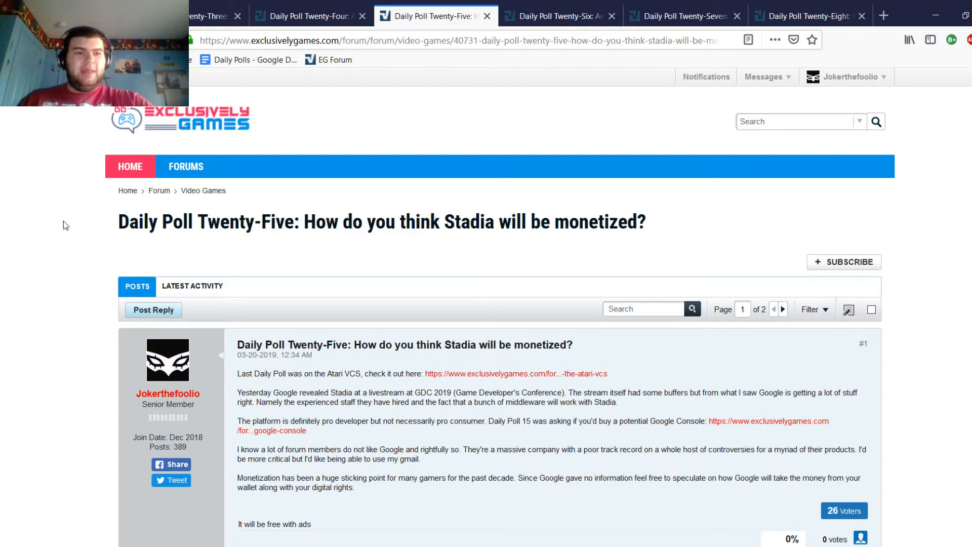
pyautogui.moveTo(55, 217)
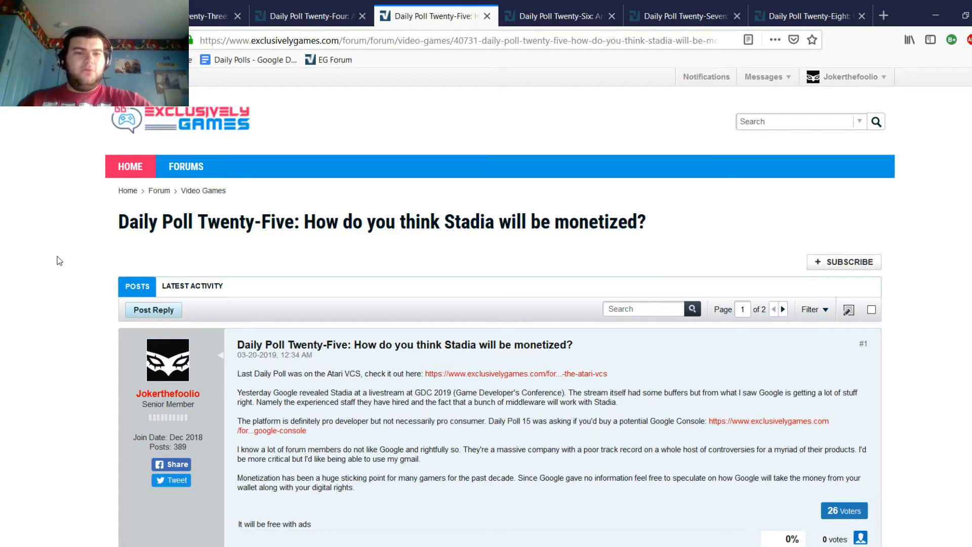
pyautogui.moveTo(1, 241)
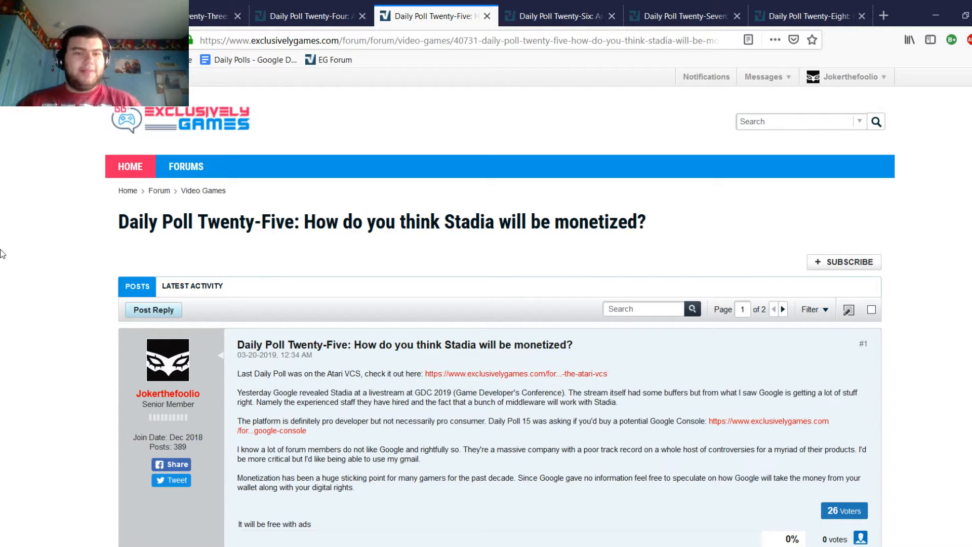
# Step: Review the Twenty-Five vote breakdown with the 26.92% tie, highlighting options, reaching Zoltor's reply #2
pyautogui.scroll(-3)
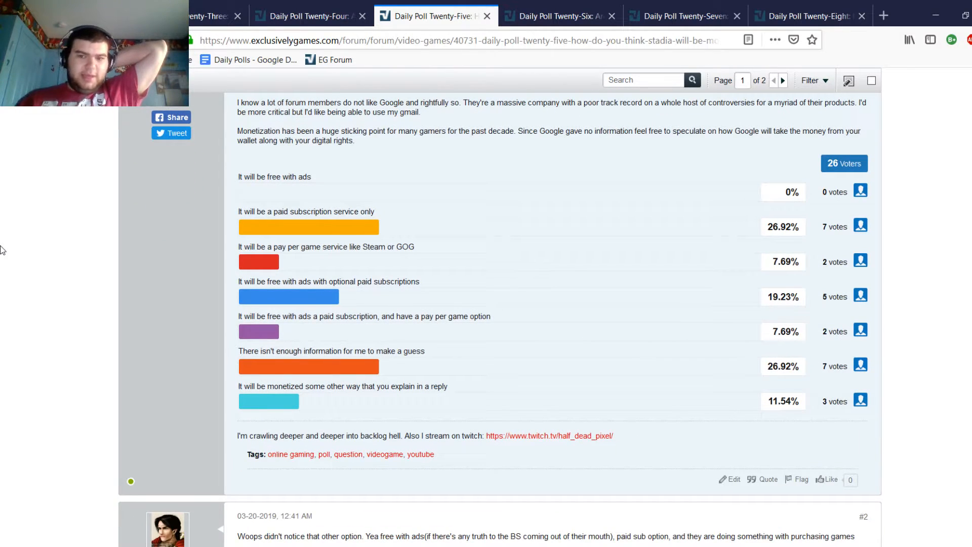
pyautogui.moveTo(415, 302)
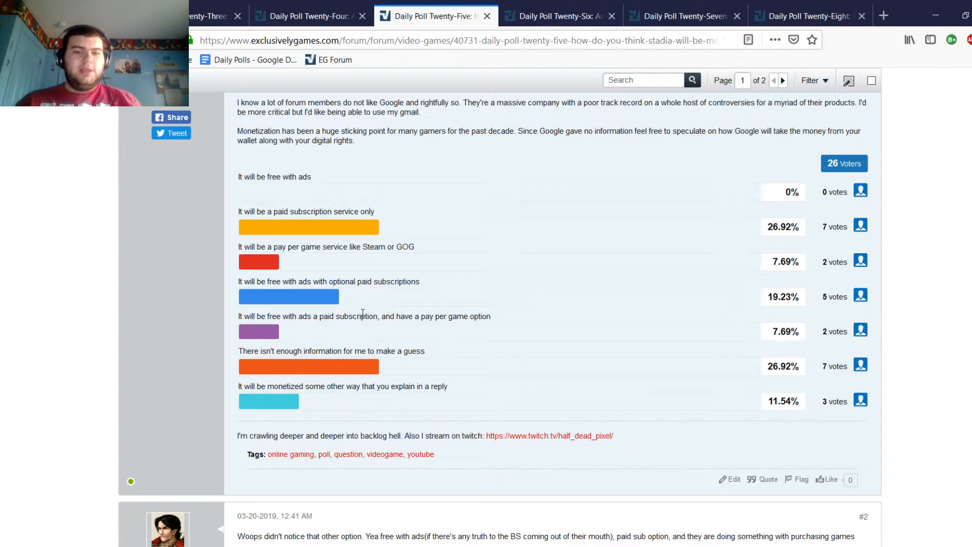
pyautogui.moveTo(225, 255)
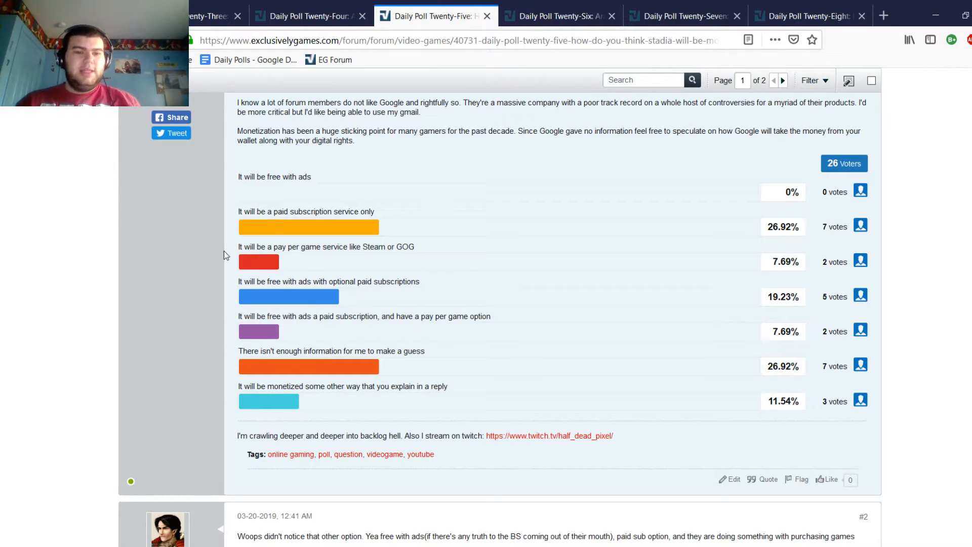
pyautogui.moveTo(162, 338)
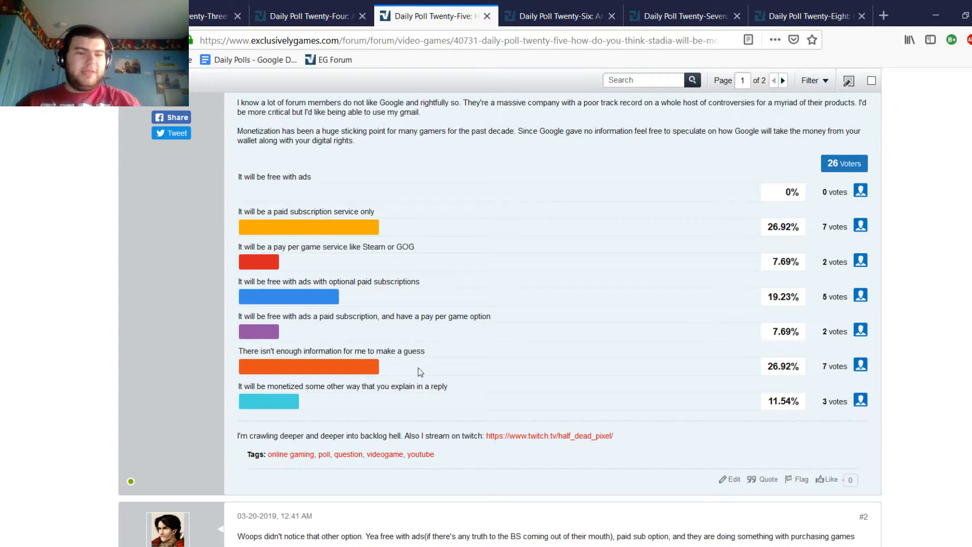
pyautogui.moveTo(438, 214)
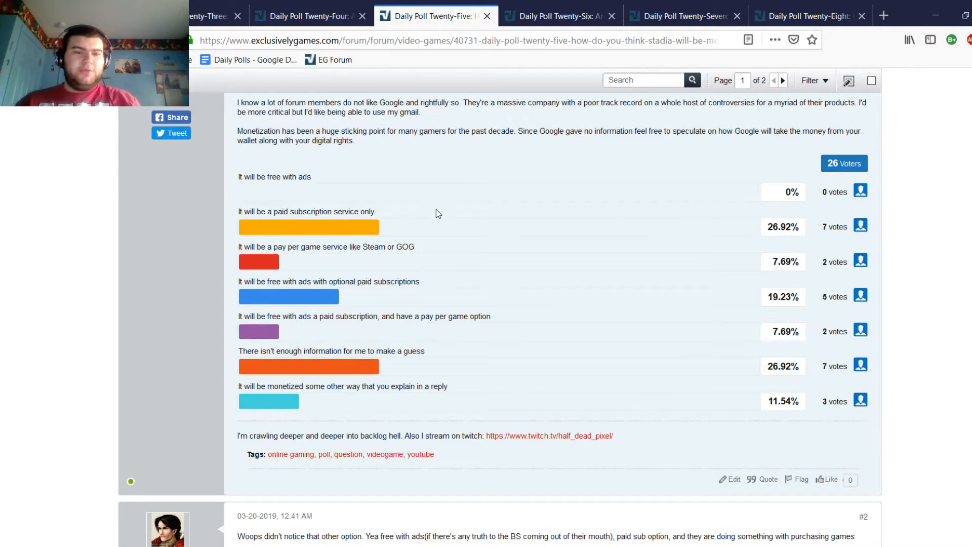
pyautogui.moveTo(140, 250)
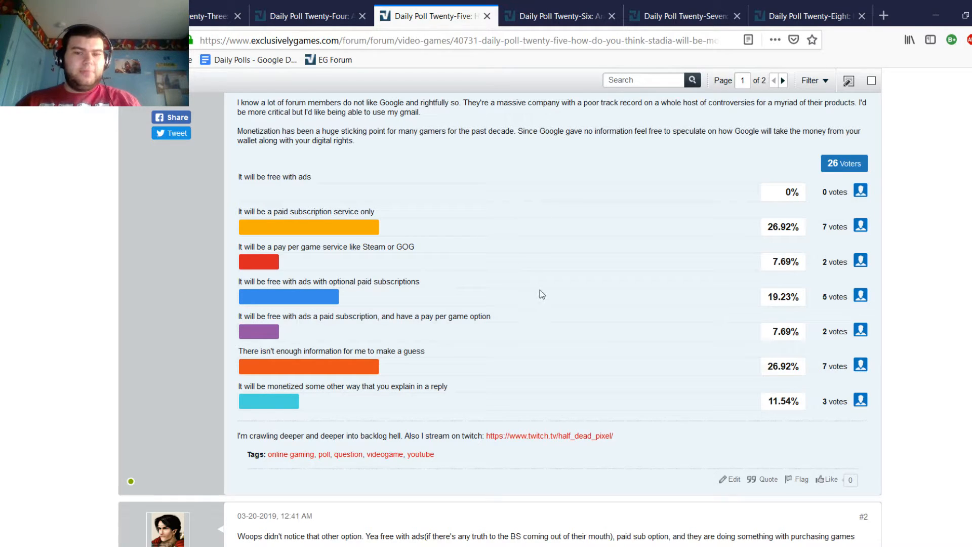
pyautogui.moveTo(436, 282)
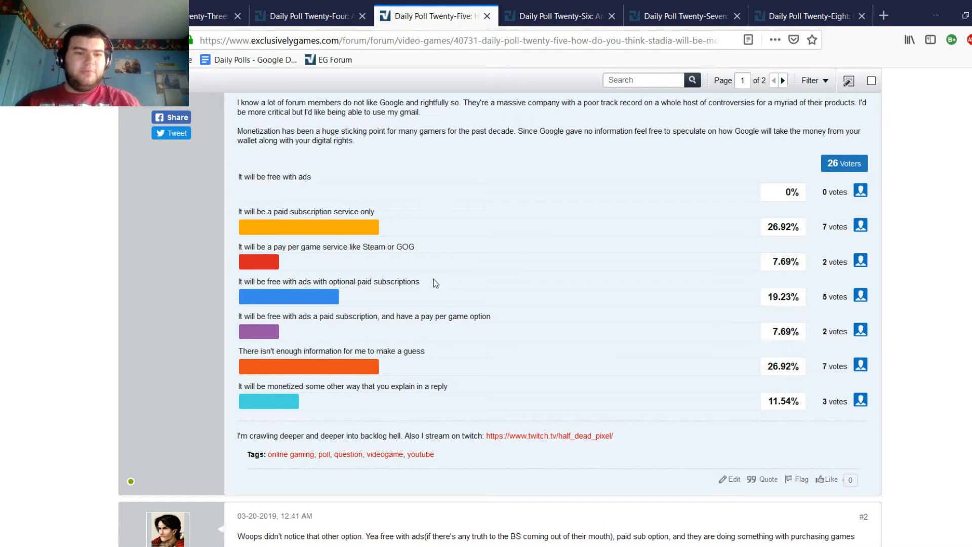
pyautogui.doubleClick(243, 281)
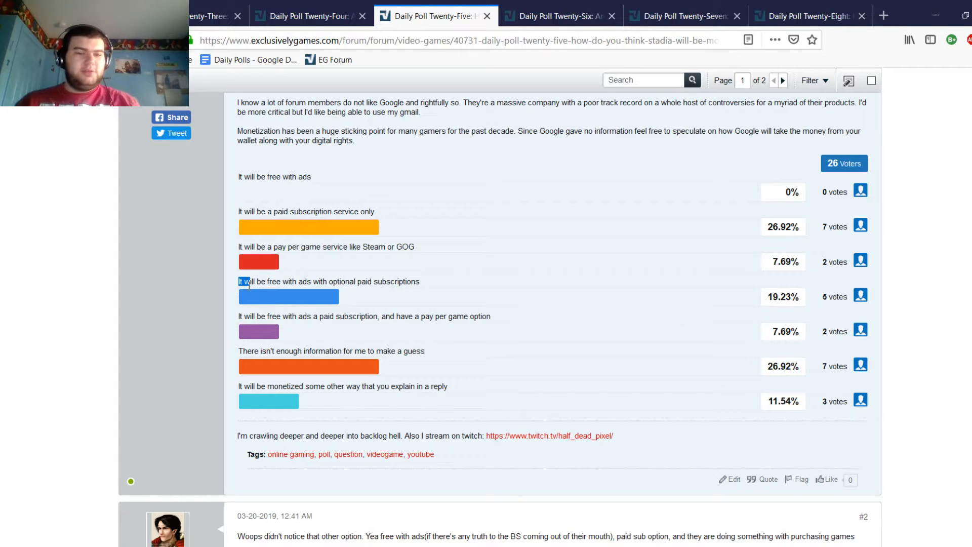
pyautogui.moveTo(238, 281); pyautogui.dragTo(413, 281)
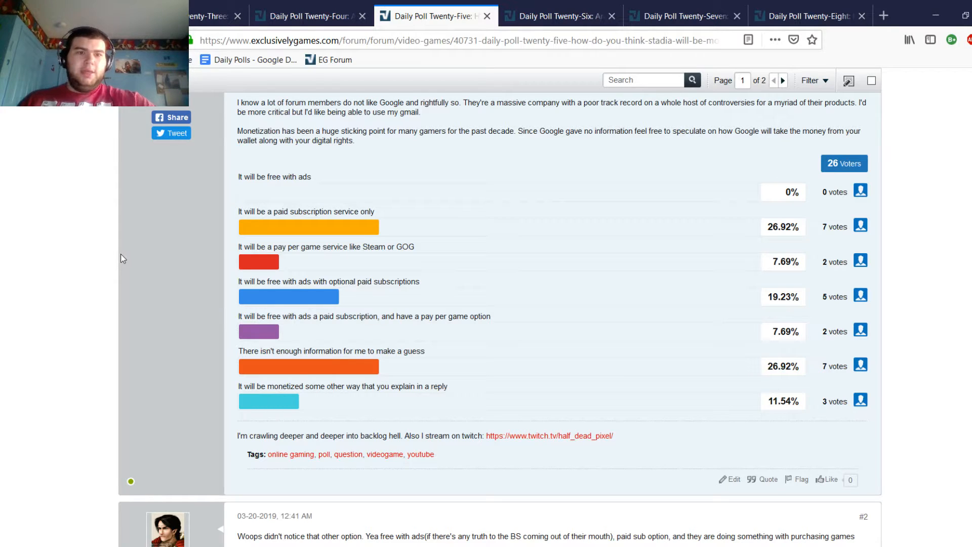
pyautogui.moveTo(143, 235)
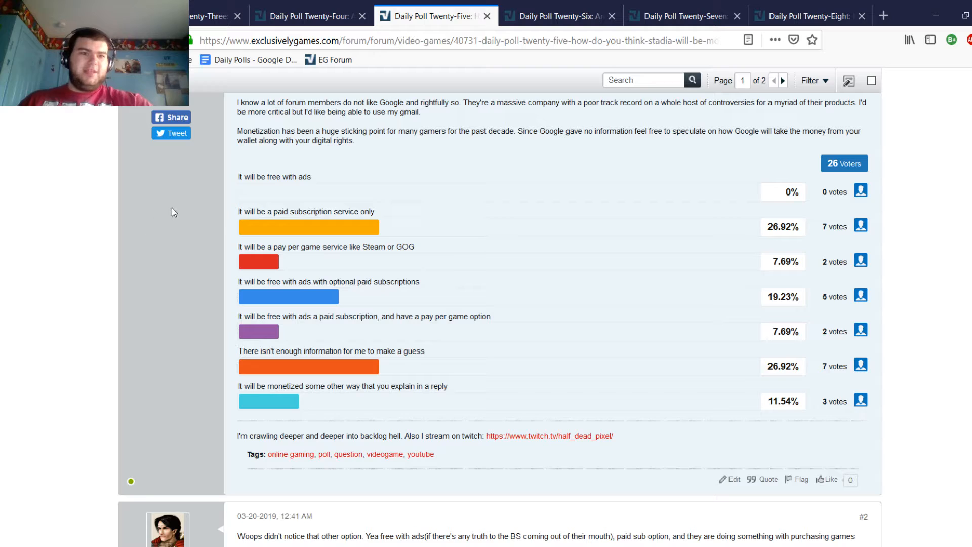
pyautogui.moveTo(162, 194)
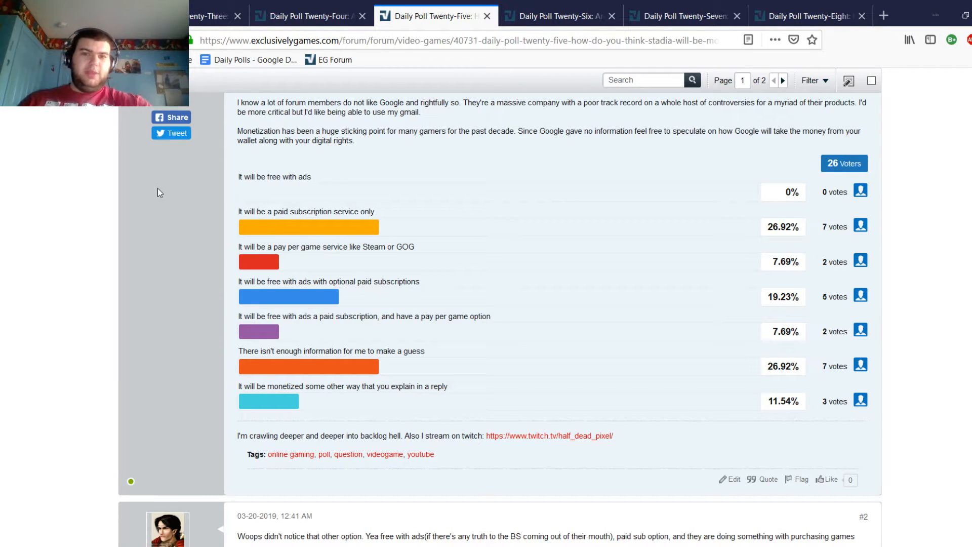
pyautogui.moveTo(142, 169)
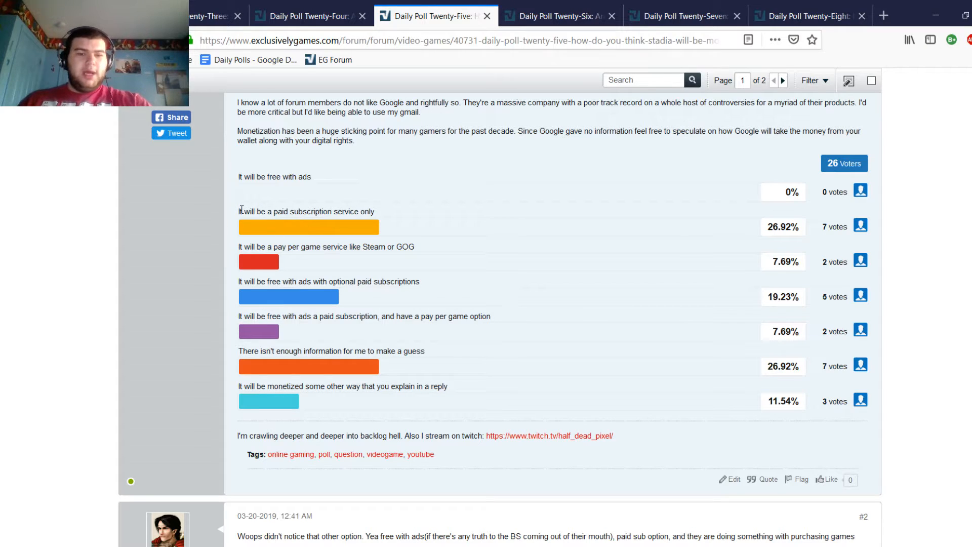
pyautogui.doubleClick(249, 246)
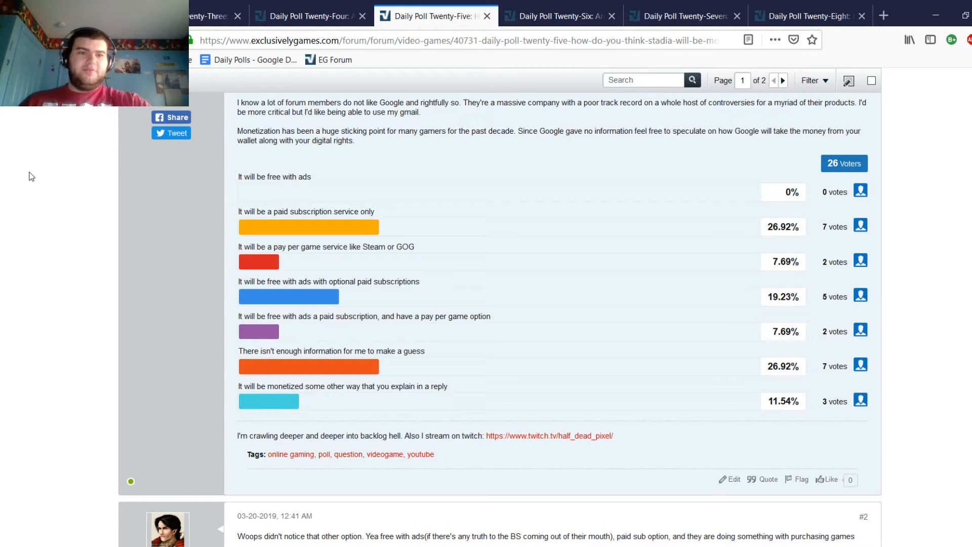
pyautogui.moveTo(1, 160)
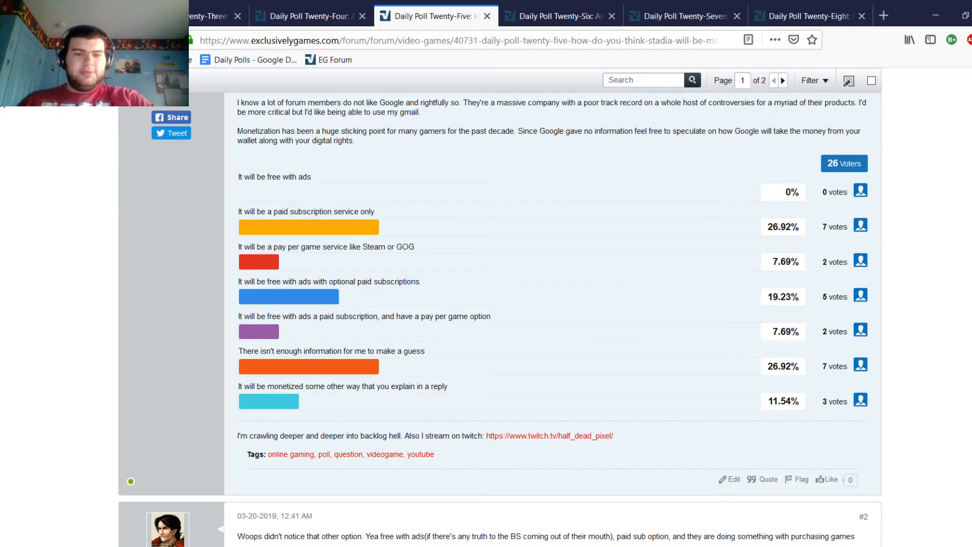
pyautogui.moveTo(278, 281); pyautogui.dragTo(361, 281)
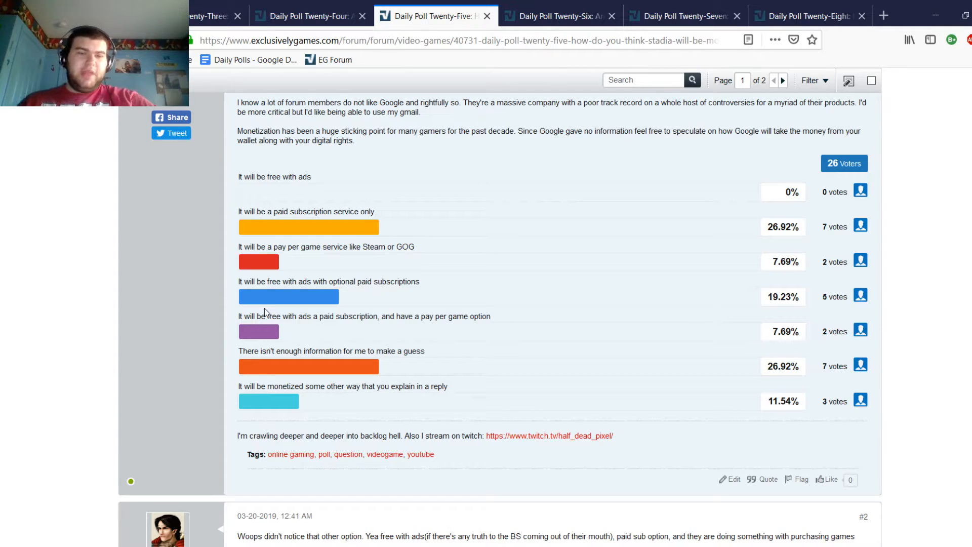
pyautogui.moveTo(170, 170)
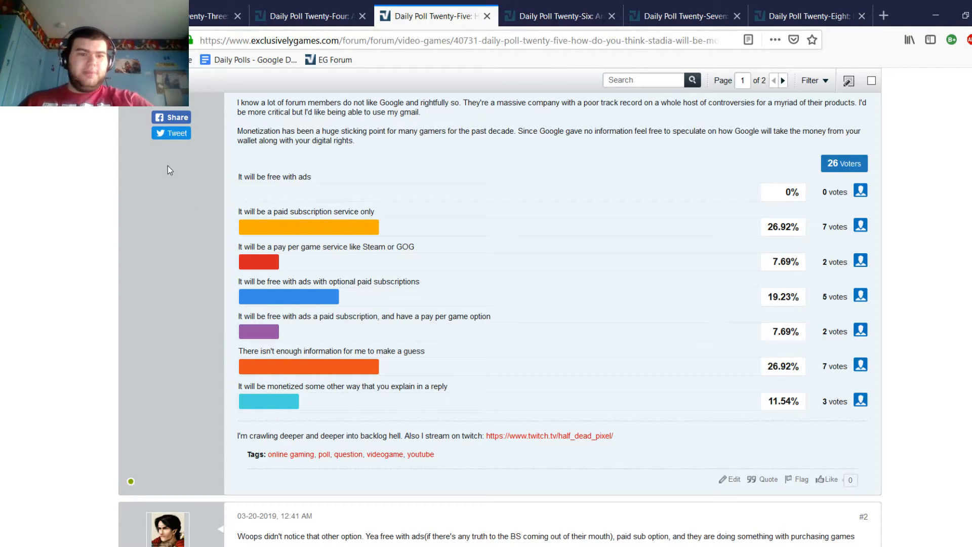
pyautogui.moveTo(306, 208)
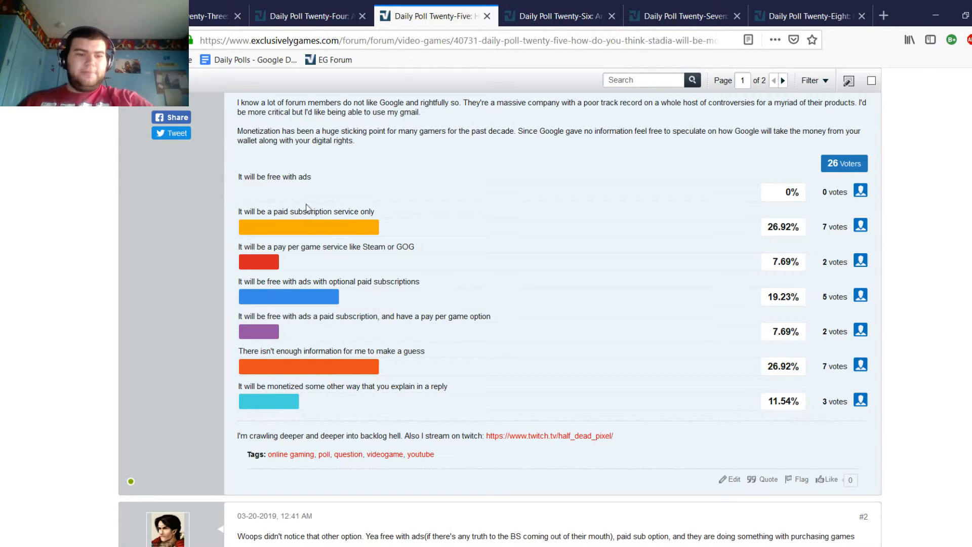
pyautogui.scroll(-3)
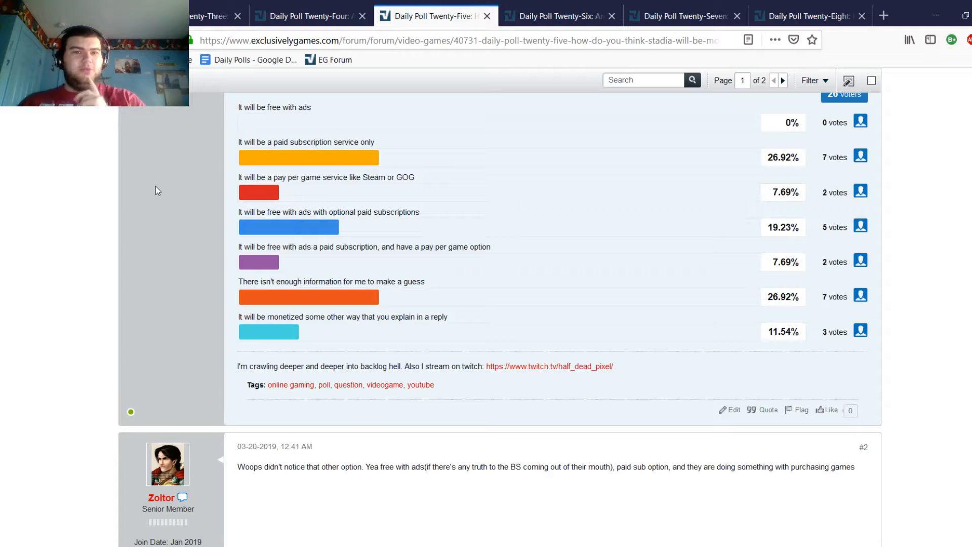
pyautogui.moveTo(160, 184)
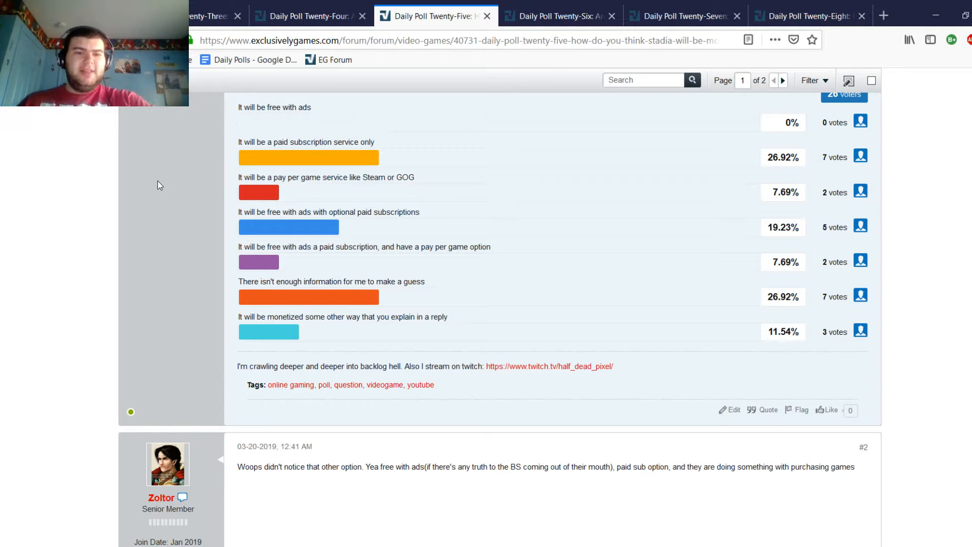
pyautogui.moveTo(154, 185)
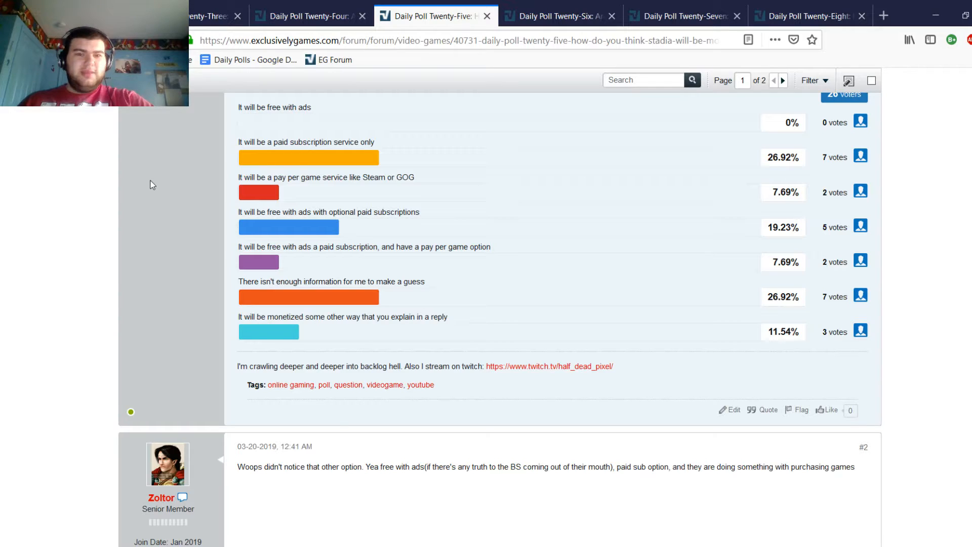
pyautogui.moveTo(207, 168)
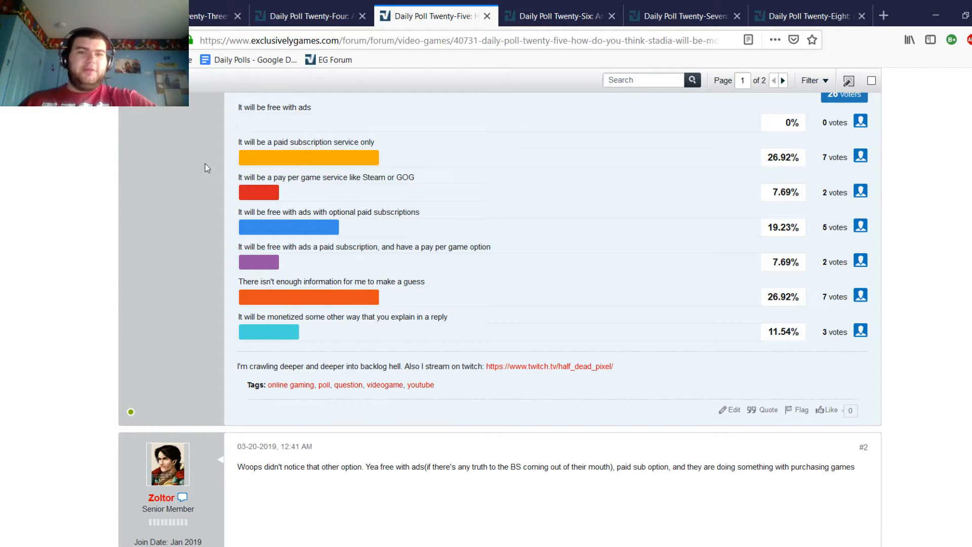
pyautogui.moveTo(91, 205)
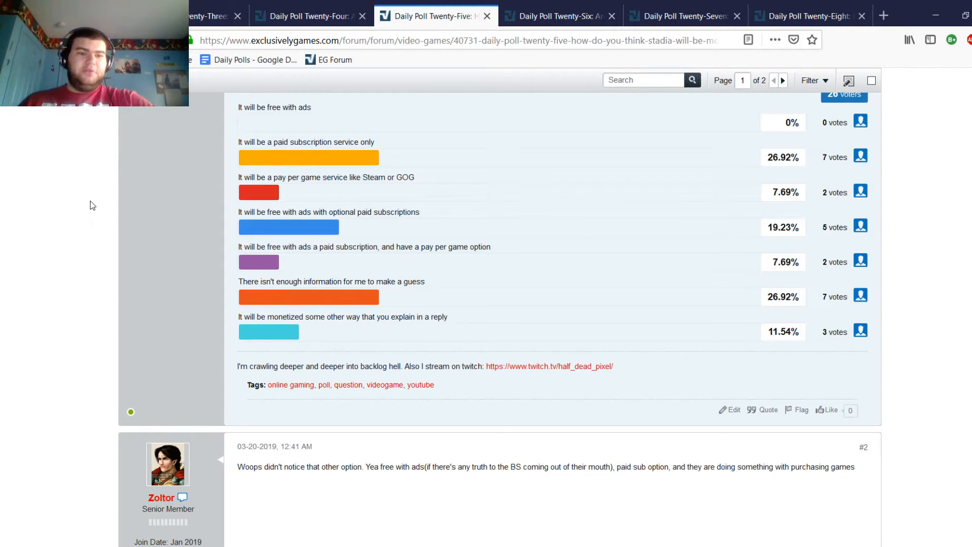
pyautogui.scroll(-3)
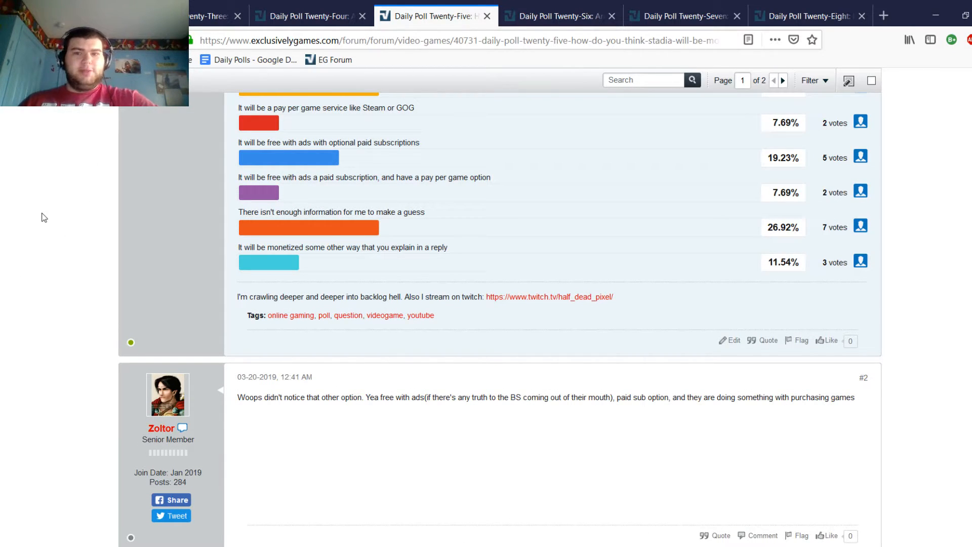
pyautogui.scroll(-3)
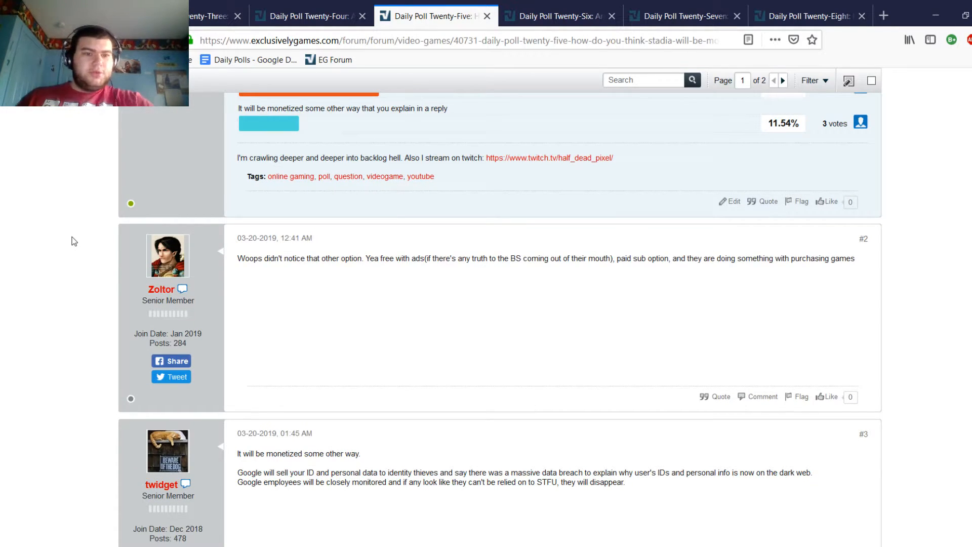
pyautogui.moveTo(391, 286)
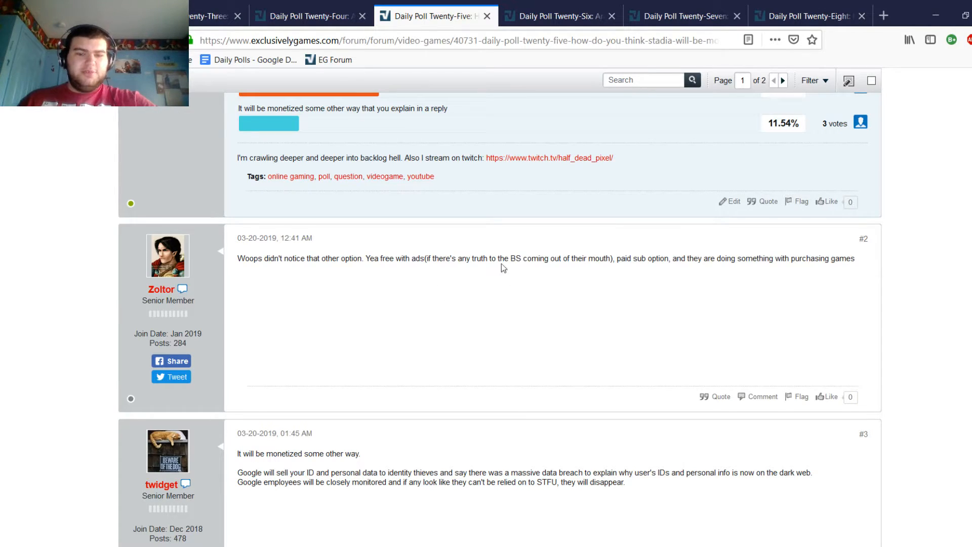
pyautogui.moveTo(652, 258)
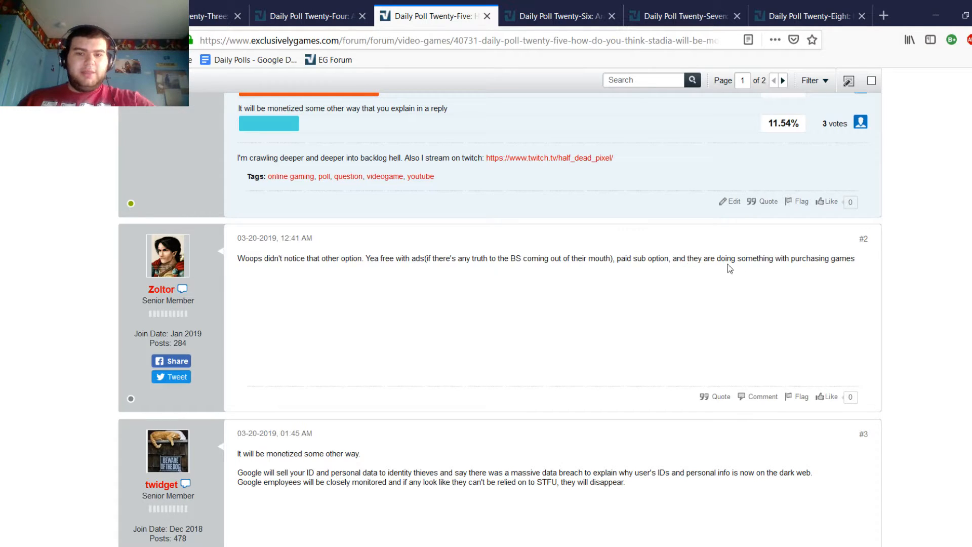
pyautogui.scroll(-3)
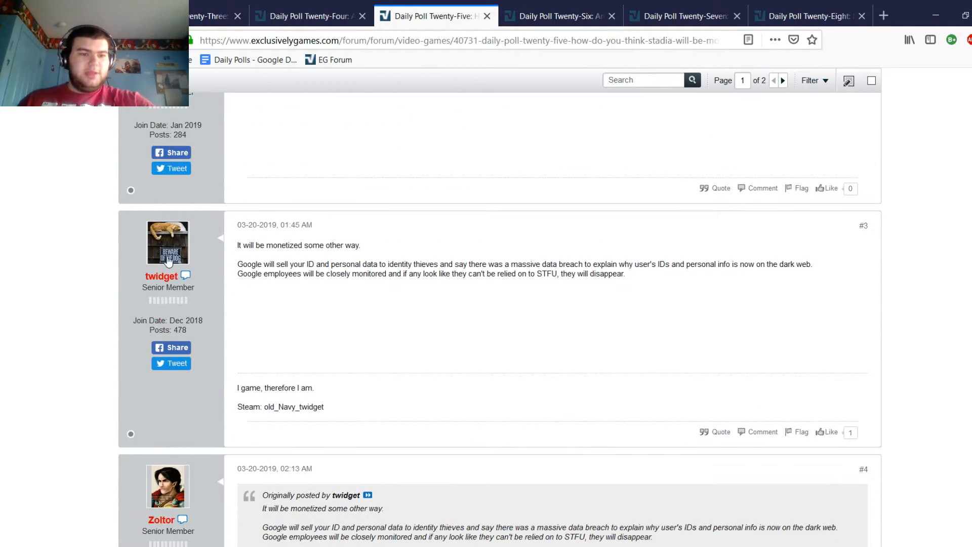
pyautogui.moveTo(262, 293)
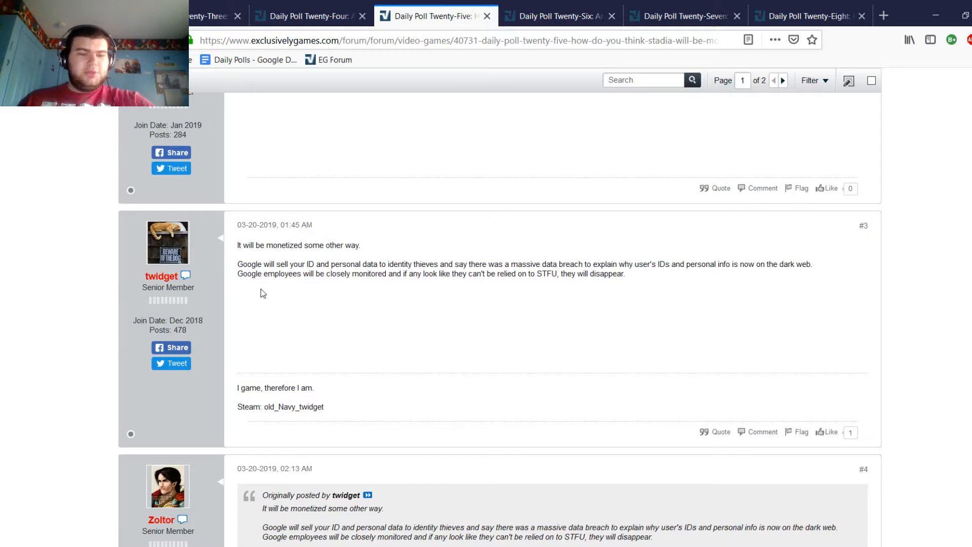
pyautogui.moveTo(237, 273); pyautogui.dragTo(364, 273)
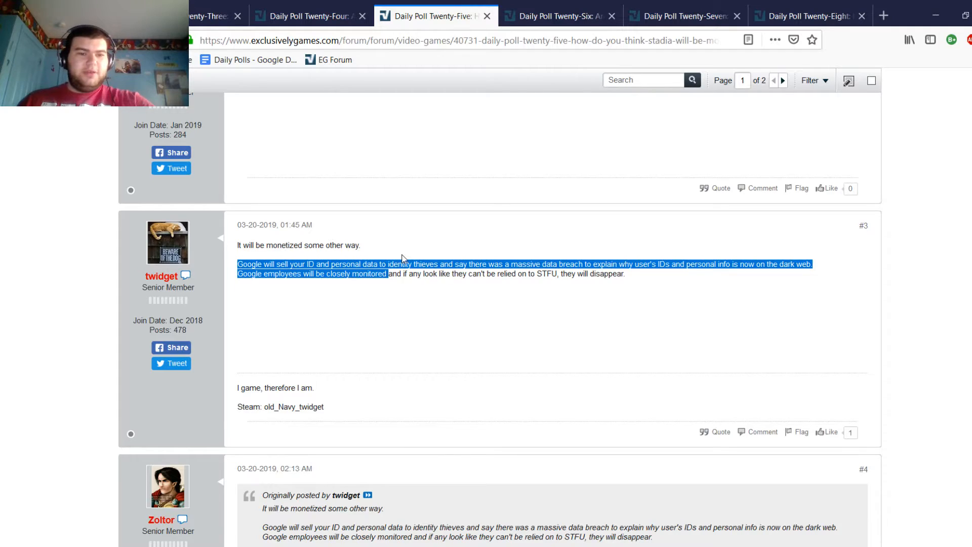
pyautogui.click(262, 257)
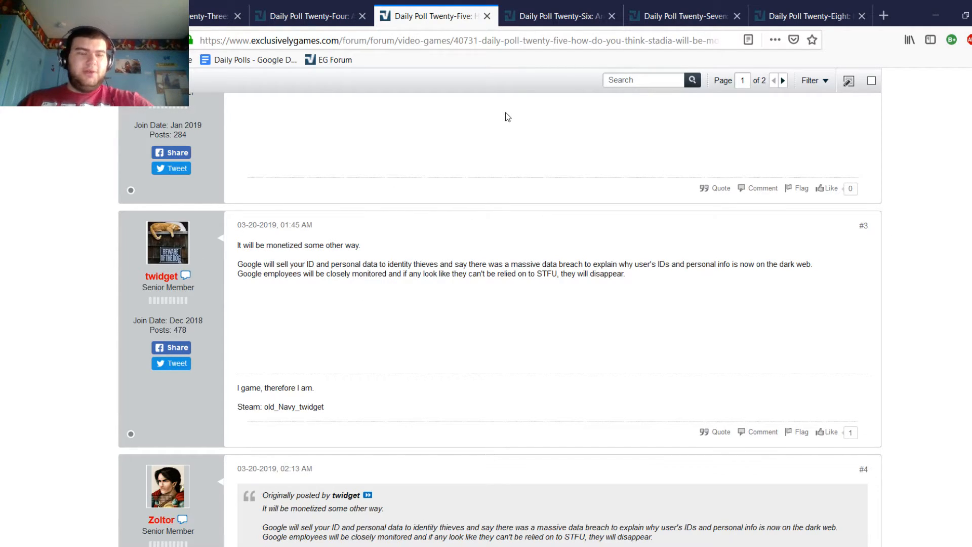
pyautogui.moveTo(554, 201)
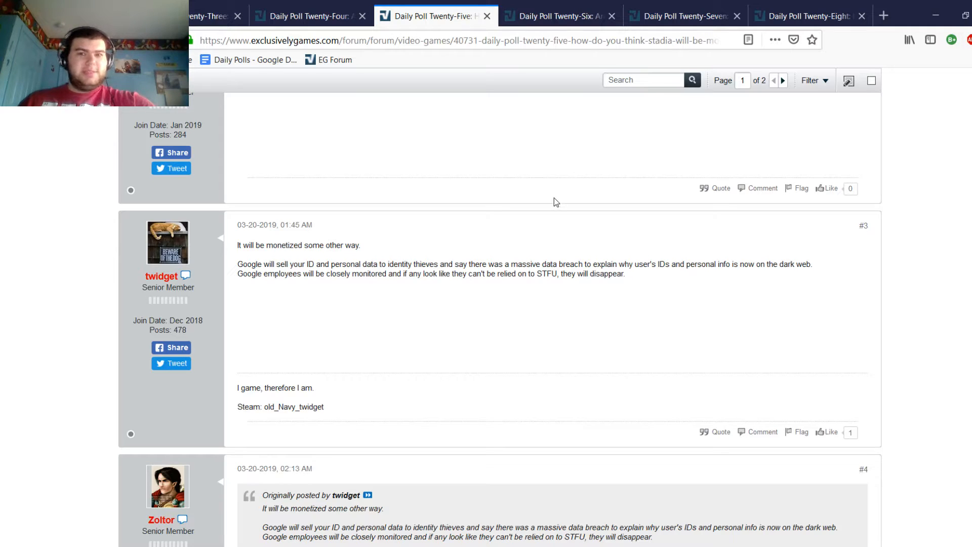
pyautogui.moveTo(500, 207)
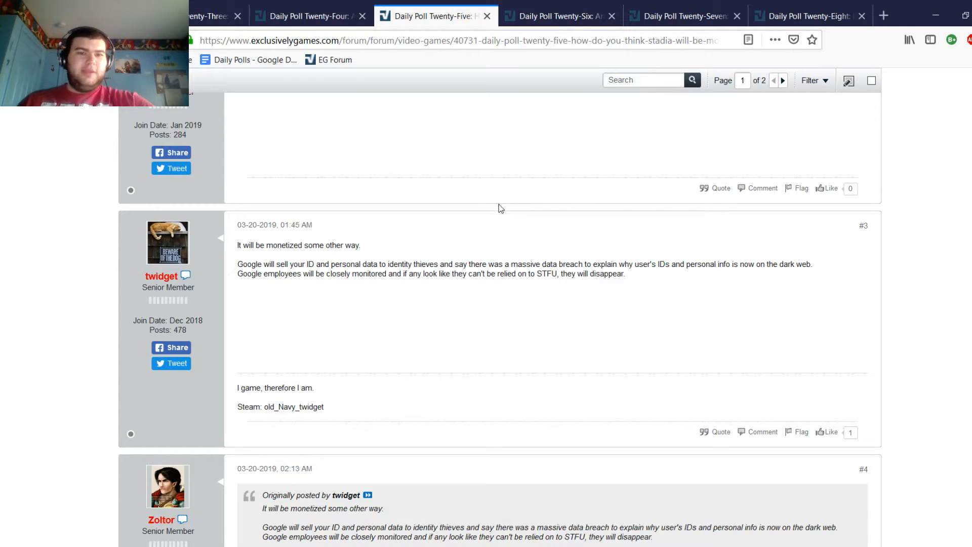
pyautogui.moveTo(474, 215)
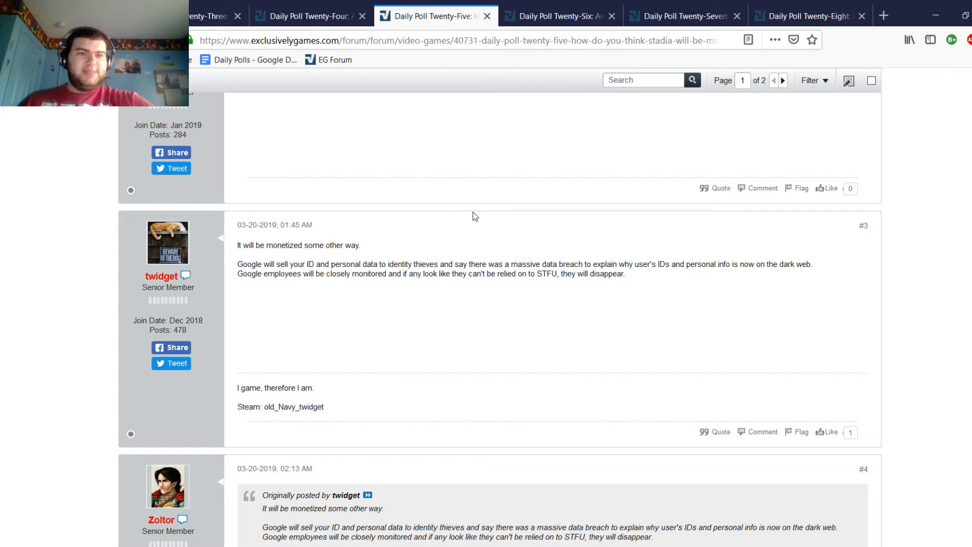
pyautogui.moveTo(466, 220)
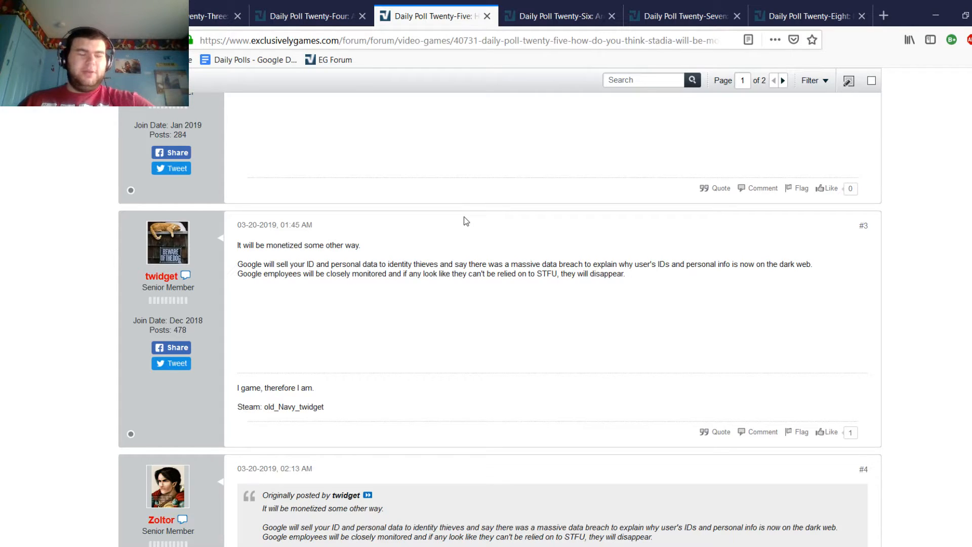
pyautogui.moveTo(439, 229)
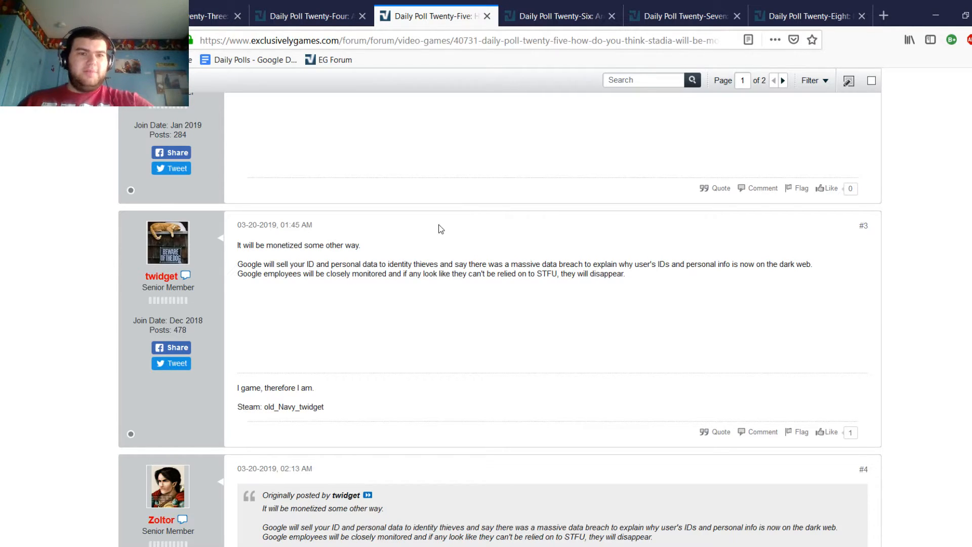
pyautogui.moveTo(232, 246)
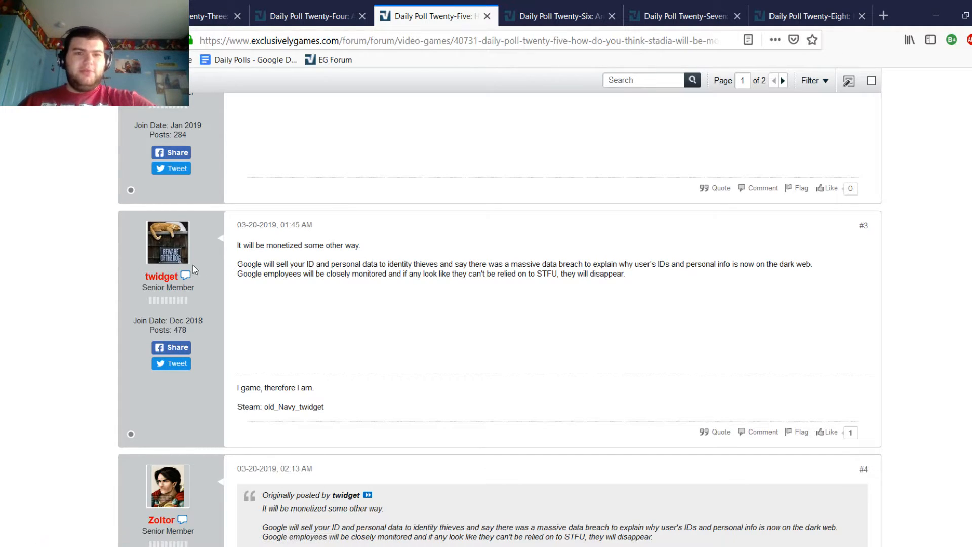
# Step: Scroll past Zoltor's reply #4 and twidget's #5 on Google collecting search data
pyautogui.scroll(-3)
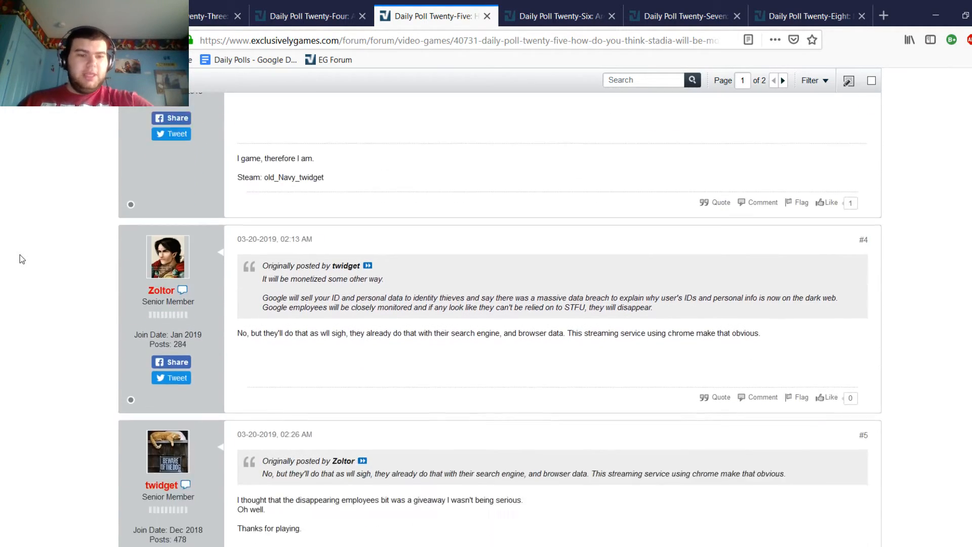
pyautogui.scroll(-3)
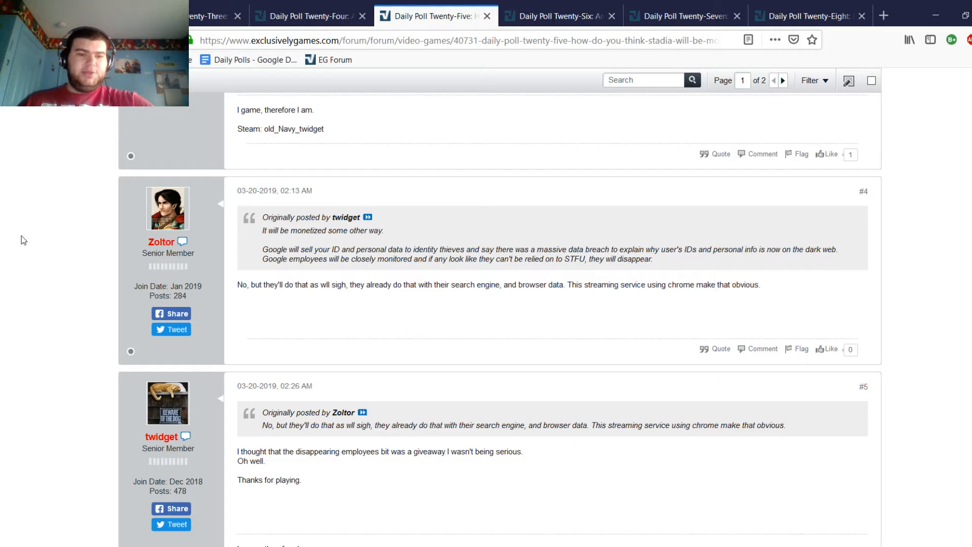
pyautogui.scroll(-3)
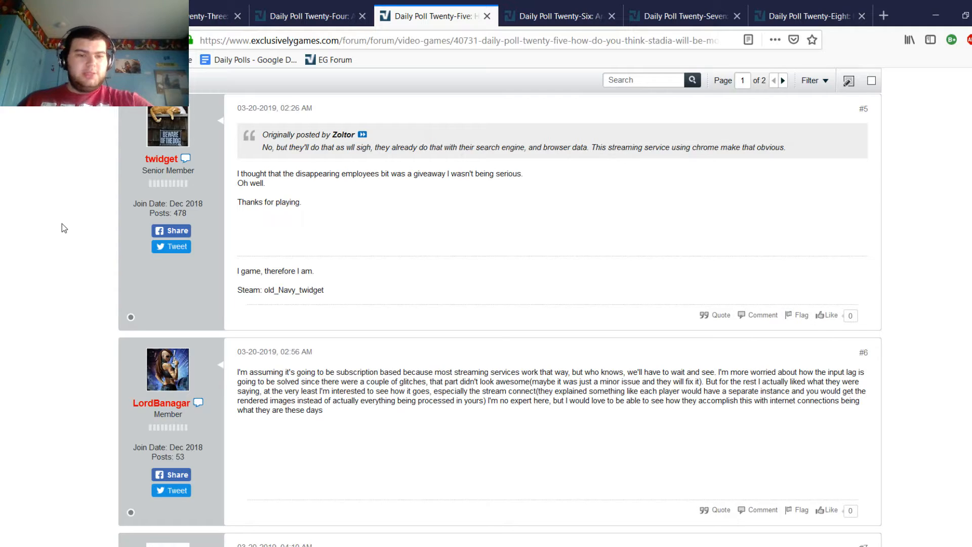
pyautogui.scroll(-3)
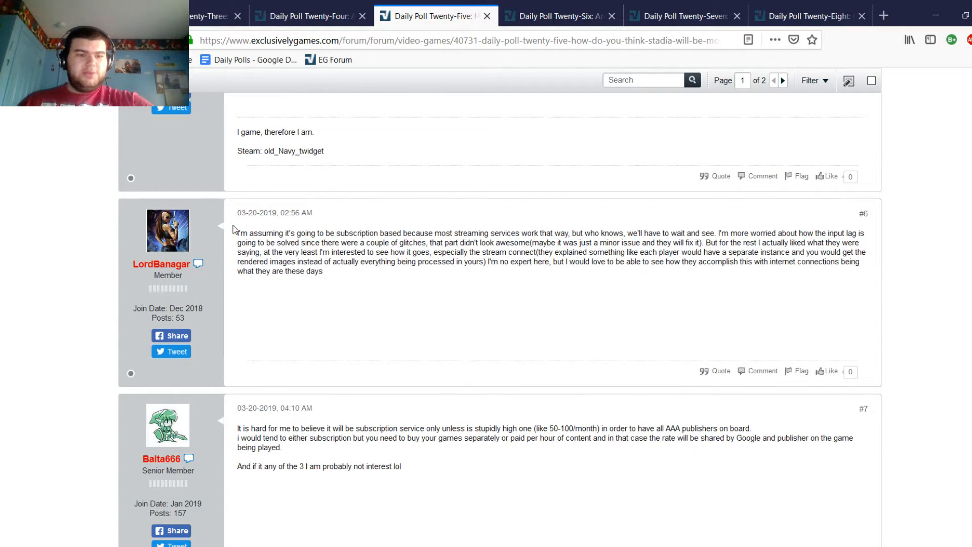
pyautogui.moveTo(237, 233); pyautogui.dragTo(365, 242)
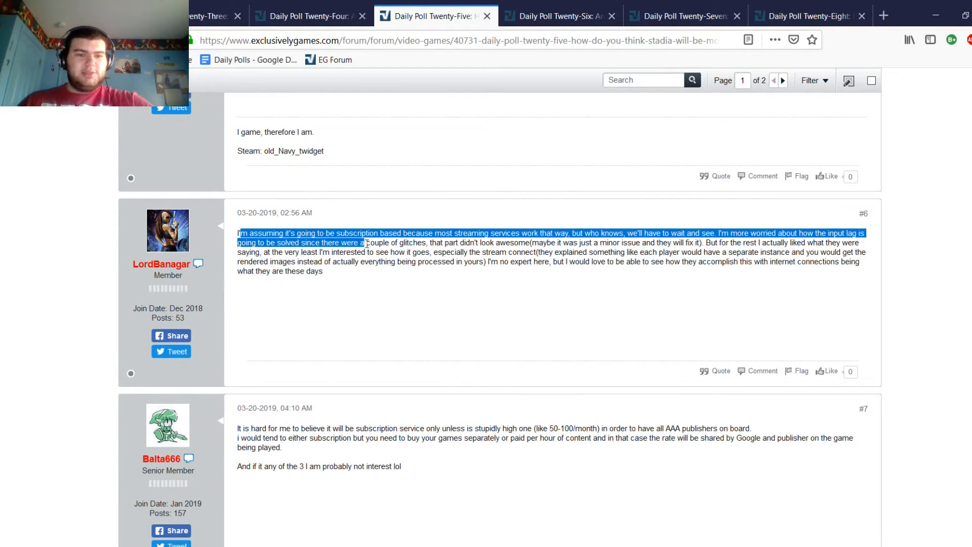
pyautogui.click(366, 243)
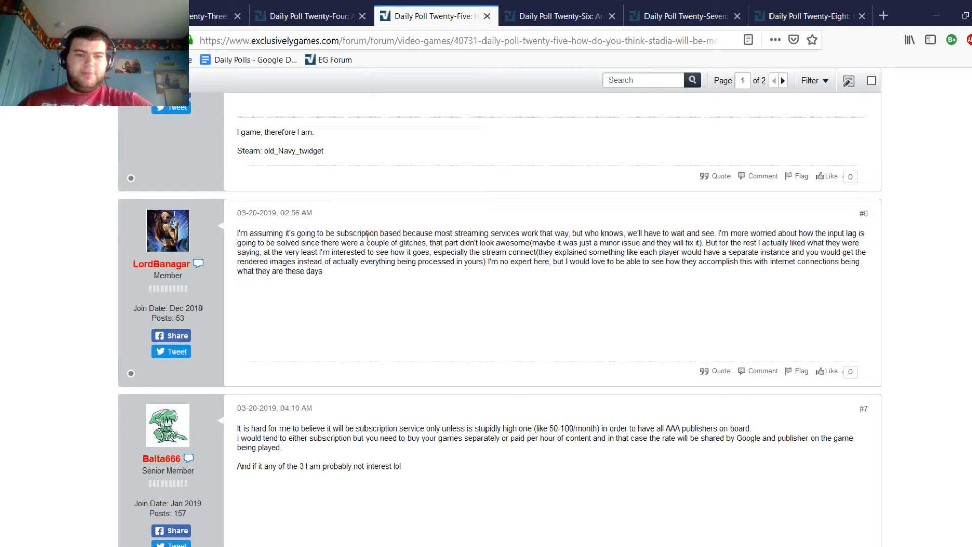
pyautogui.moveTo(604, 235)
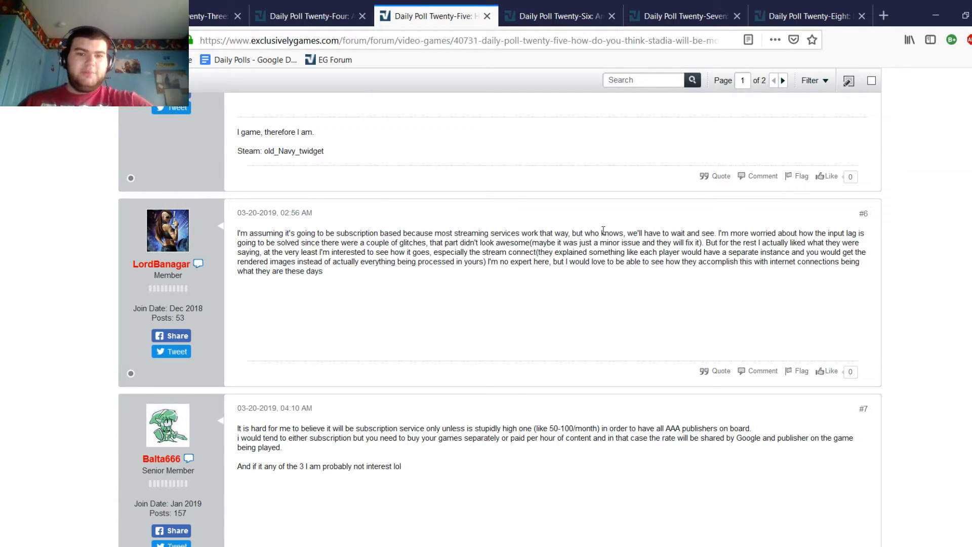
pyautogui.moveTo(585, 233); pyautogui.dragTo(689, 233)
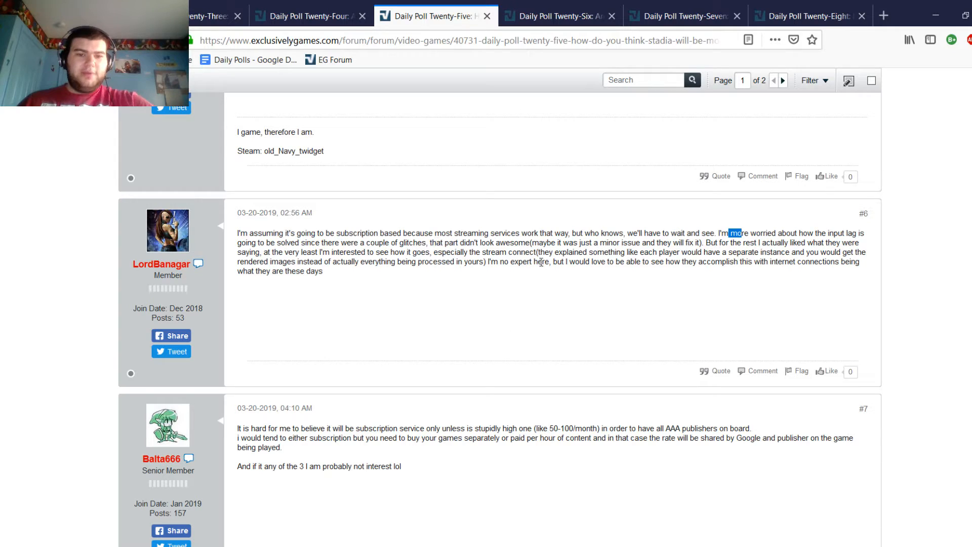
pyautogui.moveTo(587, 304)
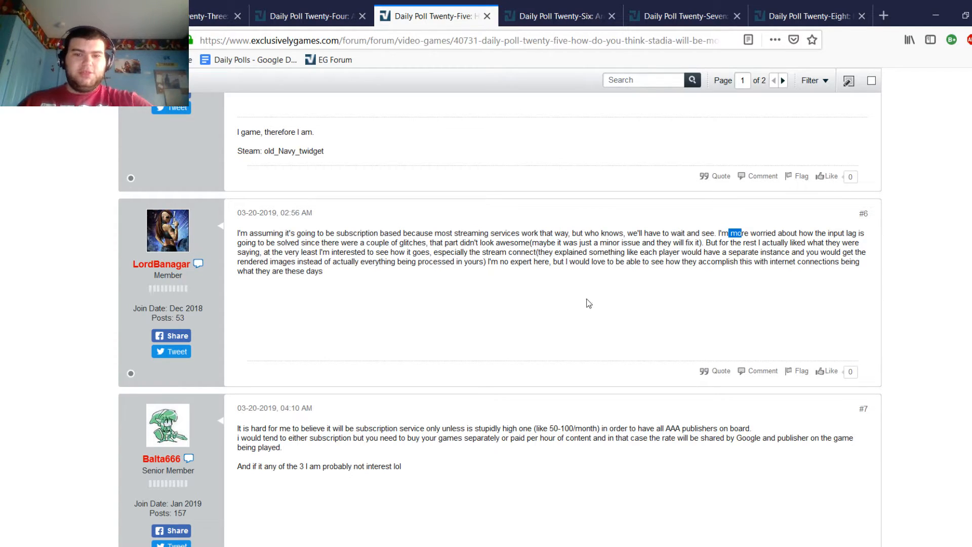
pyautogui.moveTo(244, 254)
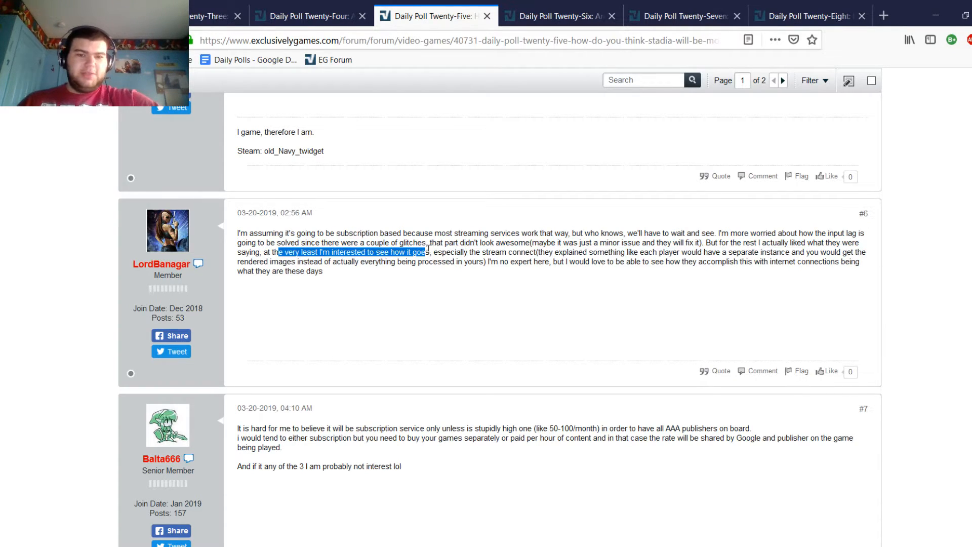
pyautogui.moveTo(428, 252); pyautogui.dragTo(605, 252)
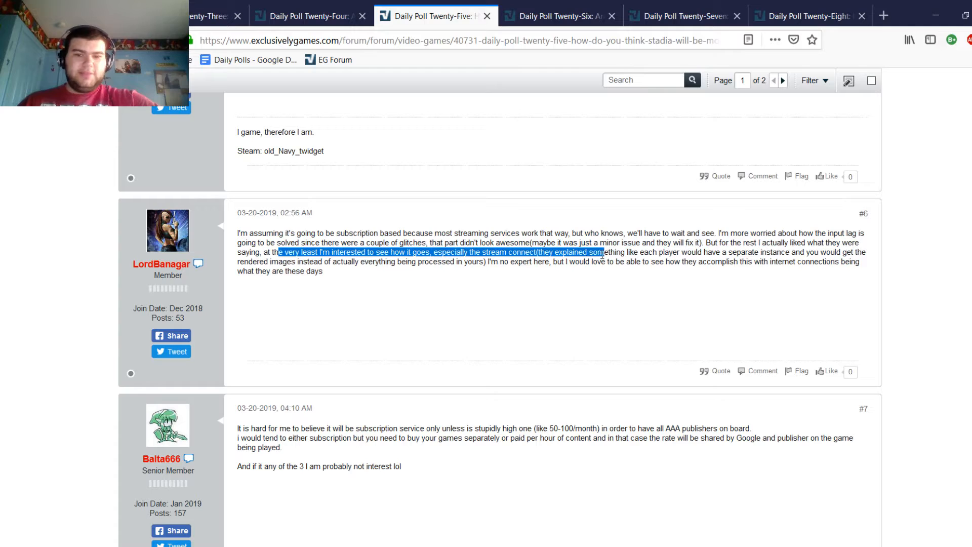
pyautogui.moveTo(604, 252); pyautogui.dragTo(787, 252)
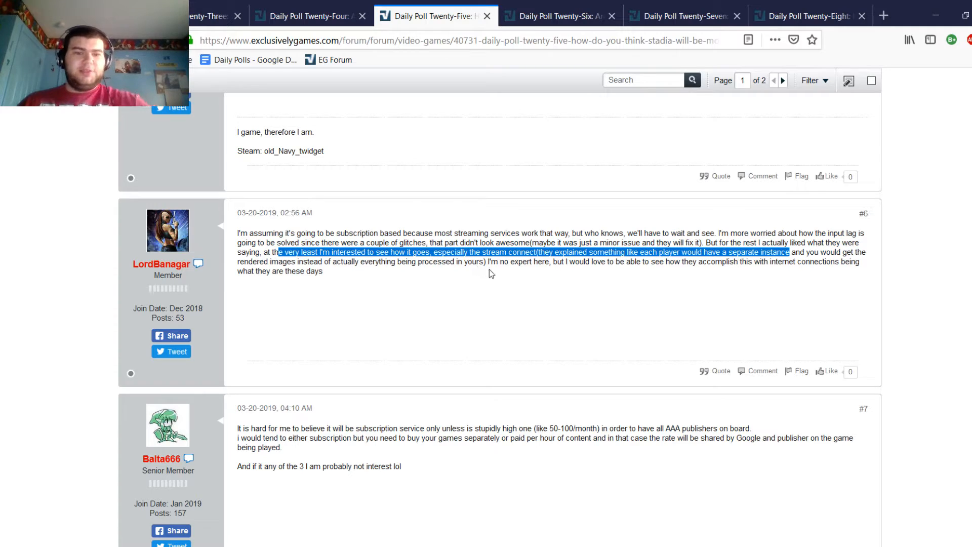
pyautogui.moveTo(540, 279)
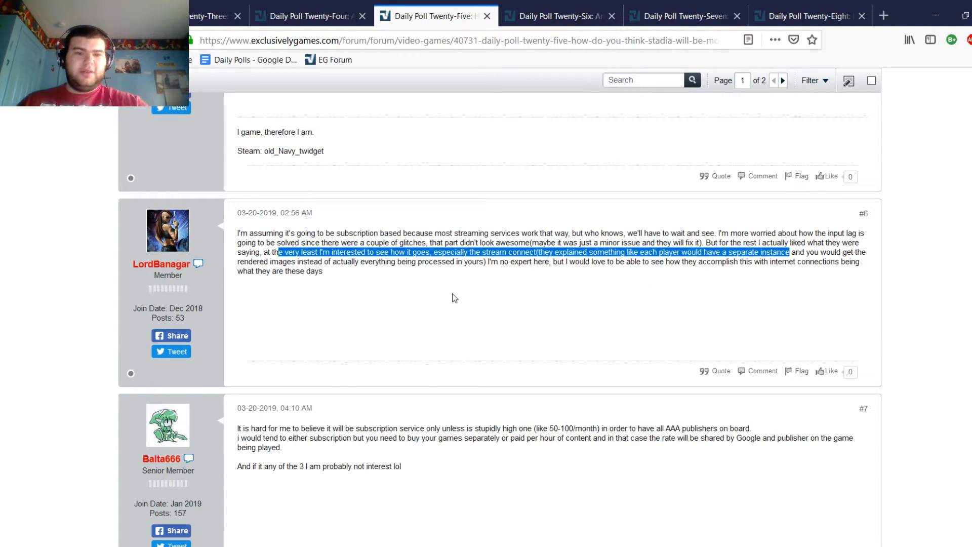
pyautogui.moveTo(403, 287)
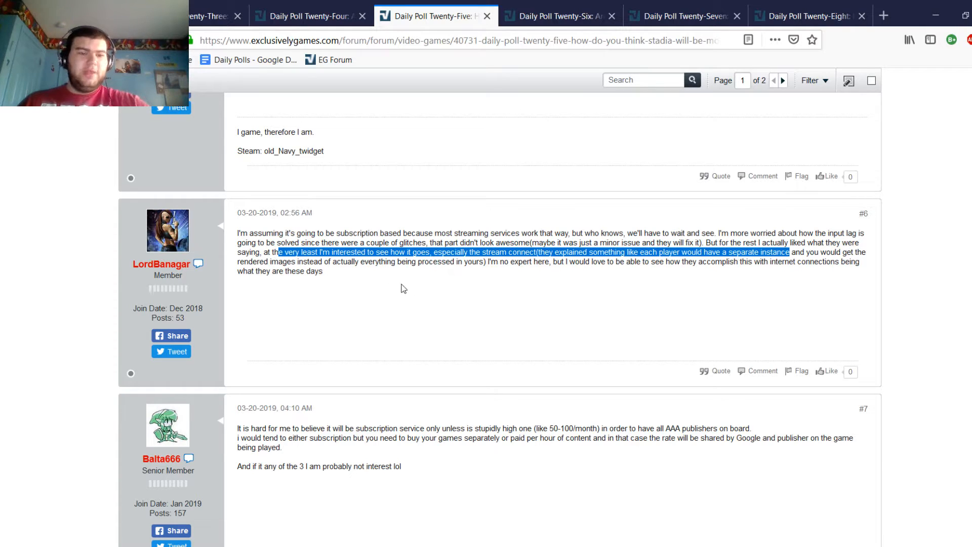
pyautogui.moveTo(102, 272)
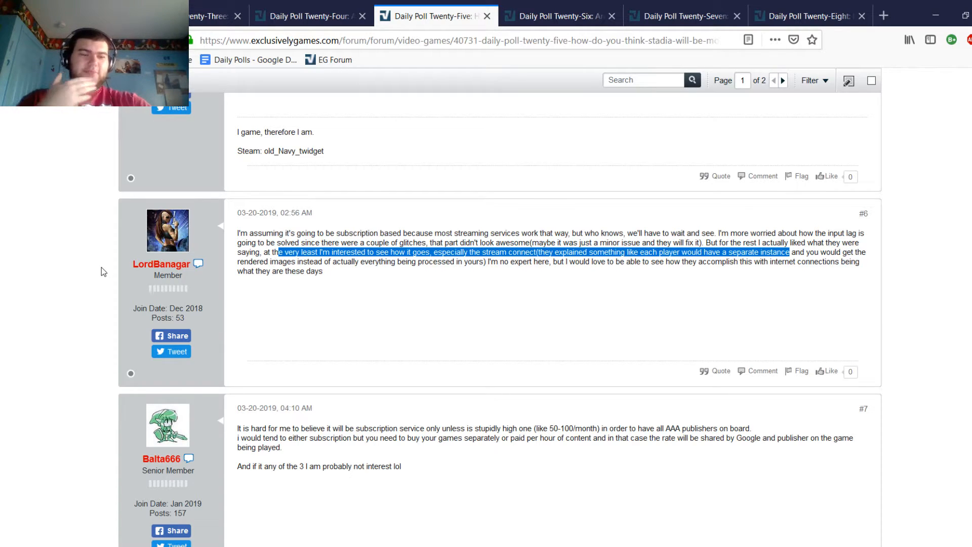
pyautogui.moveTo(98, 265)
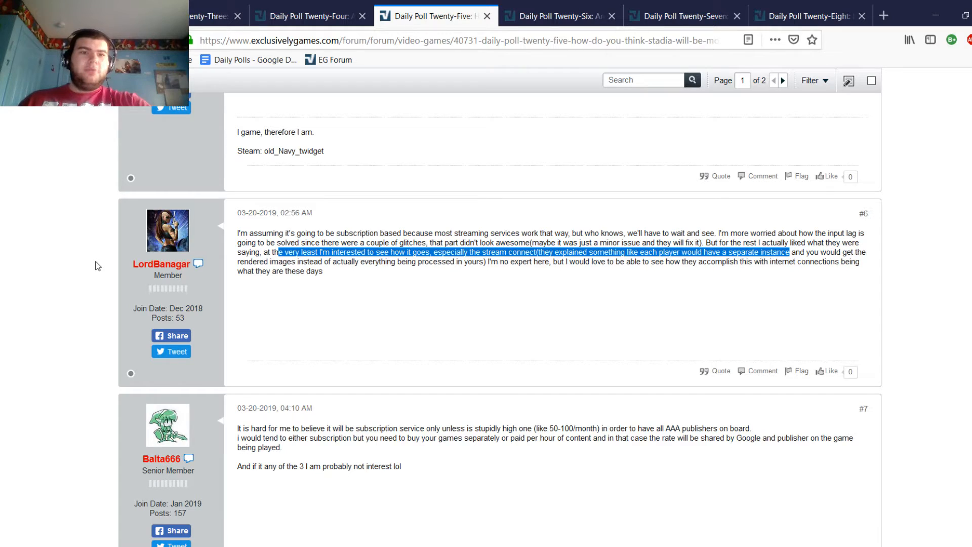
pyautogui.moveTo(46, 255)
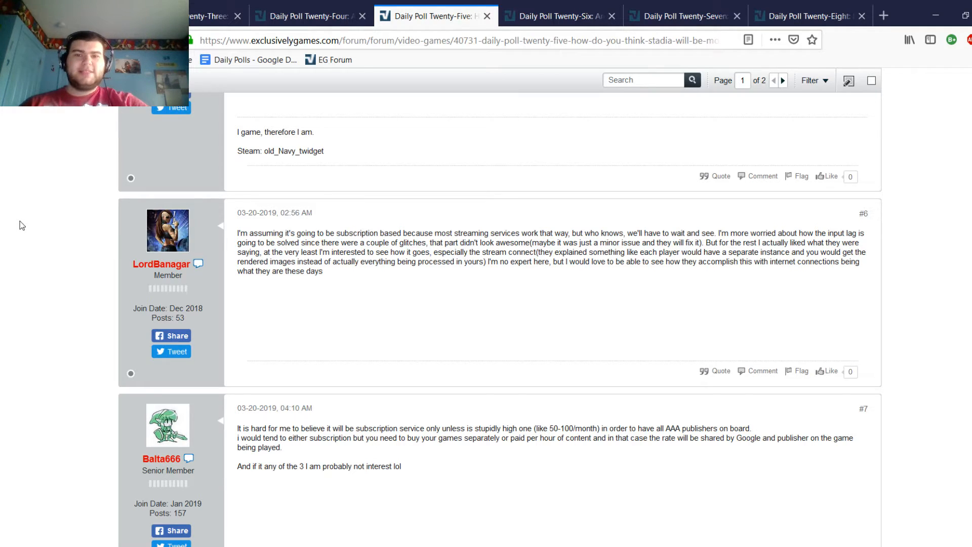
pyautogui.scroll(-3)
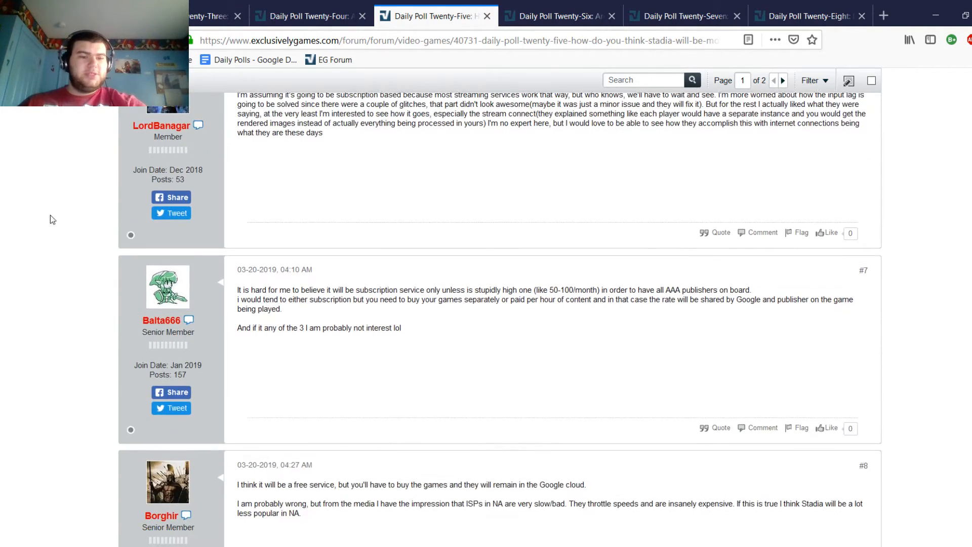
pyautogui.moveTo(217, 271)
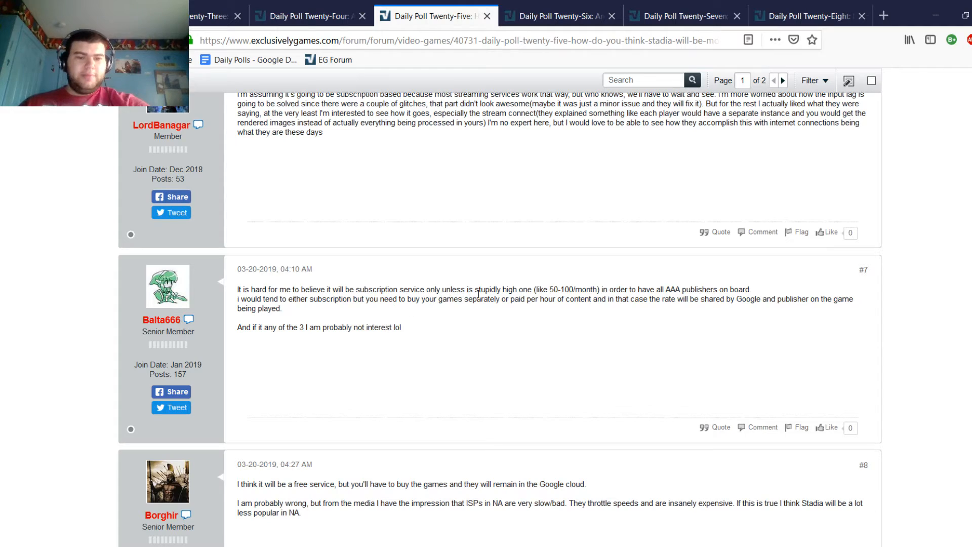
pyautogui.moveTo(663, 308)
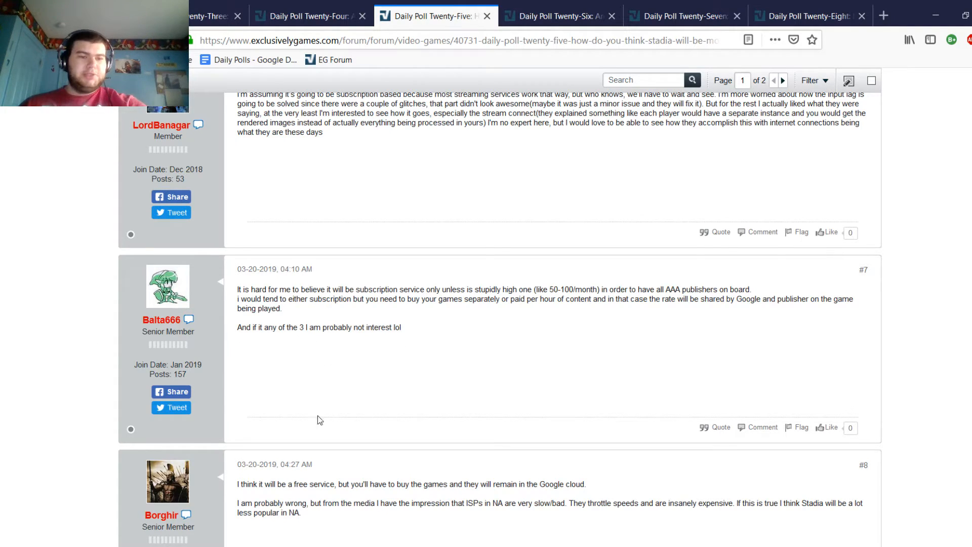
pyautogui.scroll(-3)
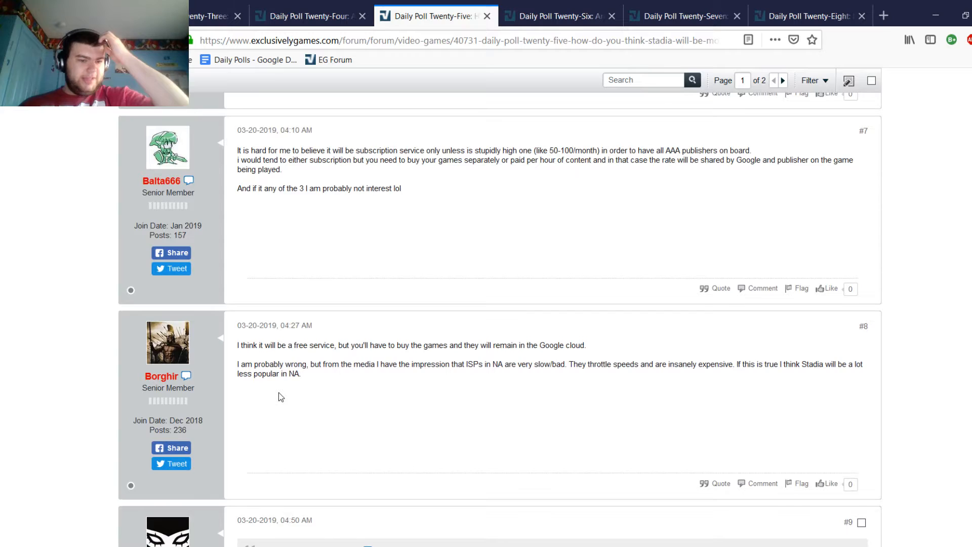
pyautogui.moveTo(286, 423)
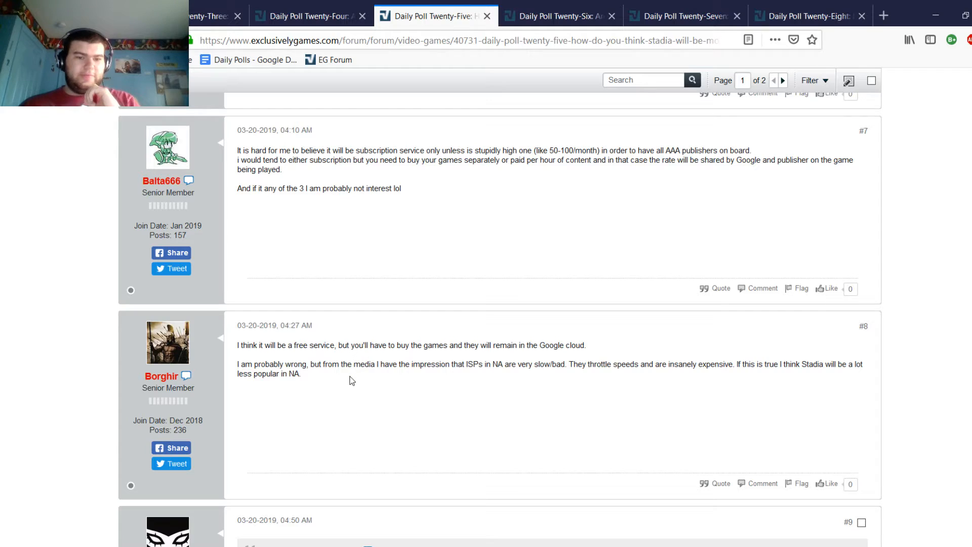
pyautogui.moveTo(365, 381)
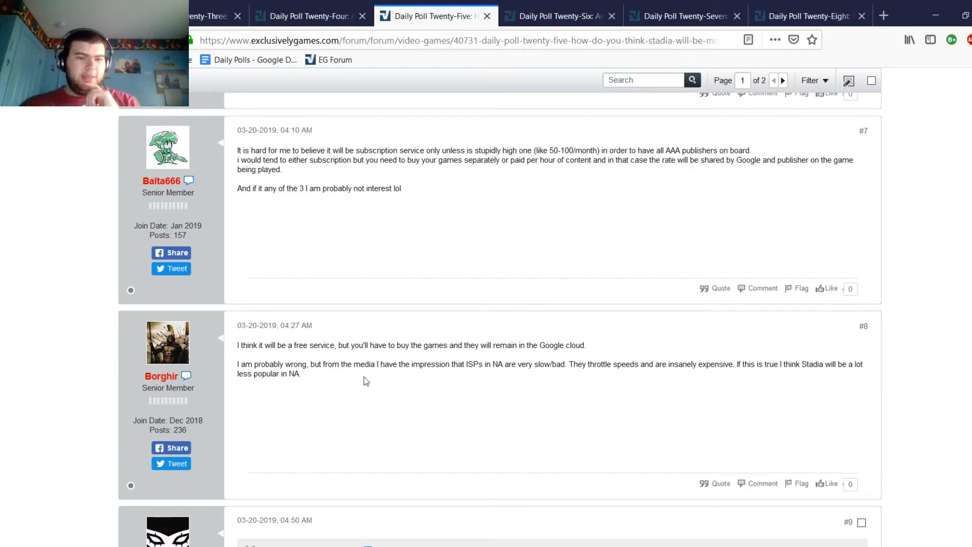
pyautogui.moveTo(360, 385)
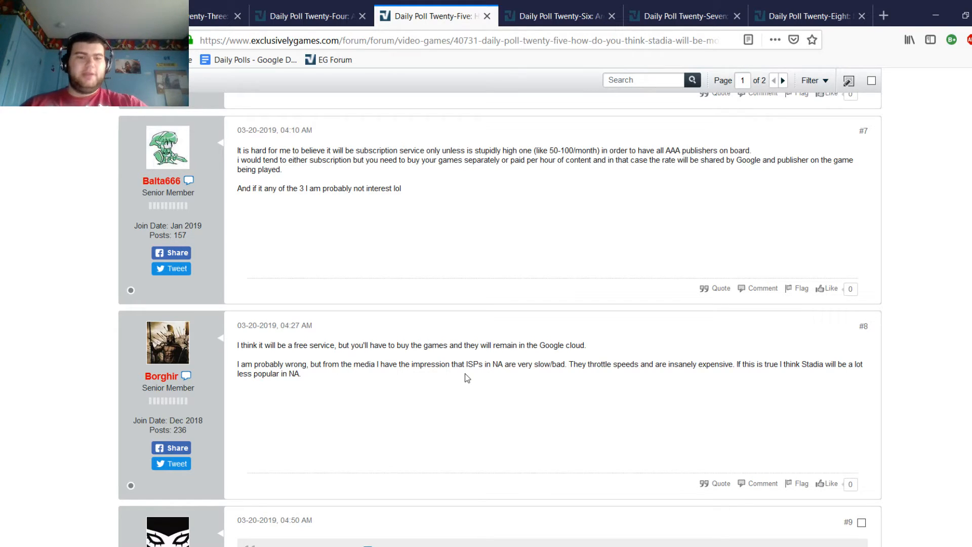
pyautogui.moveTo(538, 176)
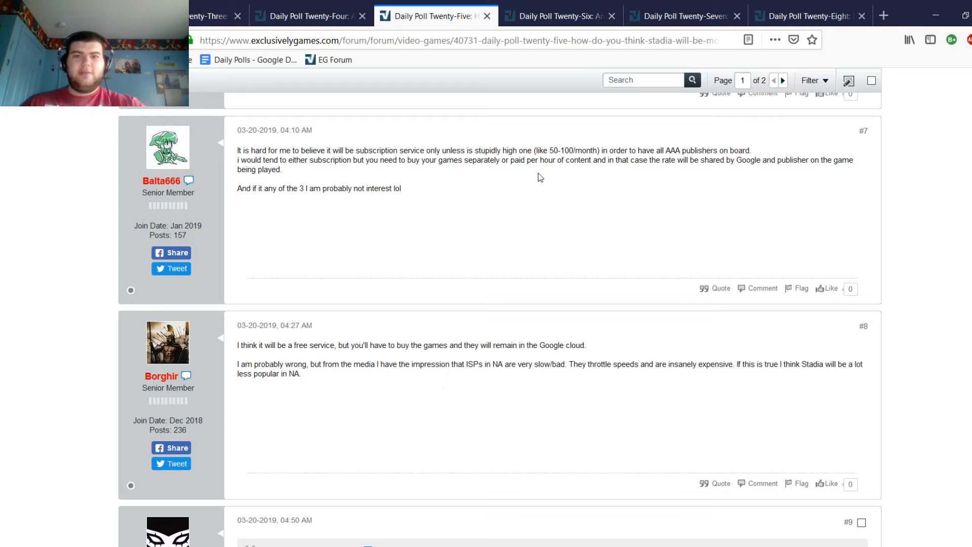
# Step: Switch to the Daily Poll Twenty-Six thread on the Nindies Showcase
pyautogui.click(561, 17)
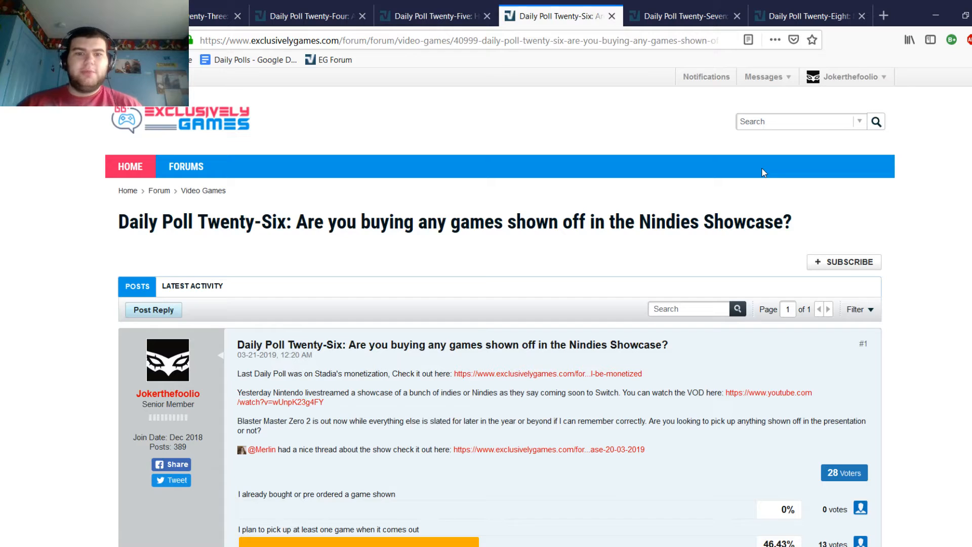
pyautogui.moveTo(566, 163)
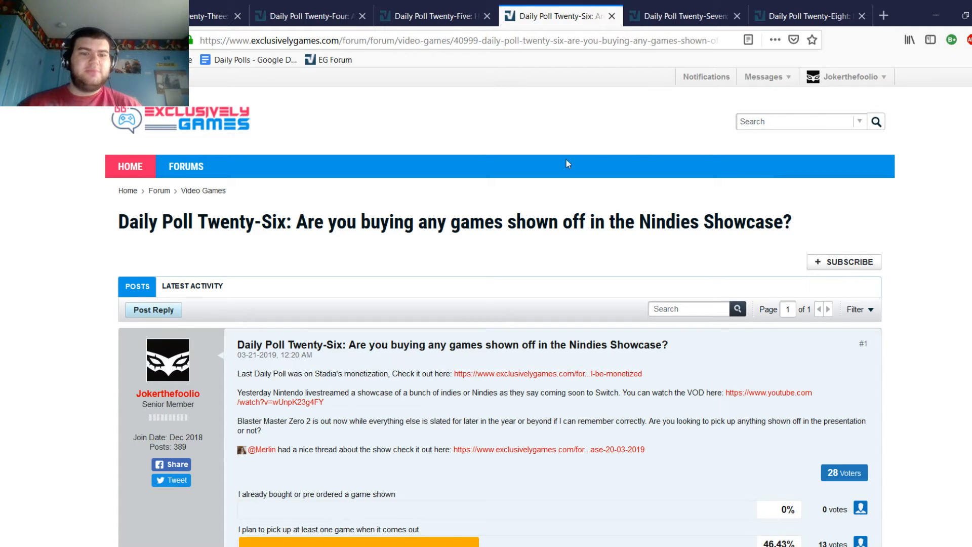
pyautogui.moveTo(217, 258)
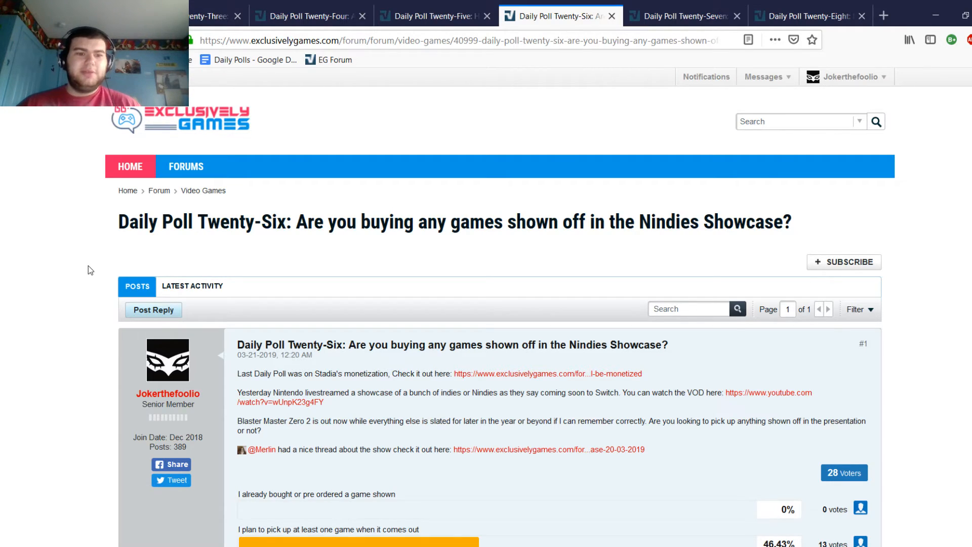
# Step: Scroll to the 28-voter Twenty-Six results, where 46.43% plan to buy at least one game
pyautogui.scroll(-3)
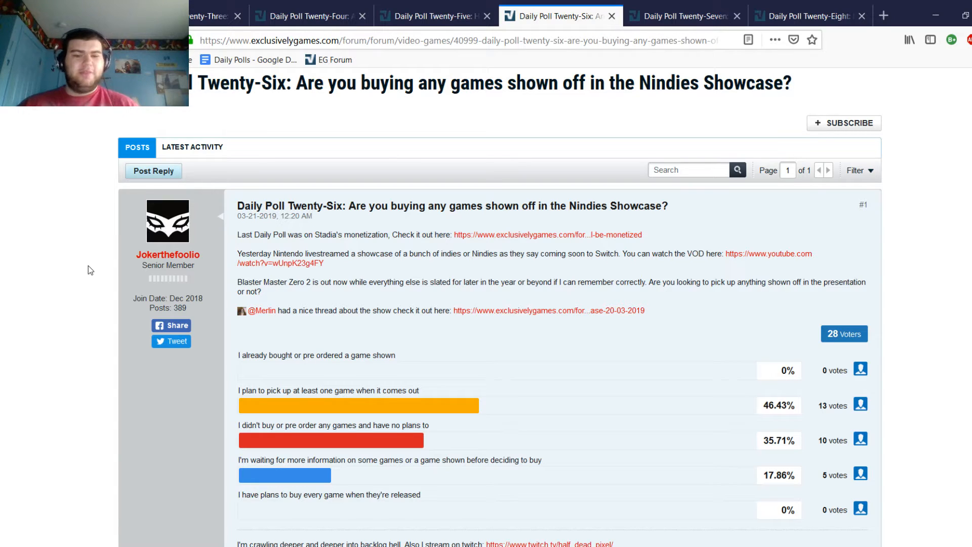
pyautogui.scroll(-3)
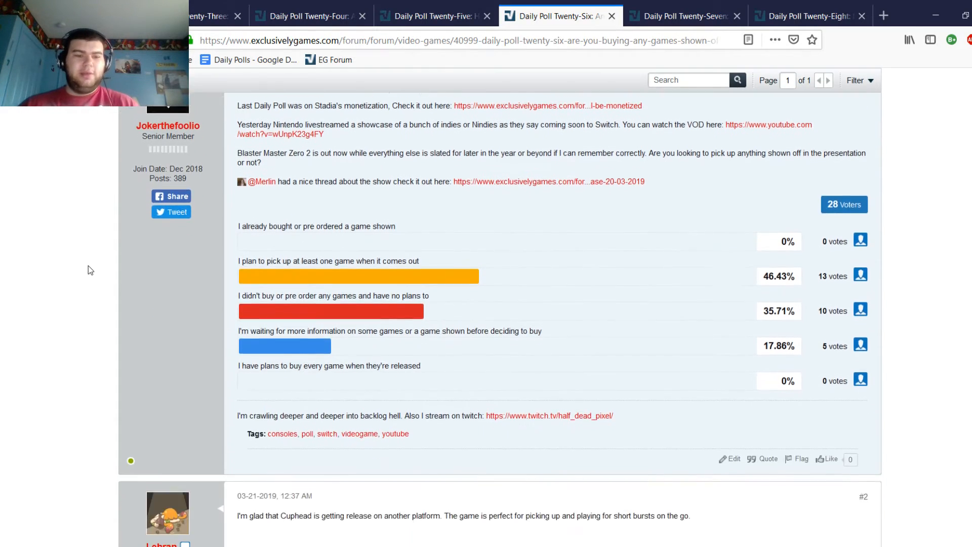
# Step: Go through the poll options, then read Lehran's reply #2 on Cuphead and reach reply #3
pyautogui.scroll(-3)
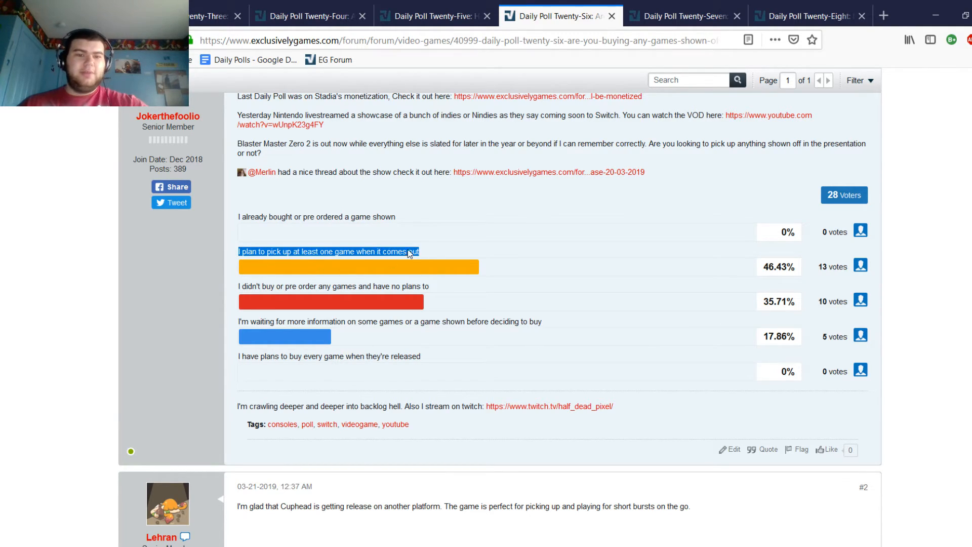
pyautogui.moveTo(580, 253)
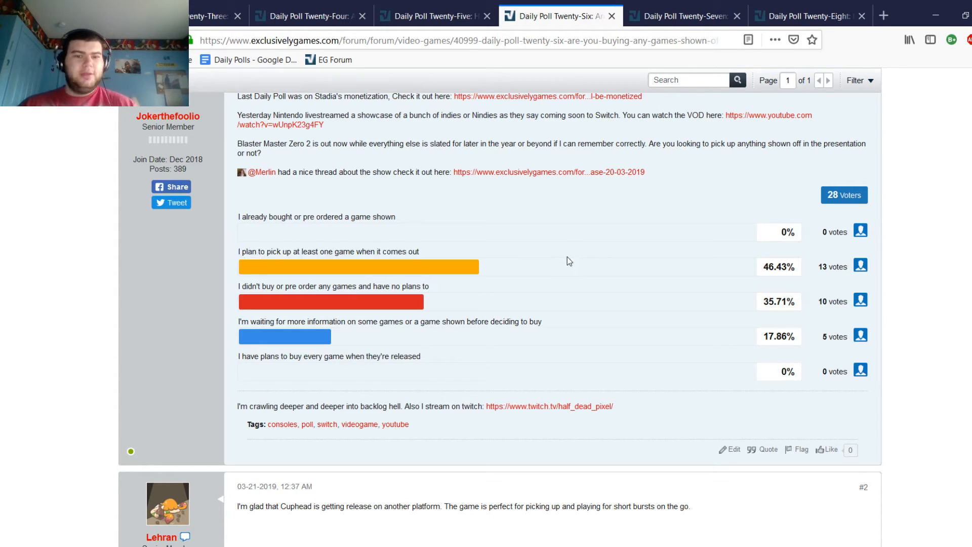
pyautogui.moveTo(553, 255)
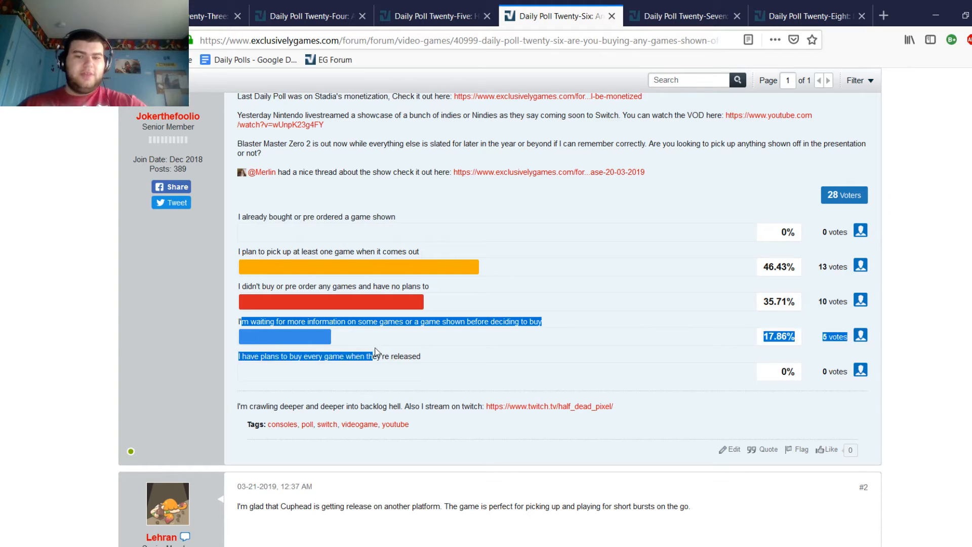
pyautogui.click(154, 373)
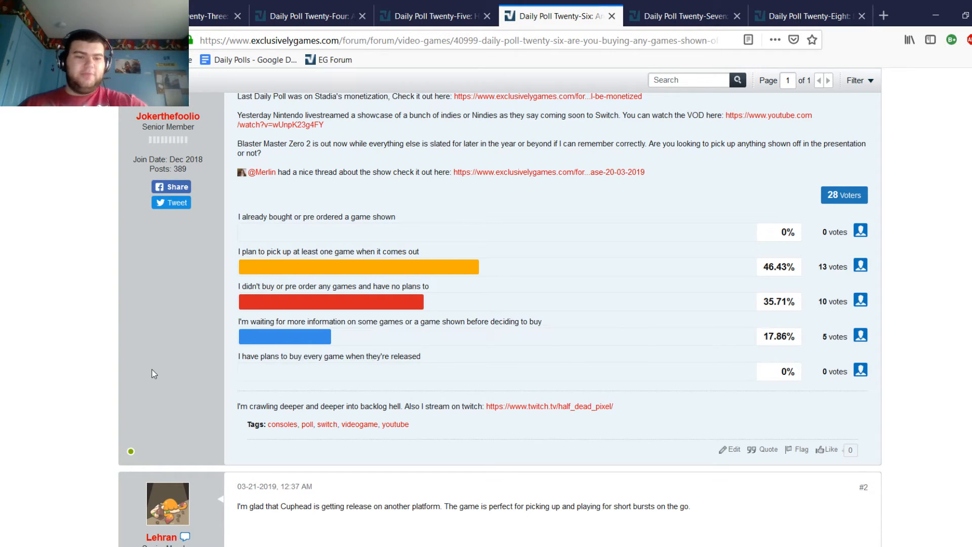
pyautogui.moveTo(148, 360)
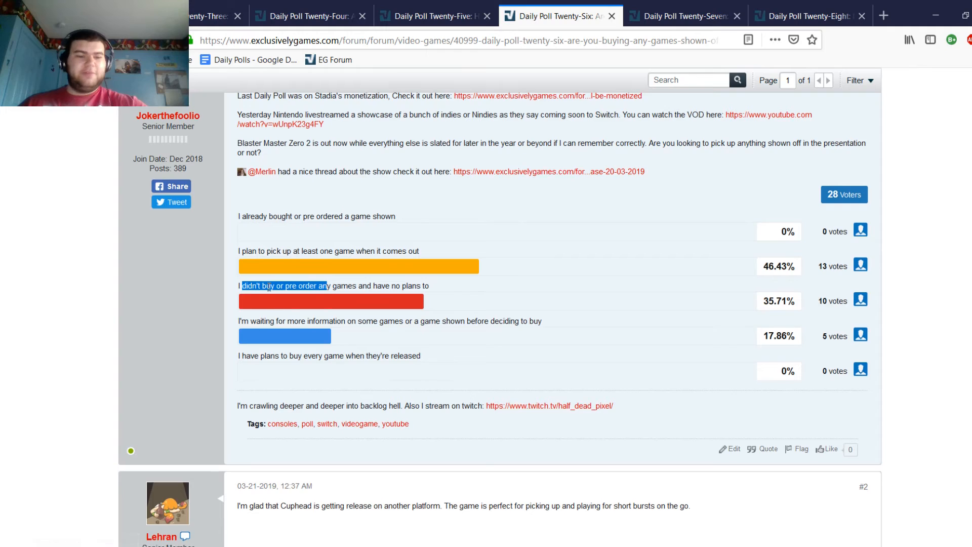
pyautogui.scroll(-3)
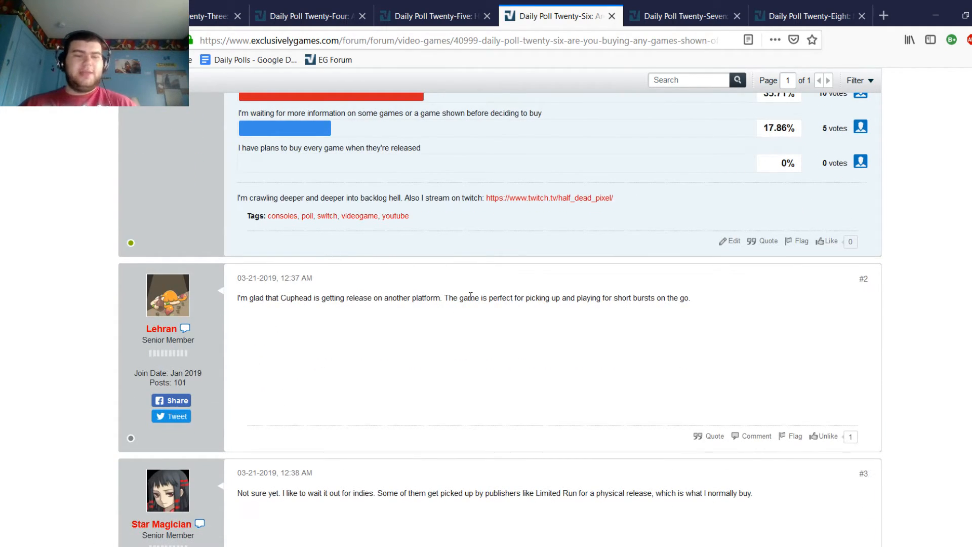
pyautogui.moveTo(471, 331)
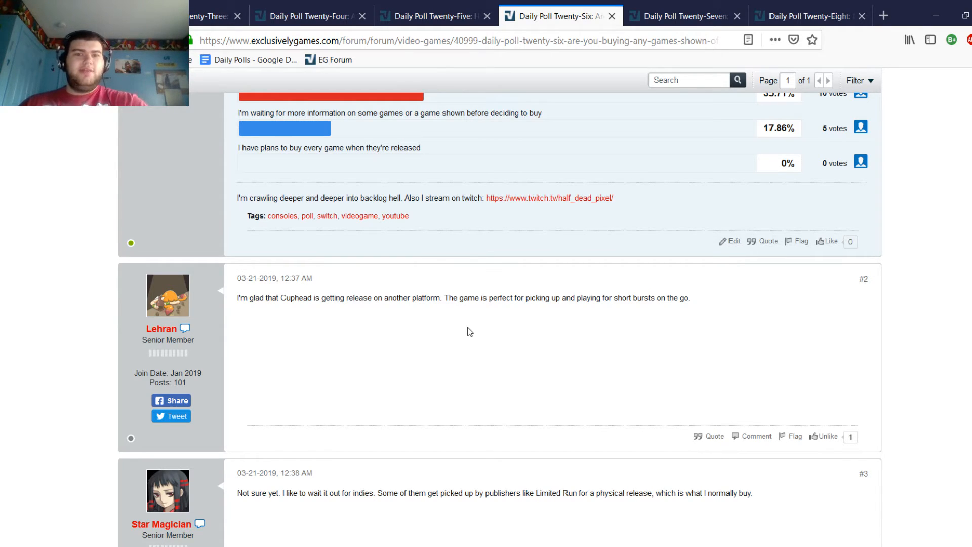
pyautogui.moveTo(545, 308)
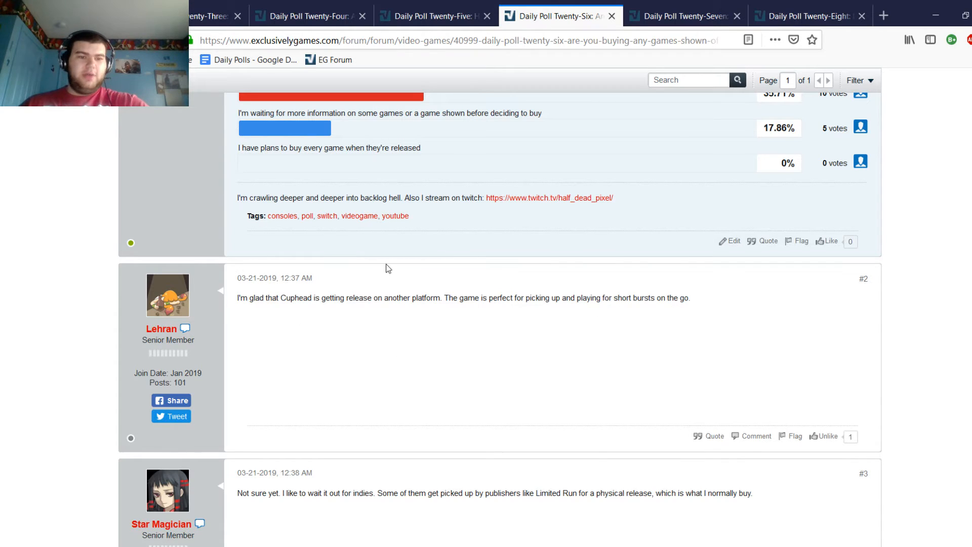
pyautogui.scroll(-3)
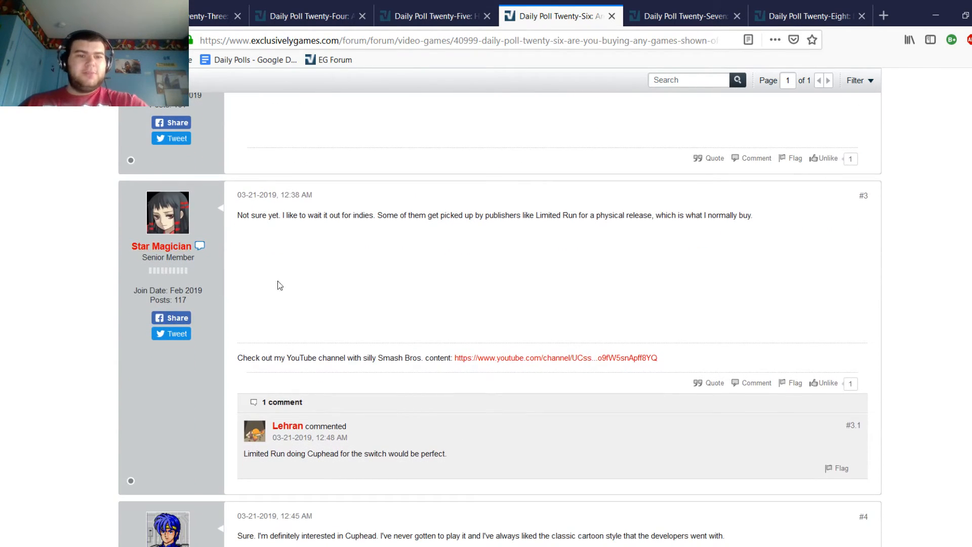
pyautogui.moveTo(458, 411)
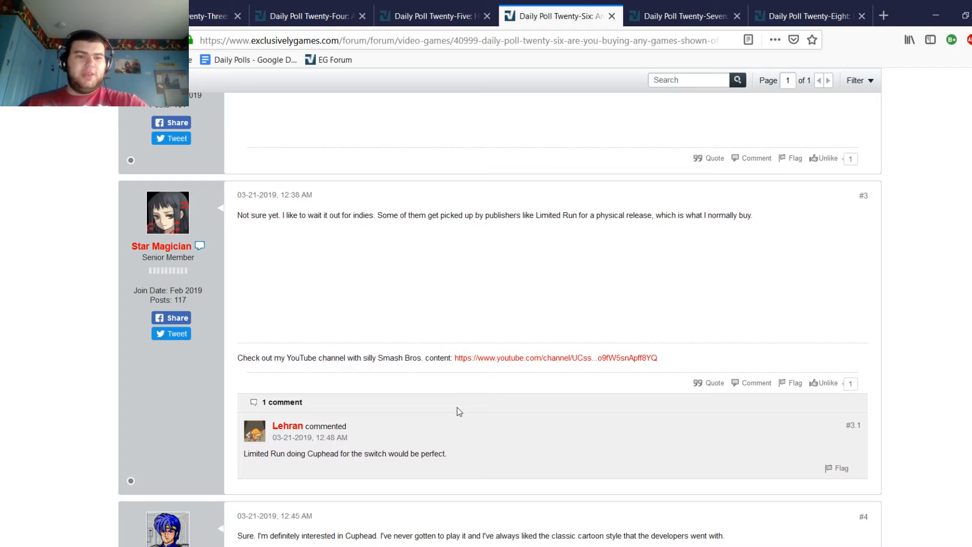
pyautogui.moveTo(595, 253)
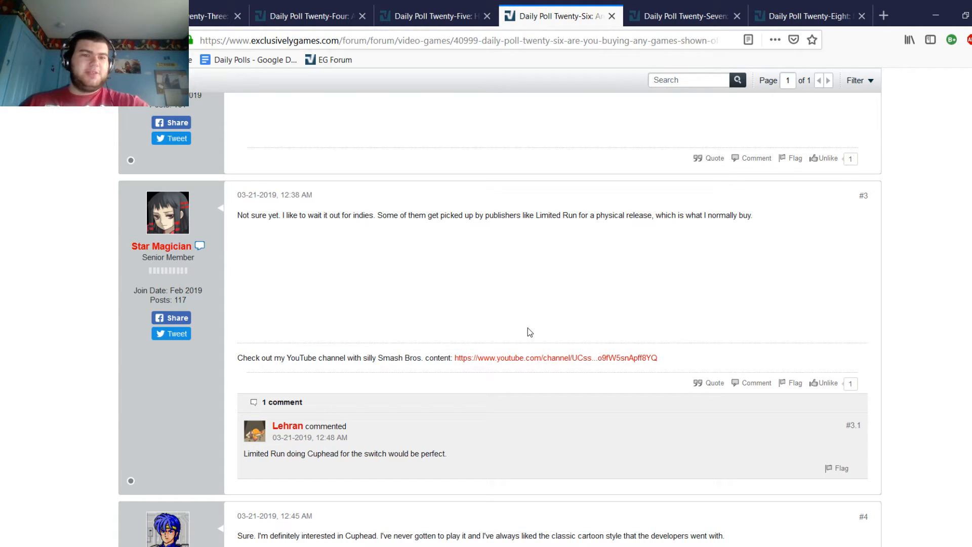
pyautogui.moveTo(359, 296)
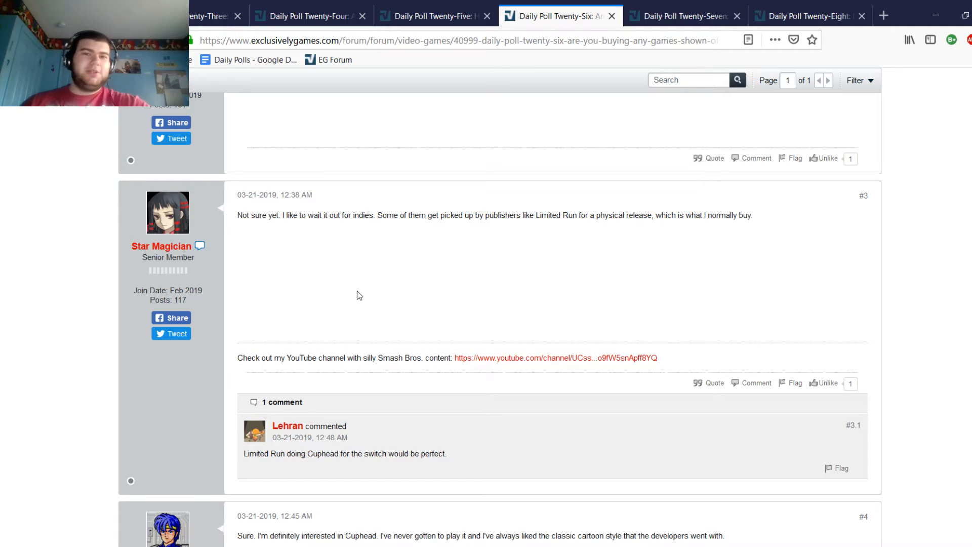
pyautogui.moveTo(350, 282)
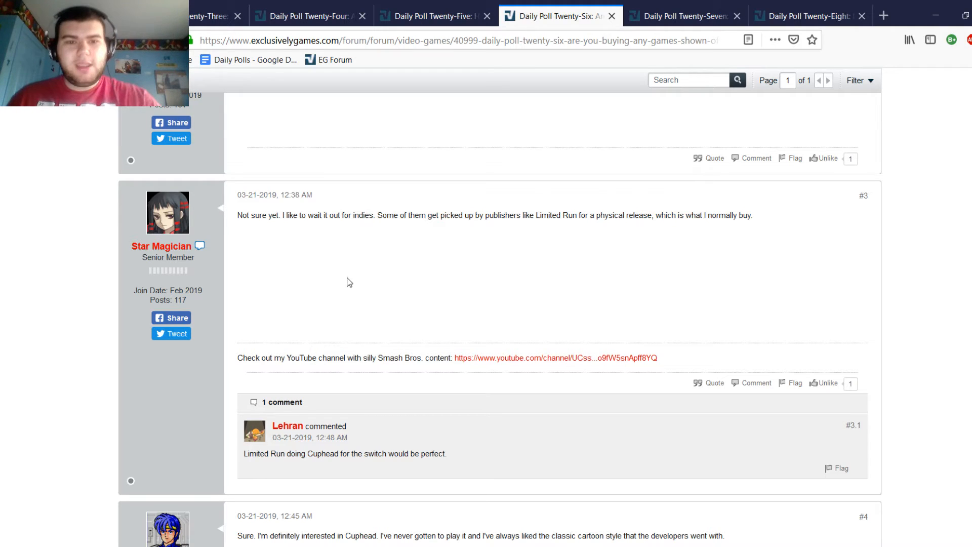
pyautogui.moveTo(344, 272)
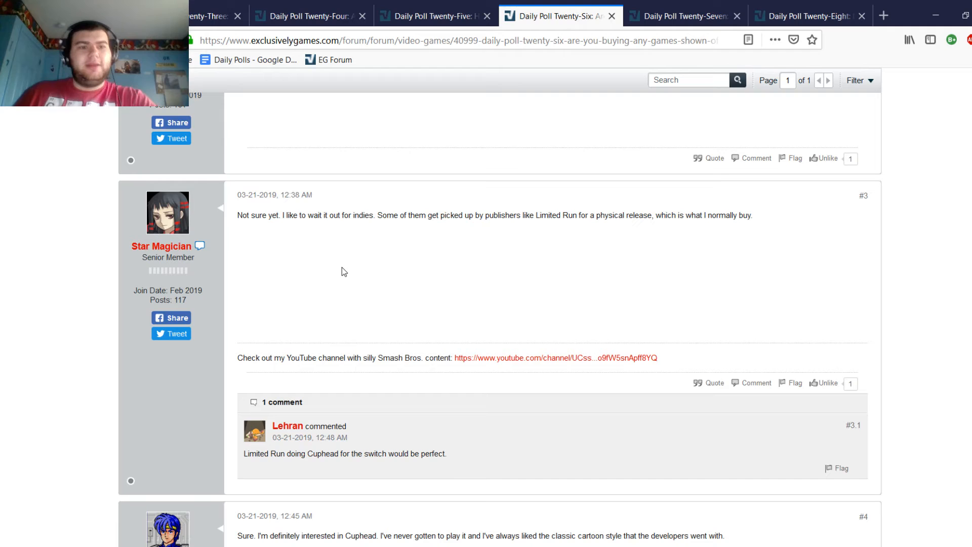
pyautogui.moveTo(108, 271)
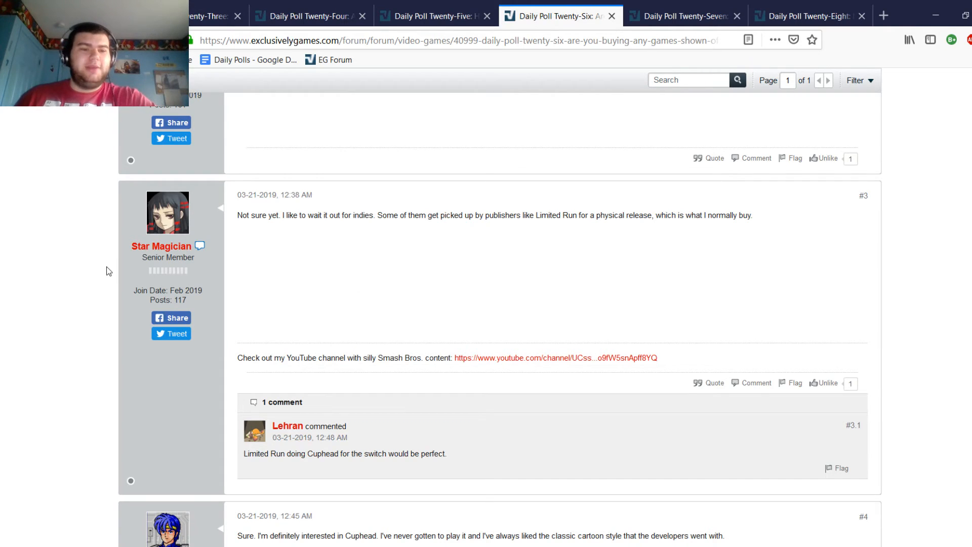
# Step: Read Retro84's reply #4 and Beowulf's #5, reaching Merlin's #6 and Red Falcon's #7
pyautogui.scroll(-3)
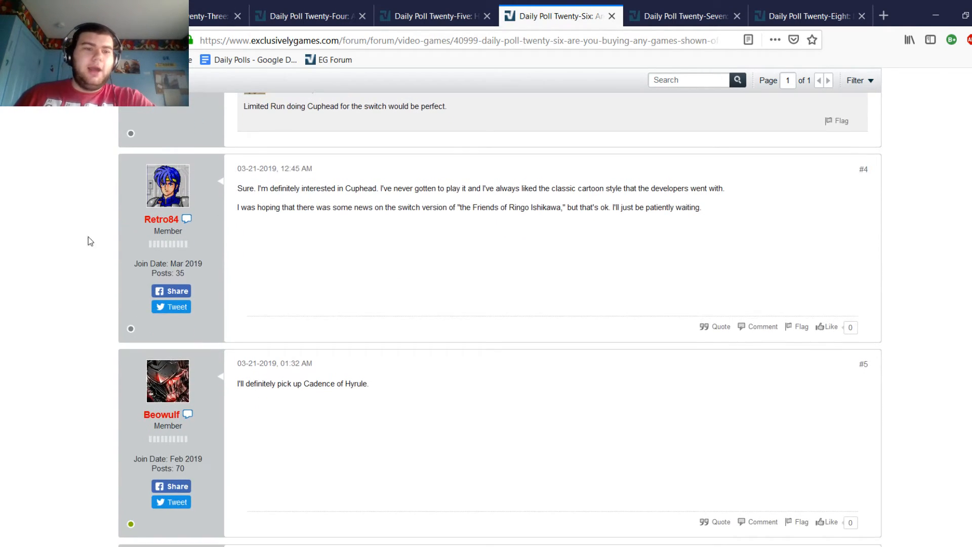
pyautogui.moveTo(2, 251)
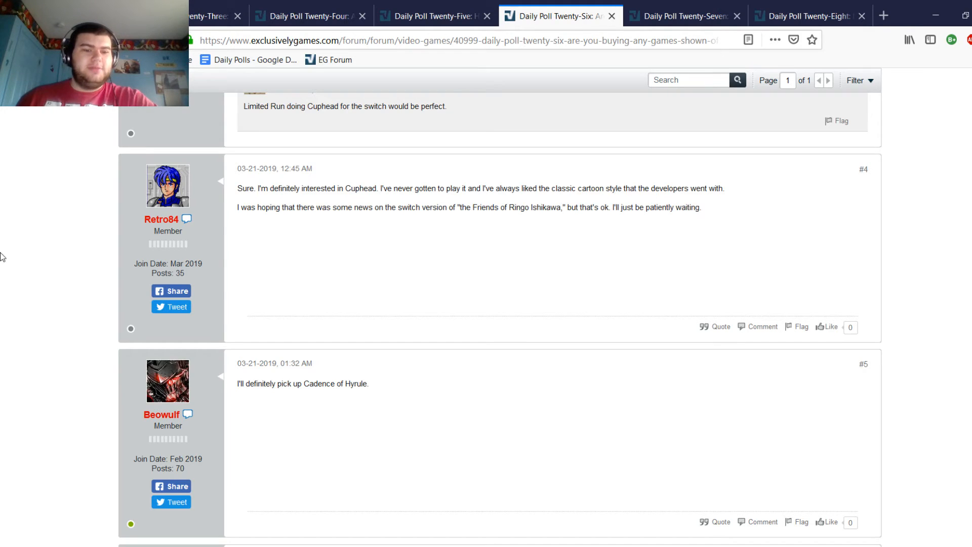
pyautogui.scroll(-3)
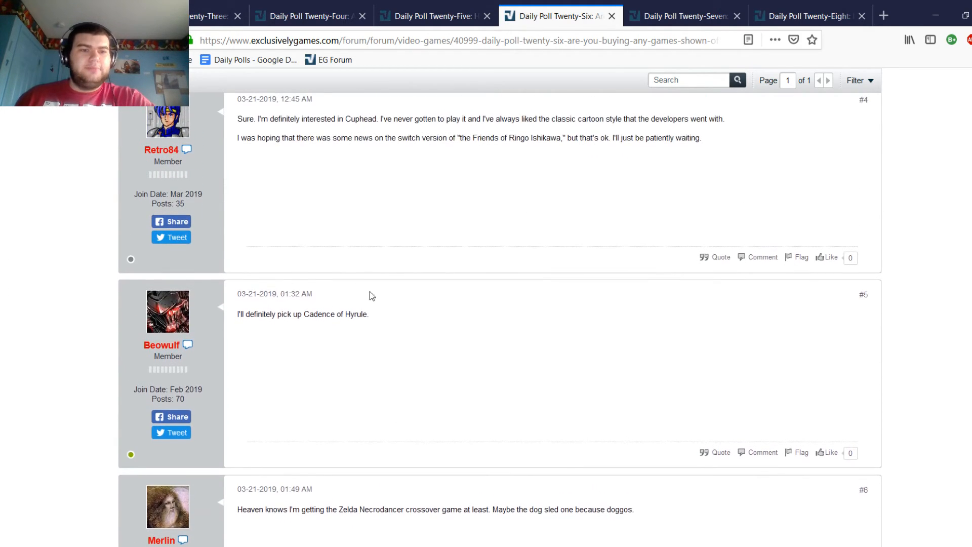
pyautogui.moveTo(286, 447)
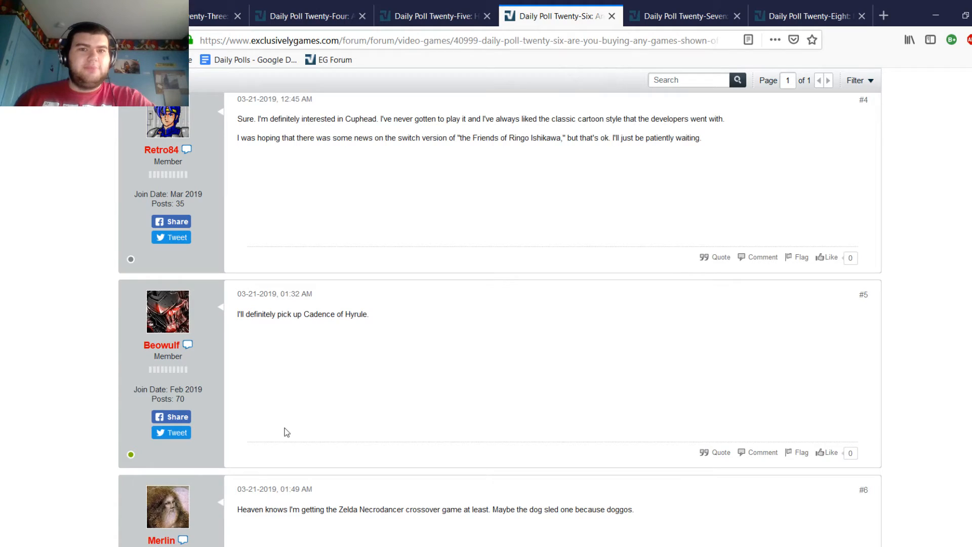
pyautogui.moveTo(284, 429)
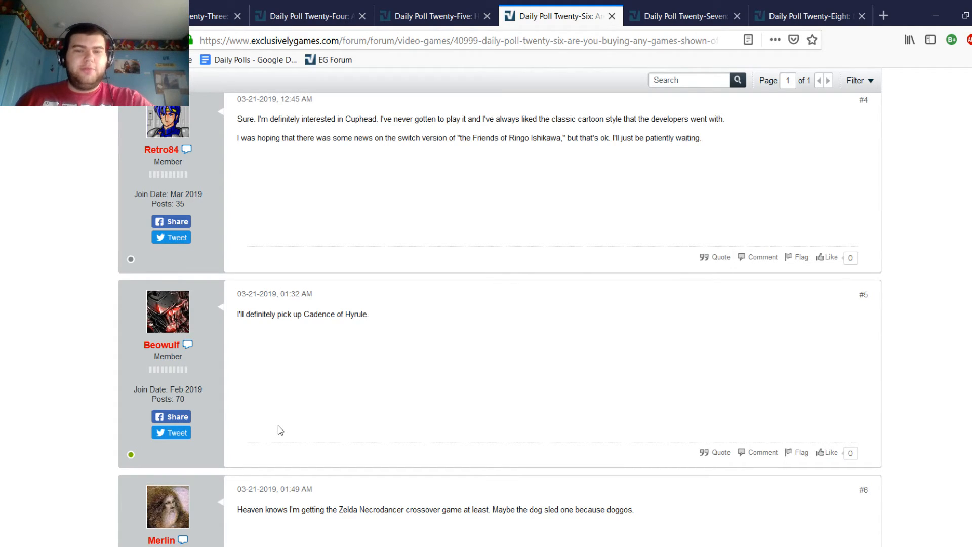
pyautogui.moveTo(272, 426)
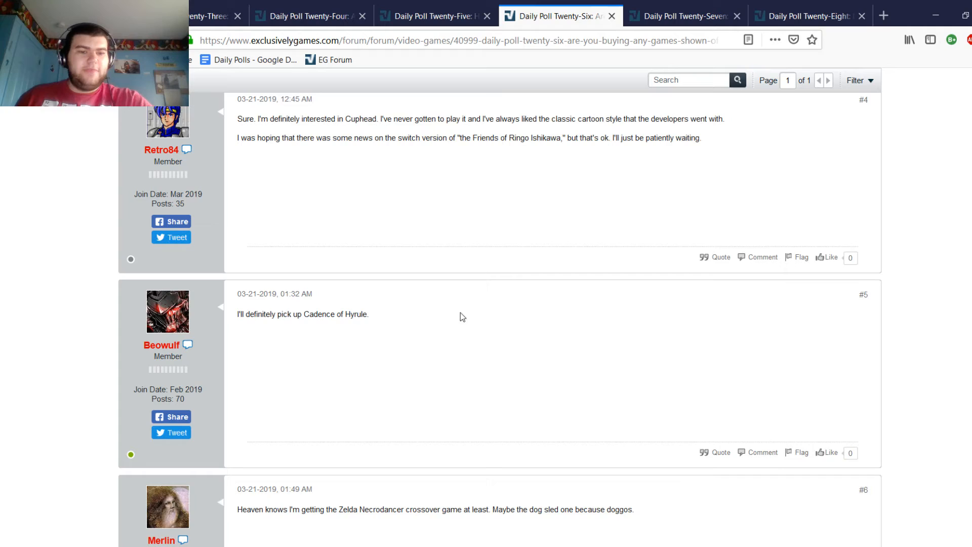
pyautogui.moveTo(482, 306)
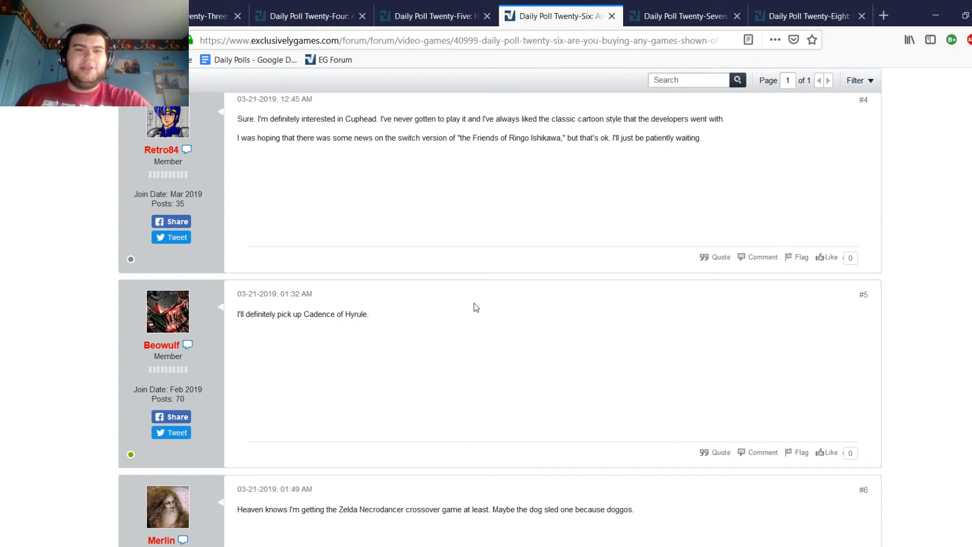
pyautogui.moveTo(468, 308)
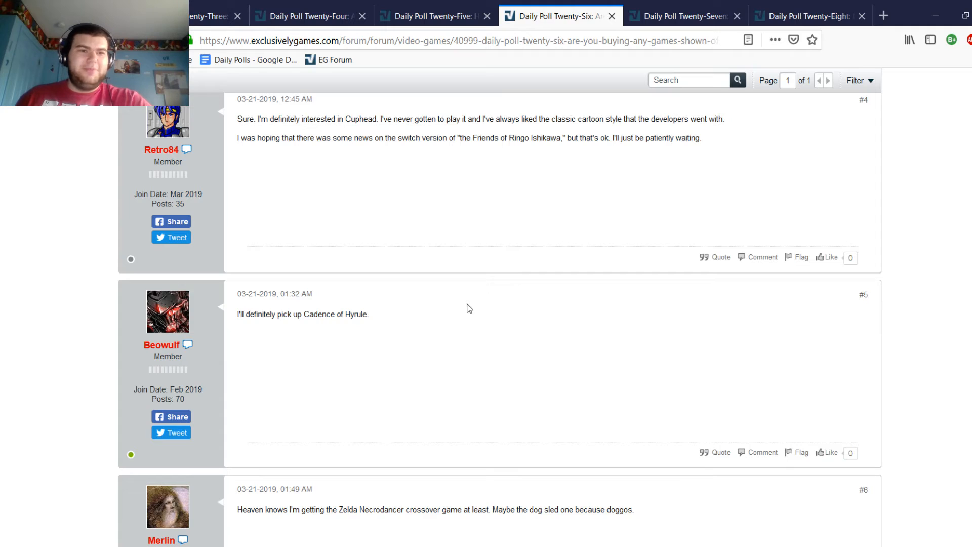
pyautogui.moveTo(454, 312)
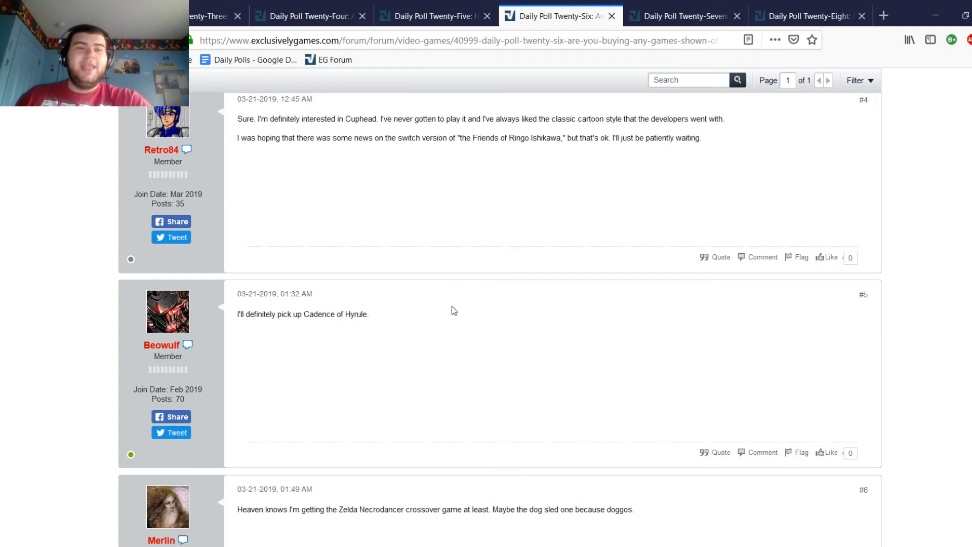
pyautogui.scroll(-3)
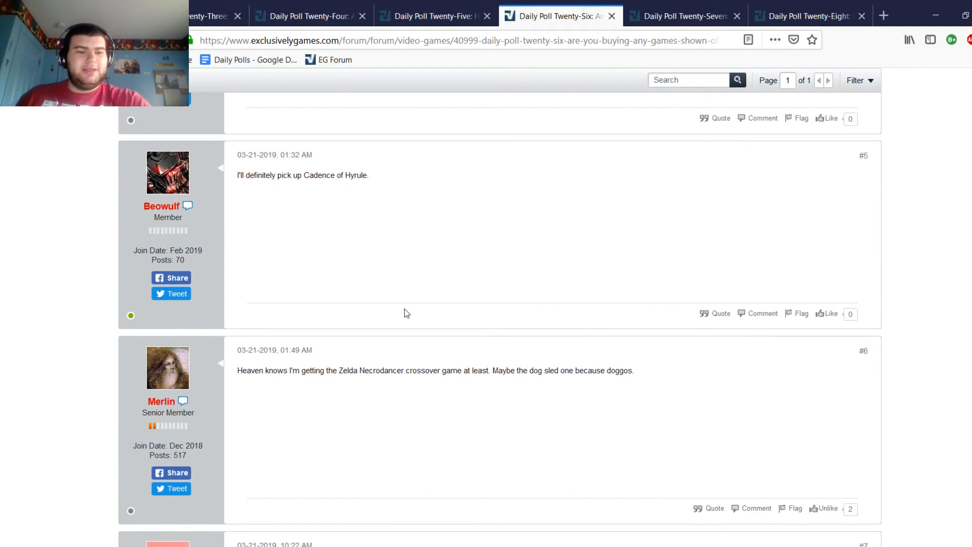
pyautogui.scroll(-3)
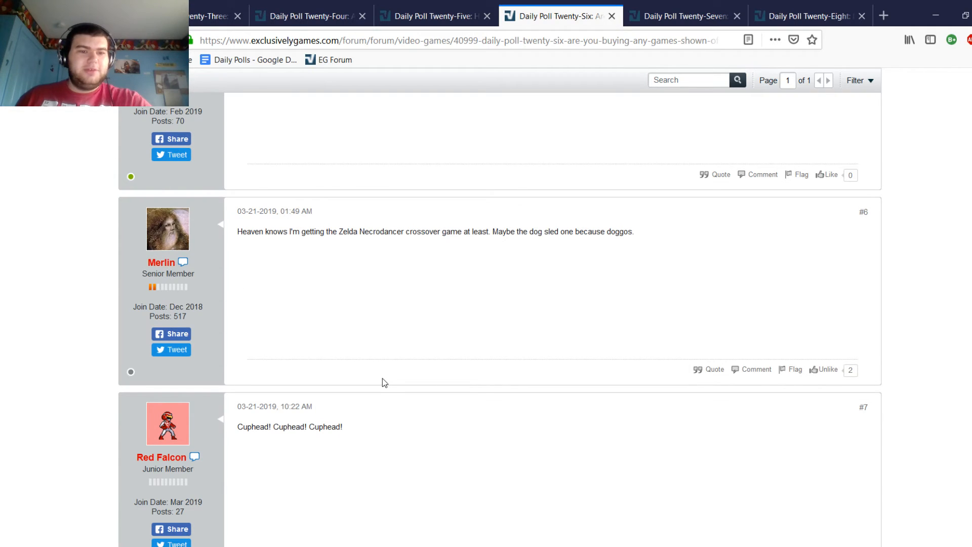
pyautogui.moveTo(443, 406)
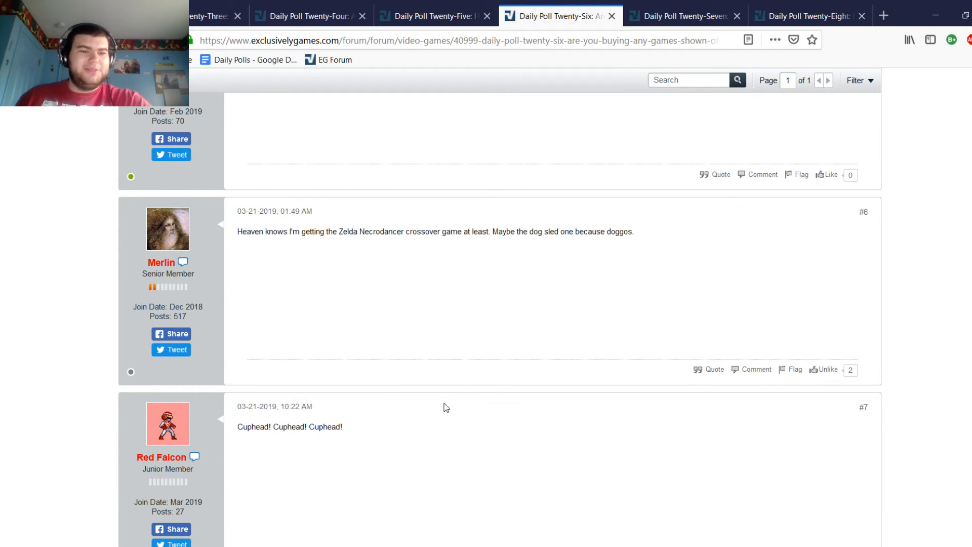
pyautogui.moveTo(465, 414)
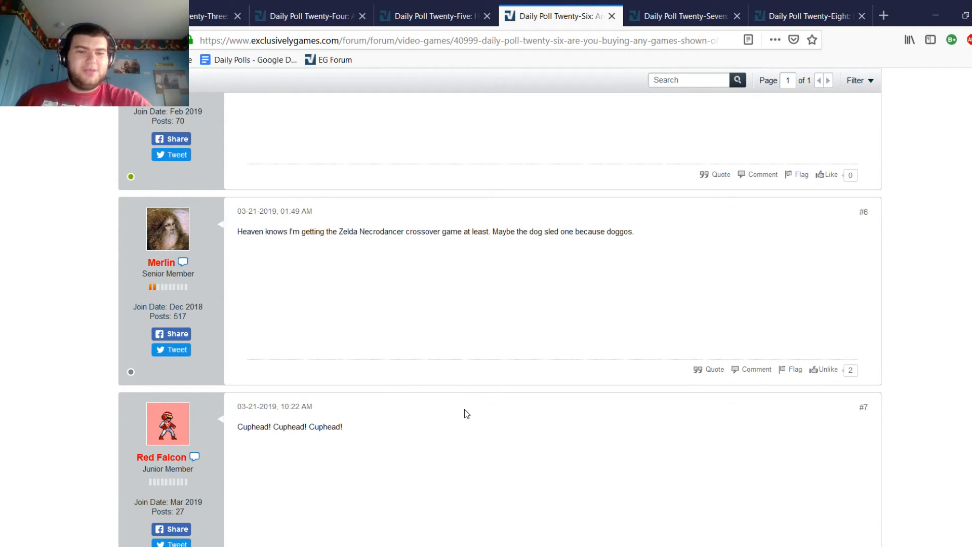
pyautogui.moveTo(492, 259)
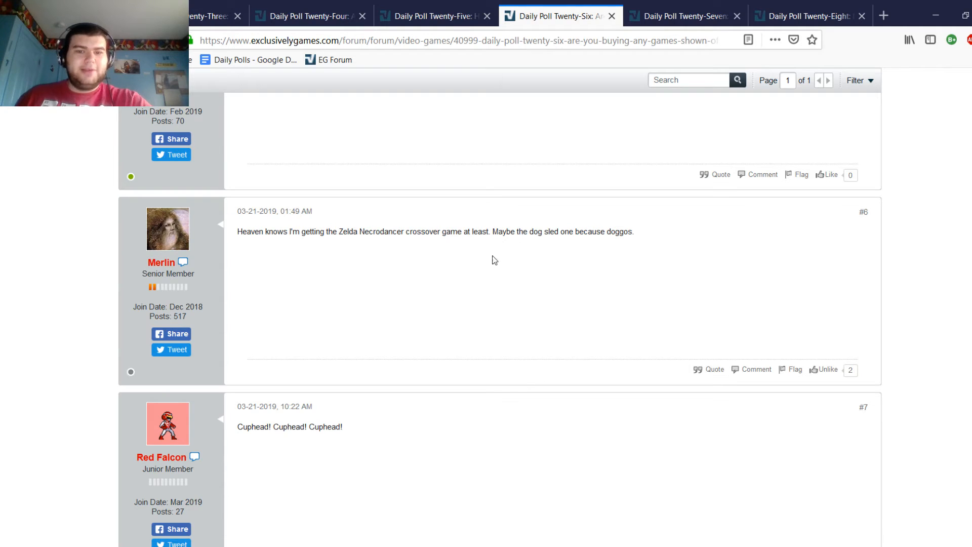
pyautogui.moveTo(581, 285)
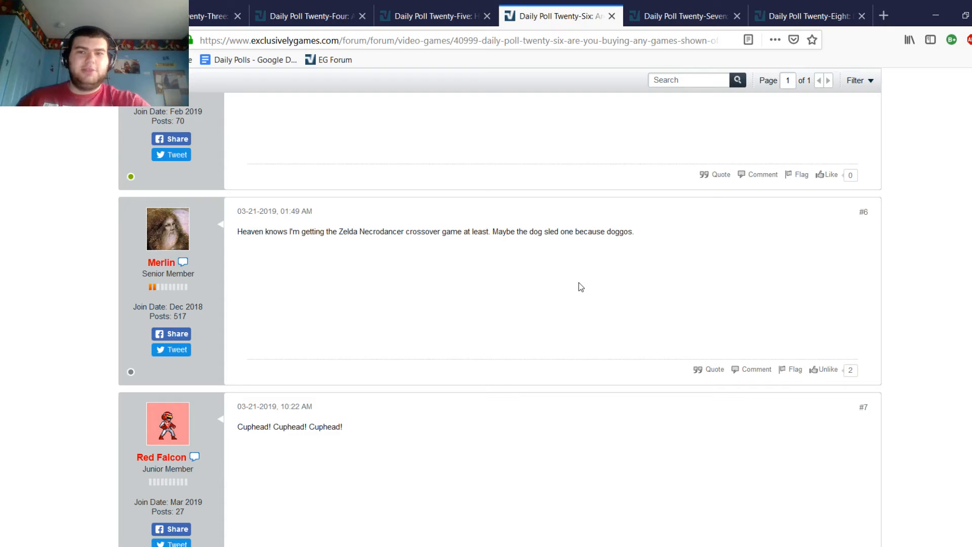
pyautogui.moveTo(381, 282)
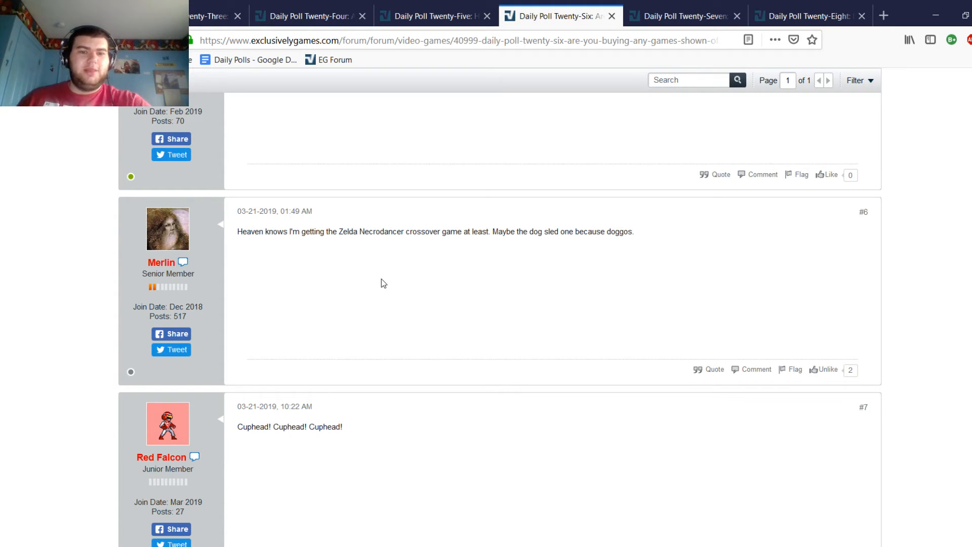
pyautogui.moveTo(478, 249)
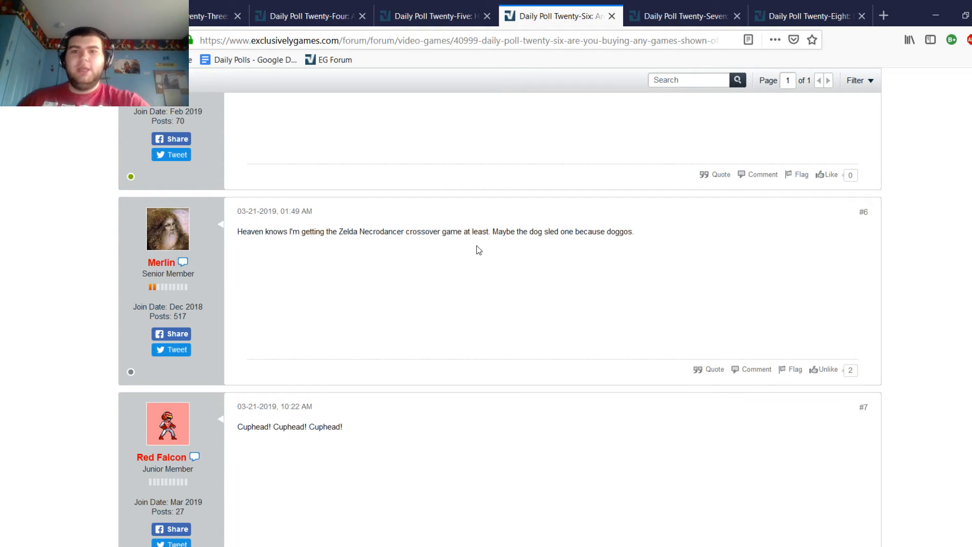
pyautogui.click(687, 17)
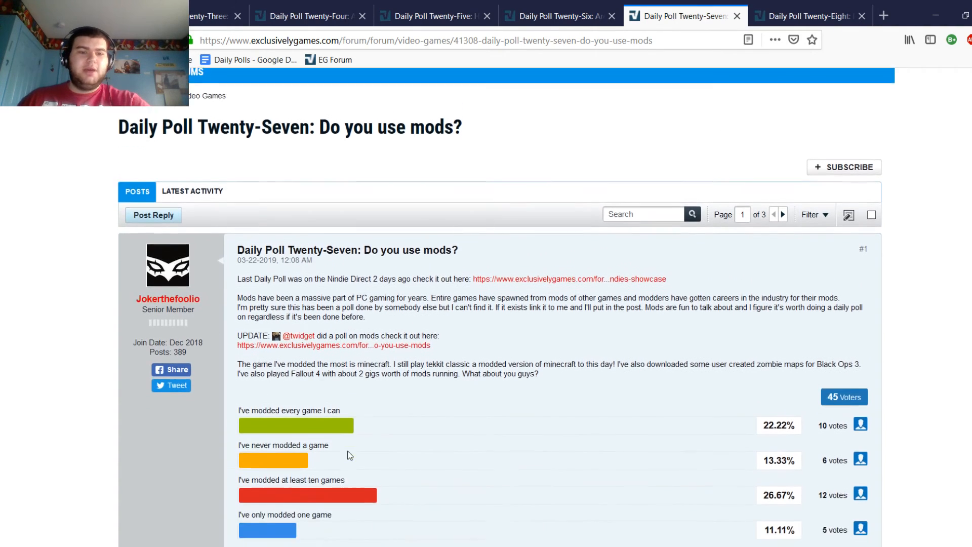
pyautogui.scroll(-3)
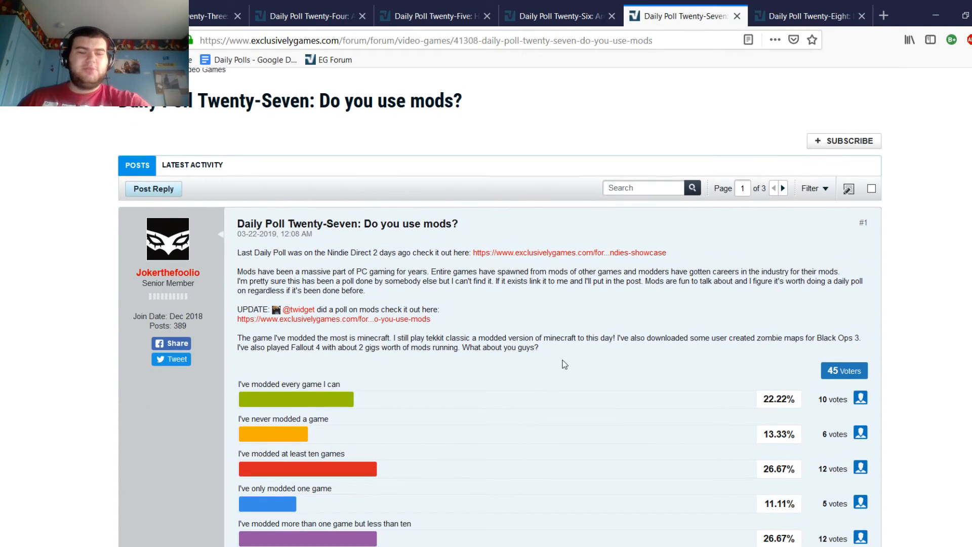
pyautogui.scroll(-3)
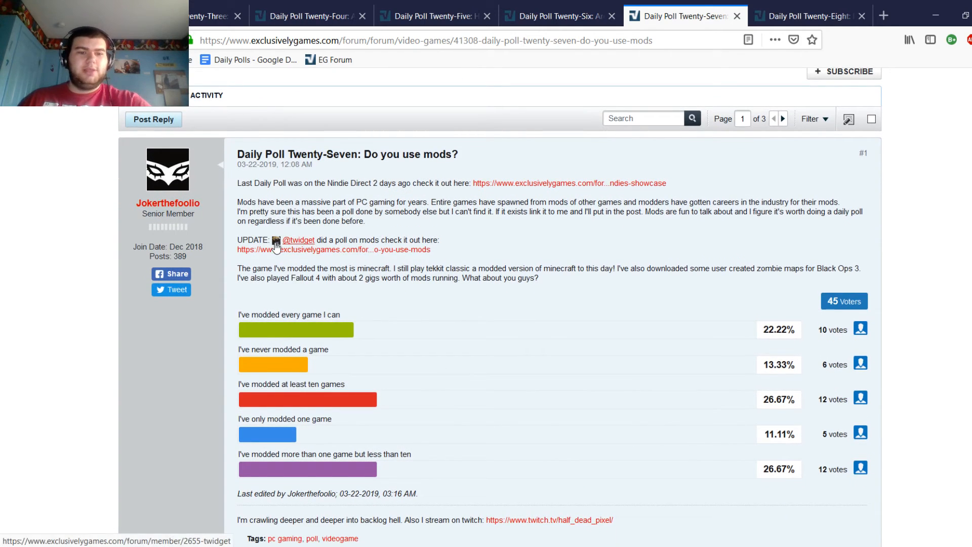
pyautogui.moveTo(120, 393)
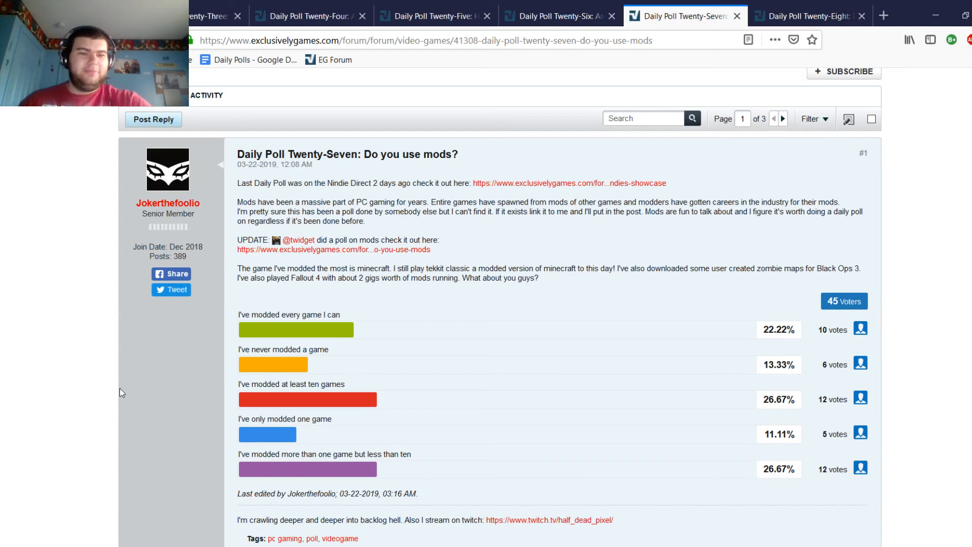
pyautogui.moveTo(125, 361)
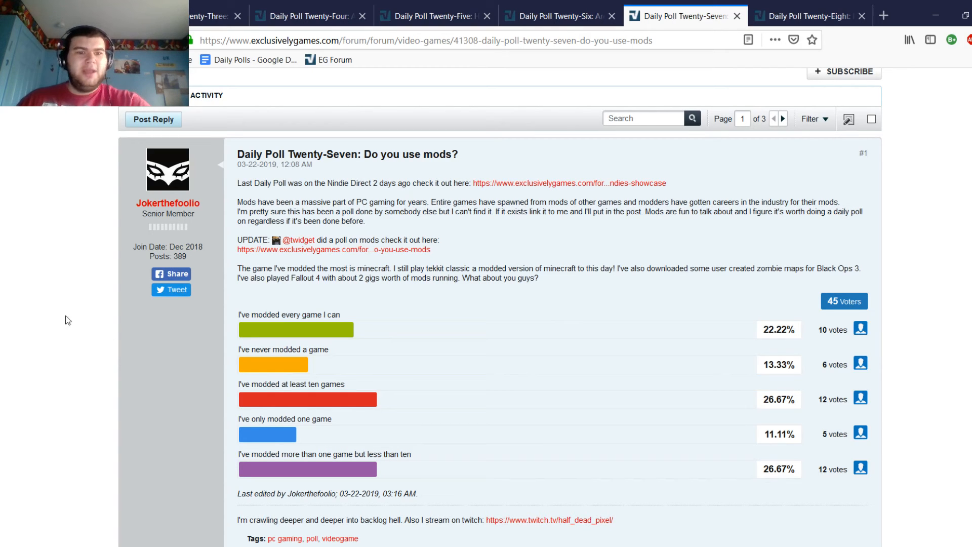
pyautogui.scroll(-3)
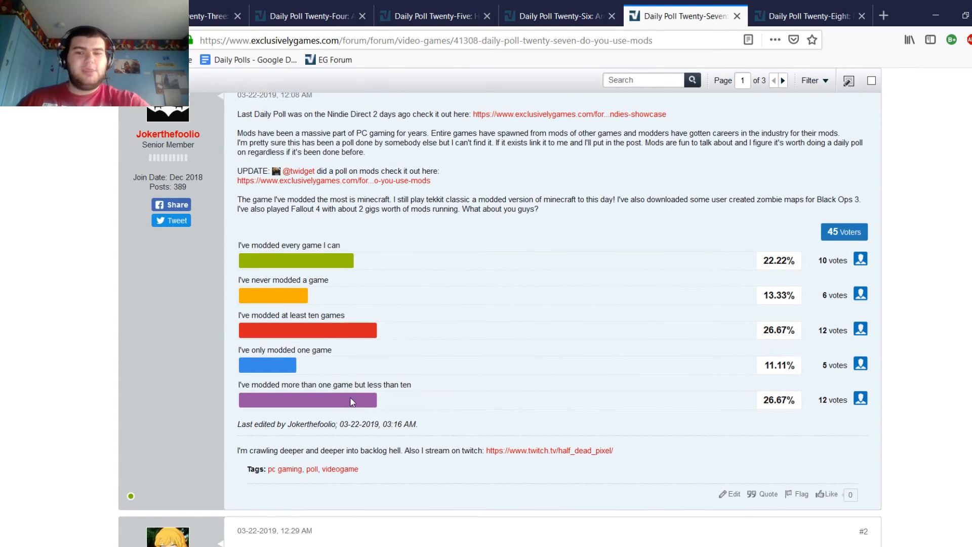
pyautogui.moveTo(372, 397)
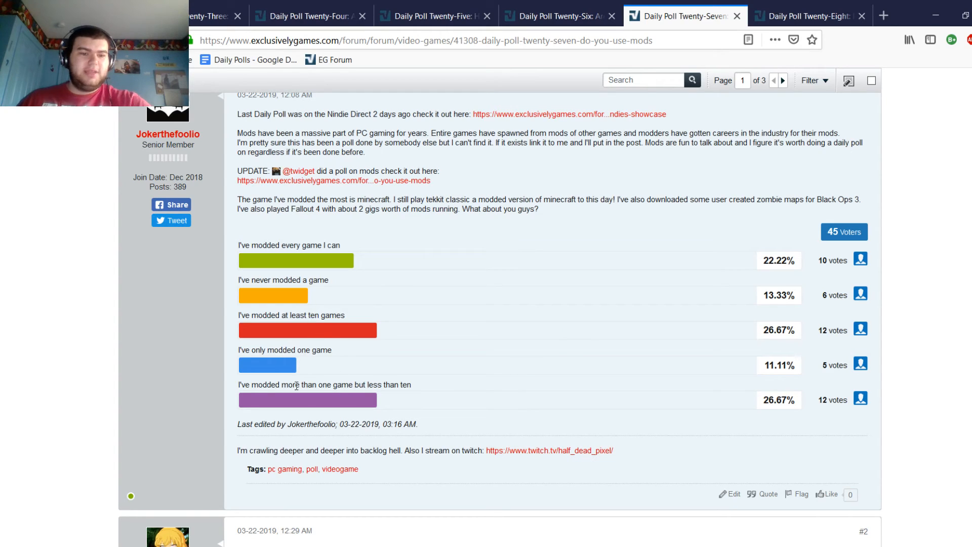
pyautogui.moveTo(243, 496)
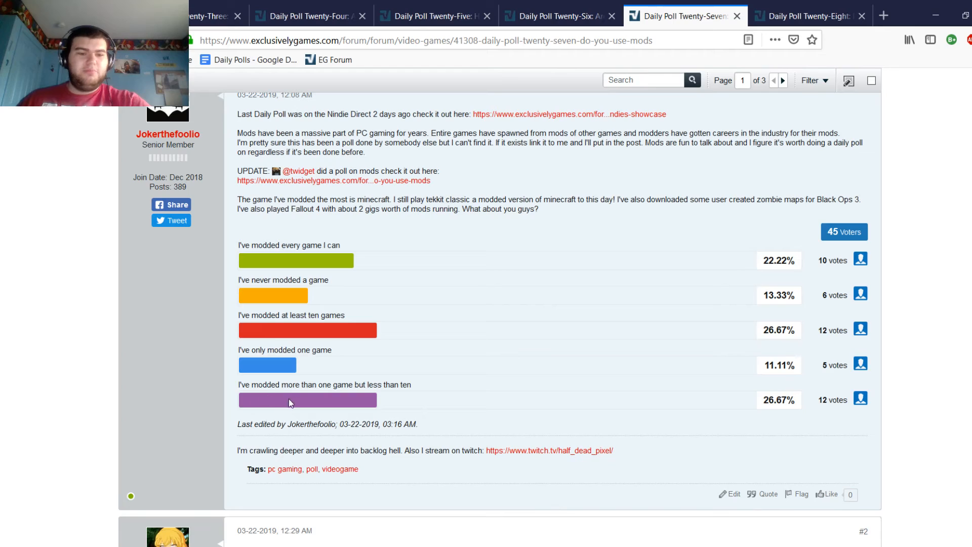
pyautogui.moveTo(467, 392)
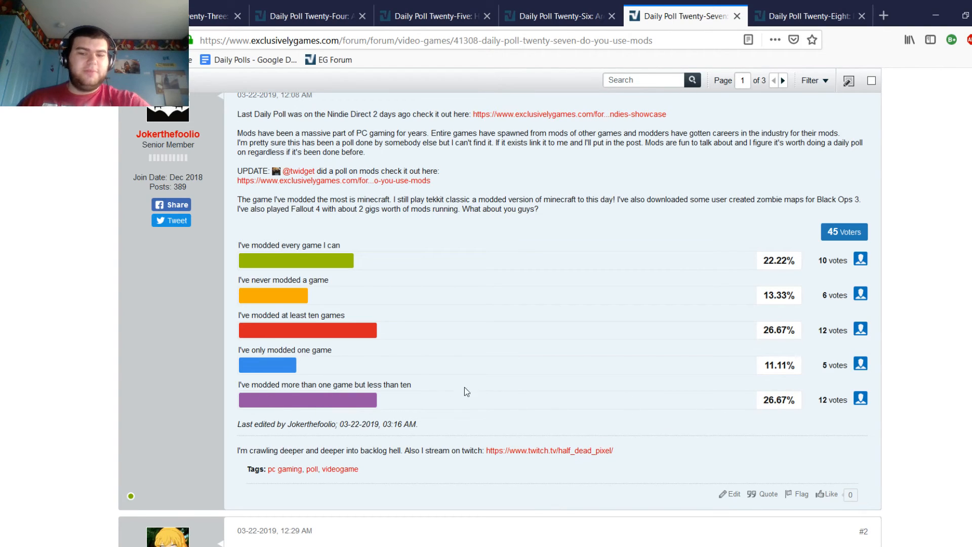
pyautogui.moveTo(231, 326)
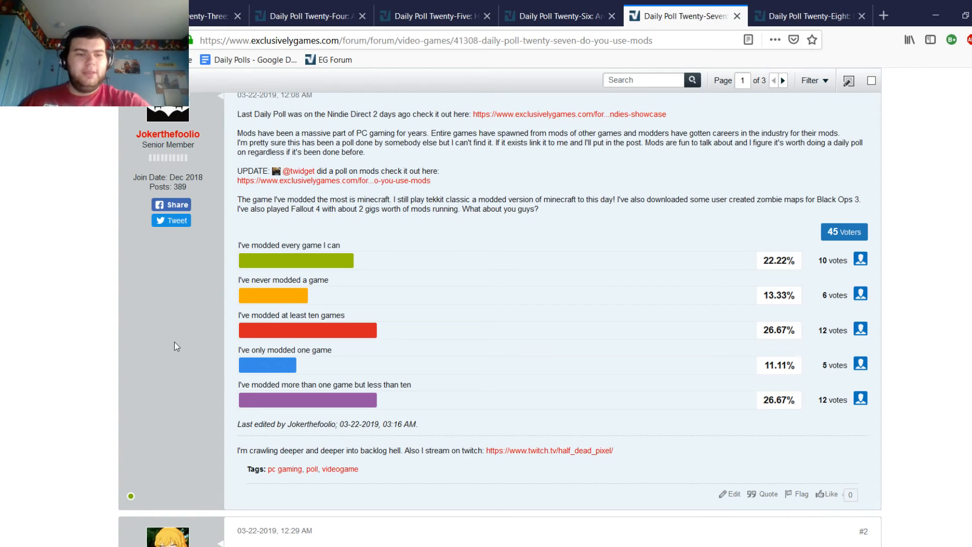
pyautogui.moveTo(188, 334)
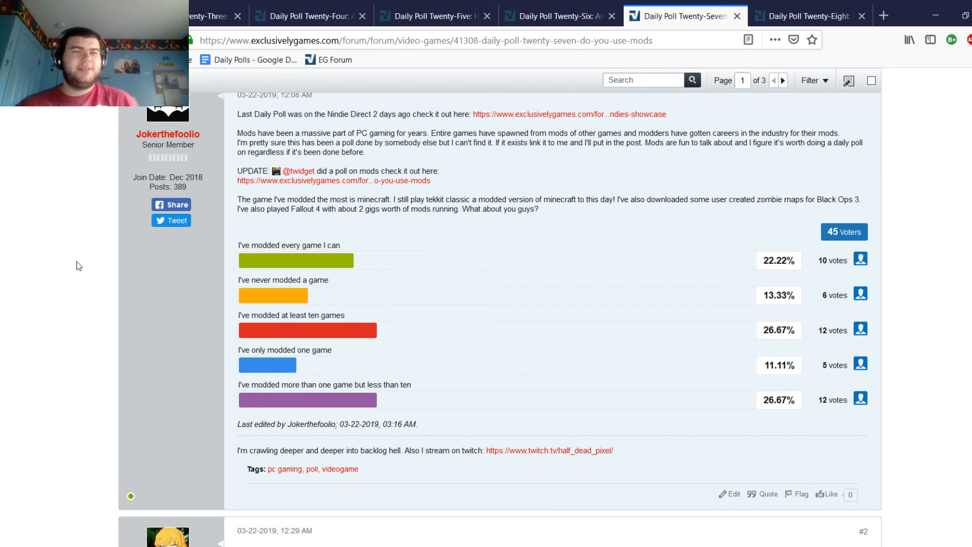
pyautogui.scroll(-3)
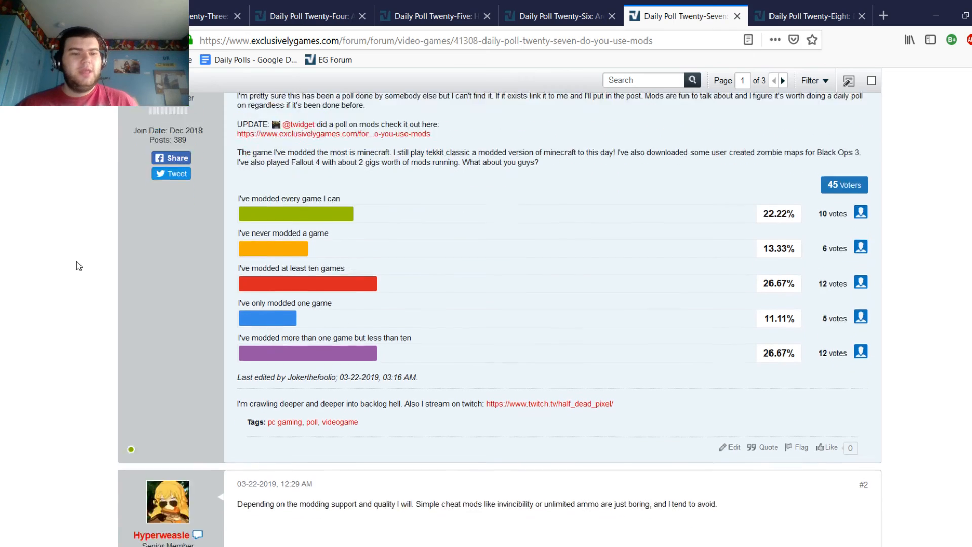
pyautogui.scroll(-3)
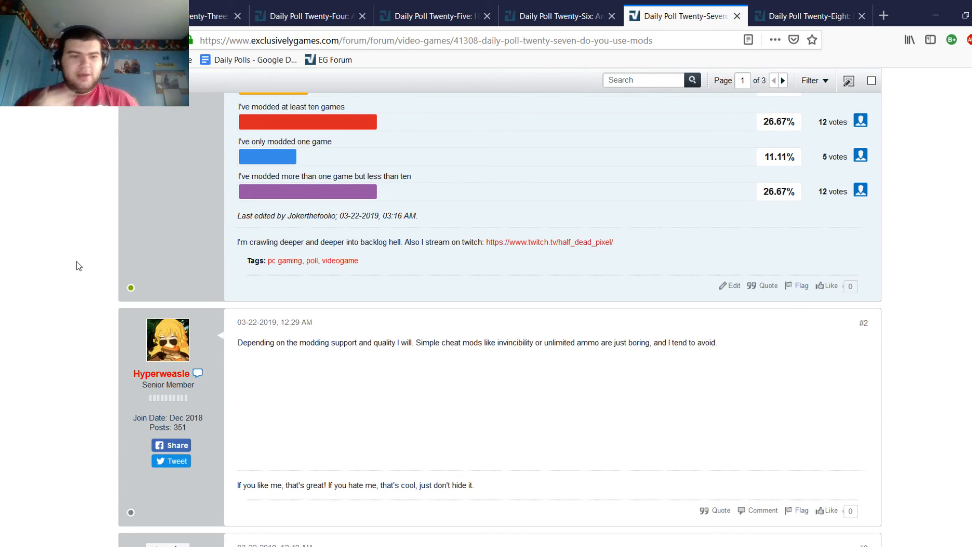
pyautogui.scroll(-3)
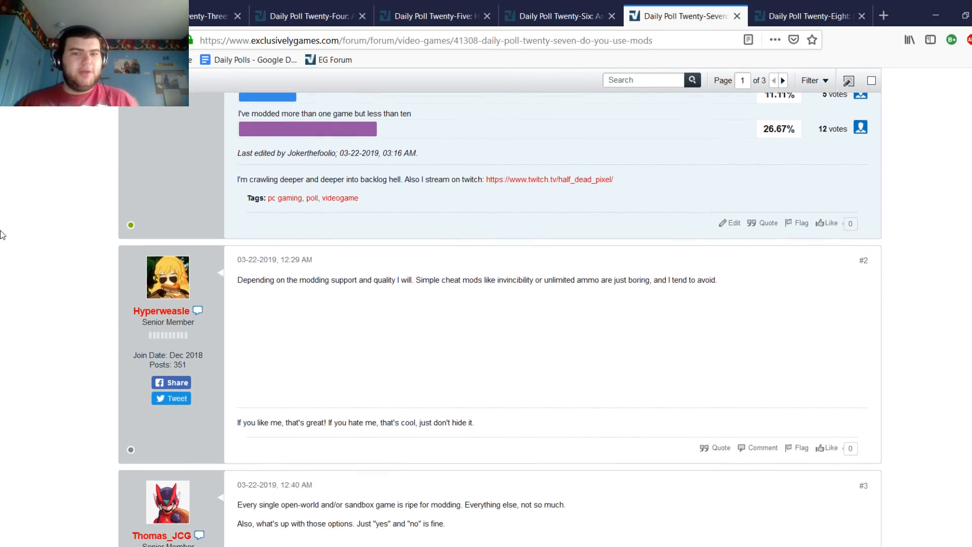
pyautogui.scroll(-3)
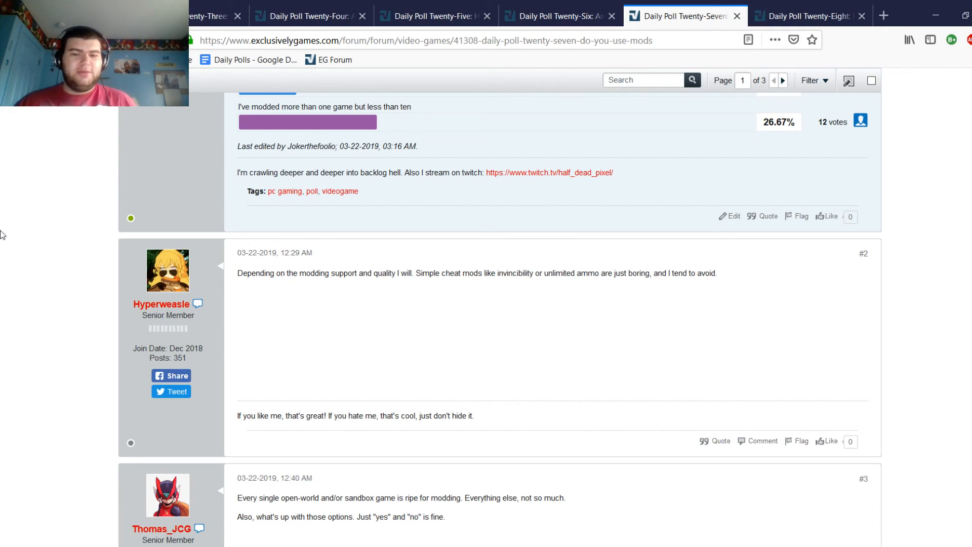
pyautogui.scroll(-3)
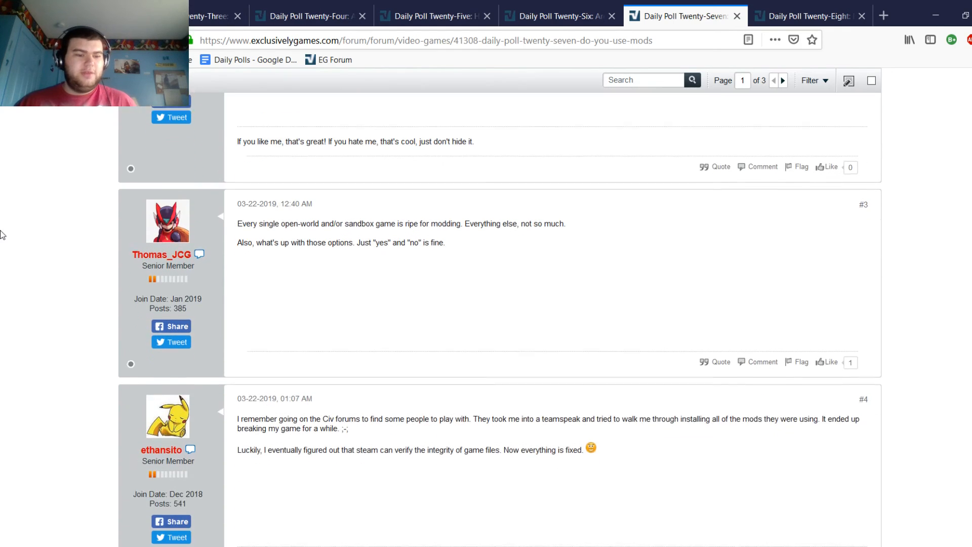
pyautogui.scroll(-3)
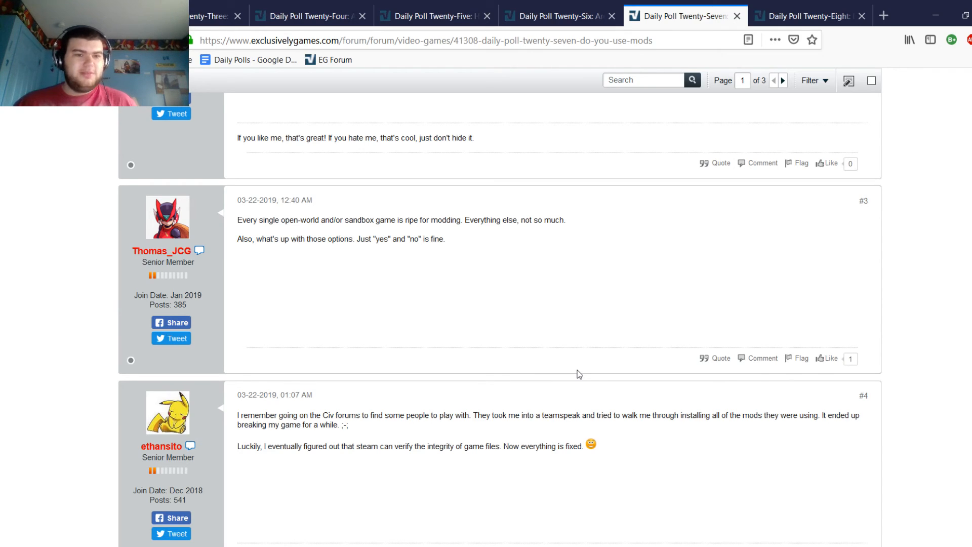
pyautogui.moveTo(748, 261)
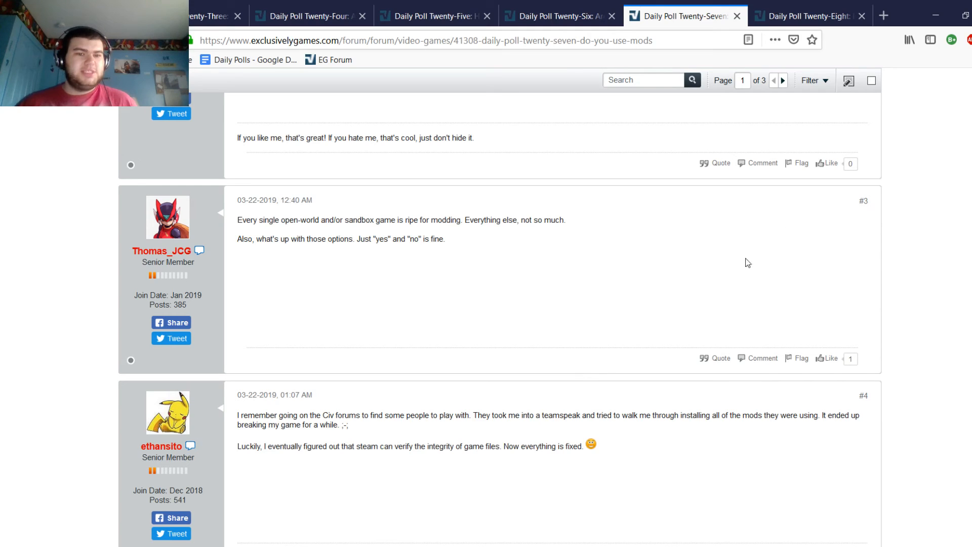
pyautogui.moveTo(283, 238)
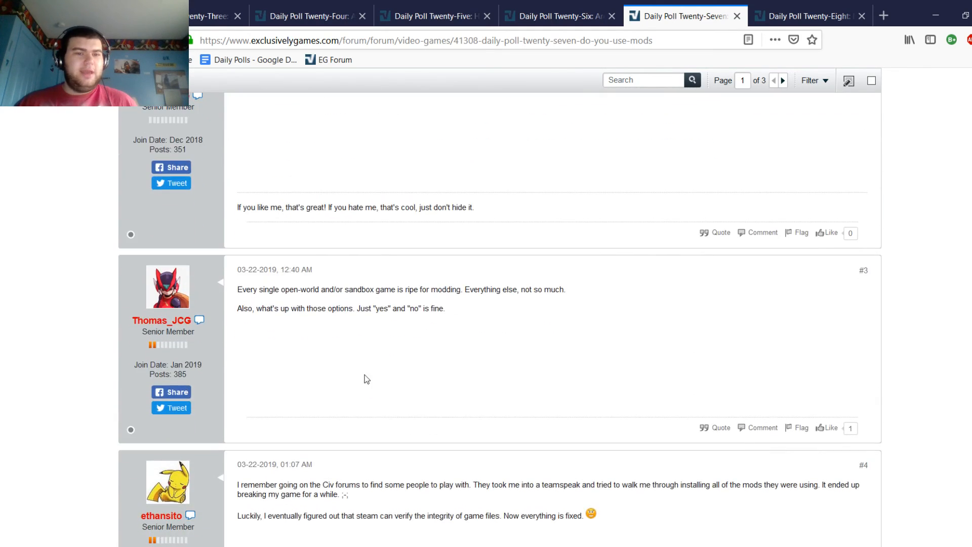
pyautogui.moveTo(381, 300)
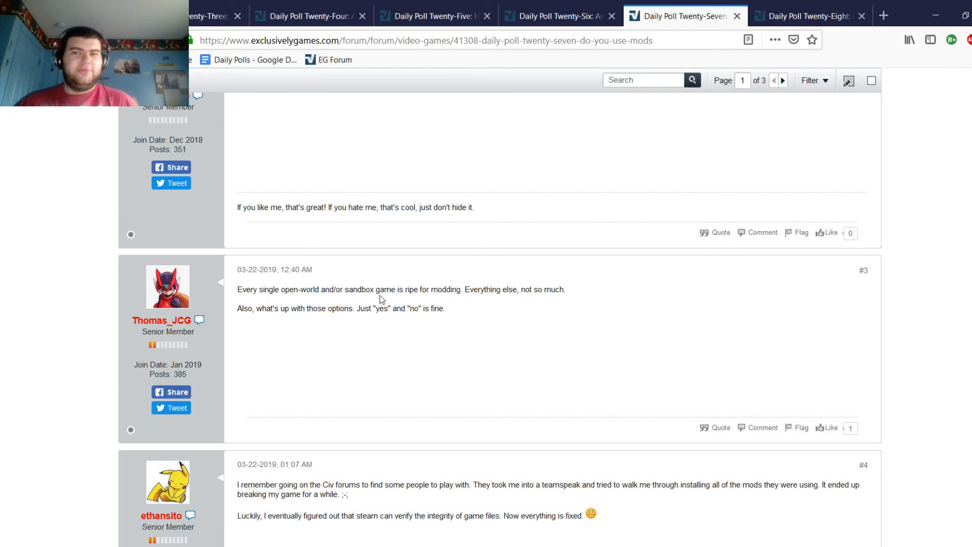
pyautogui.moveTo(365, 264)
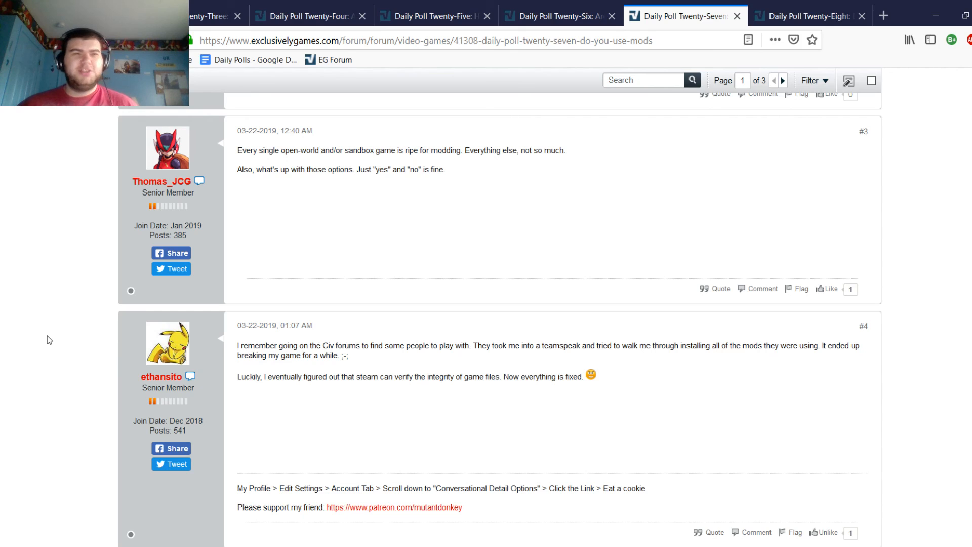
pyautogui.scroll(-3)
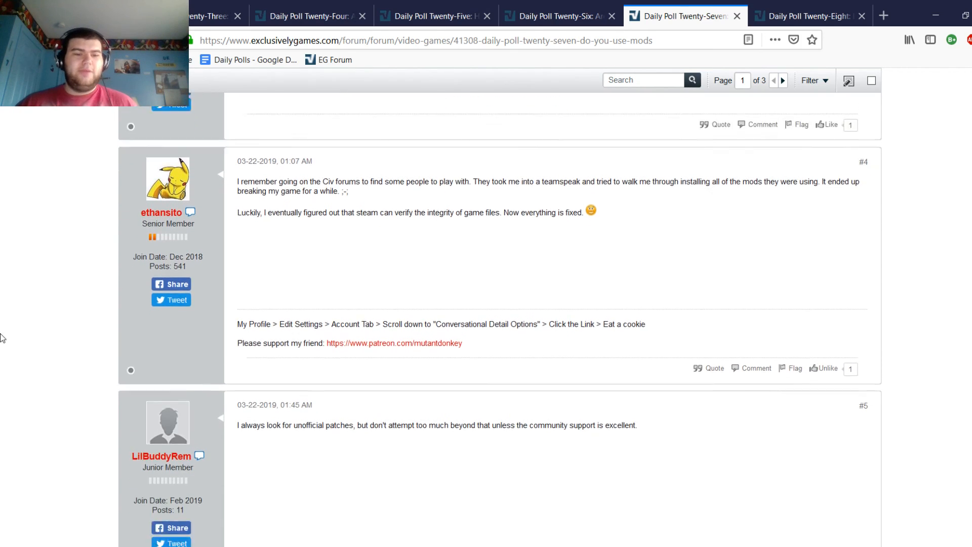
pyautogui.scroll(-3)
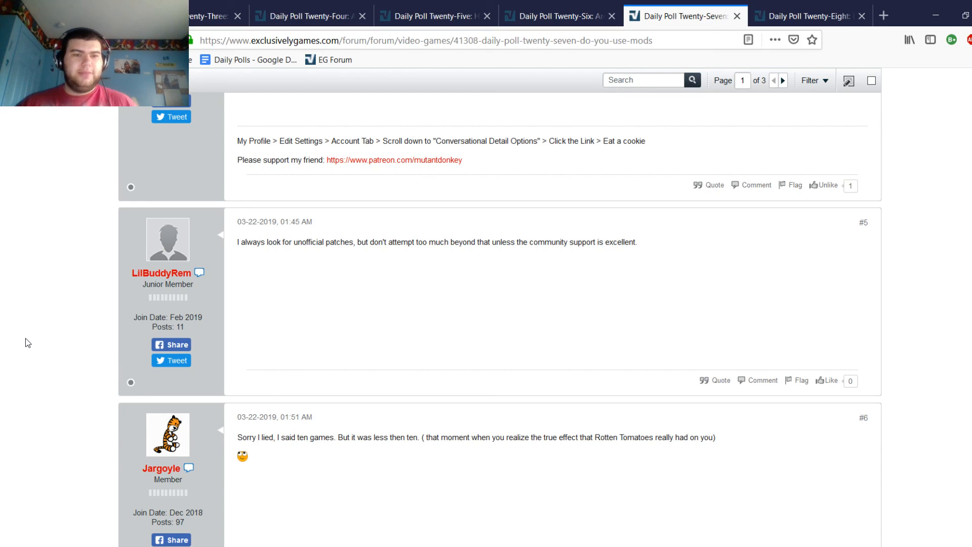
pyautogui.moveTo(85, 354)
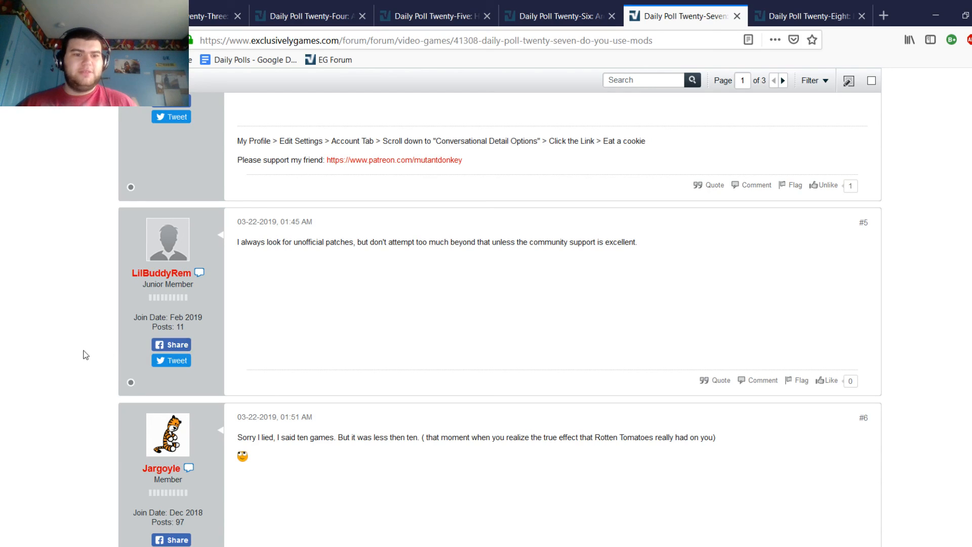
pyautogui.moveTo(46, 339)
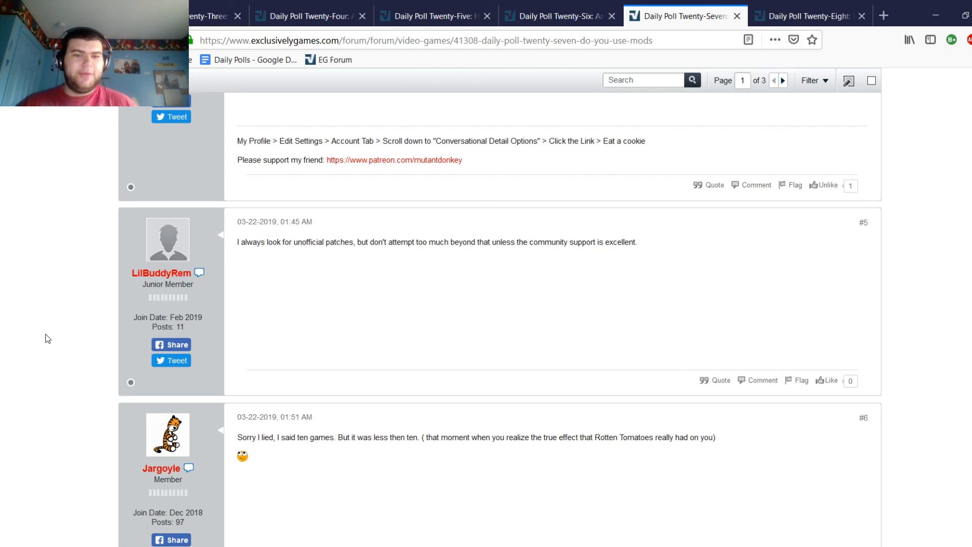
pyautogui.moveTo(235, 301)
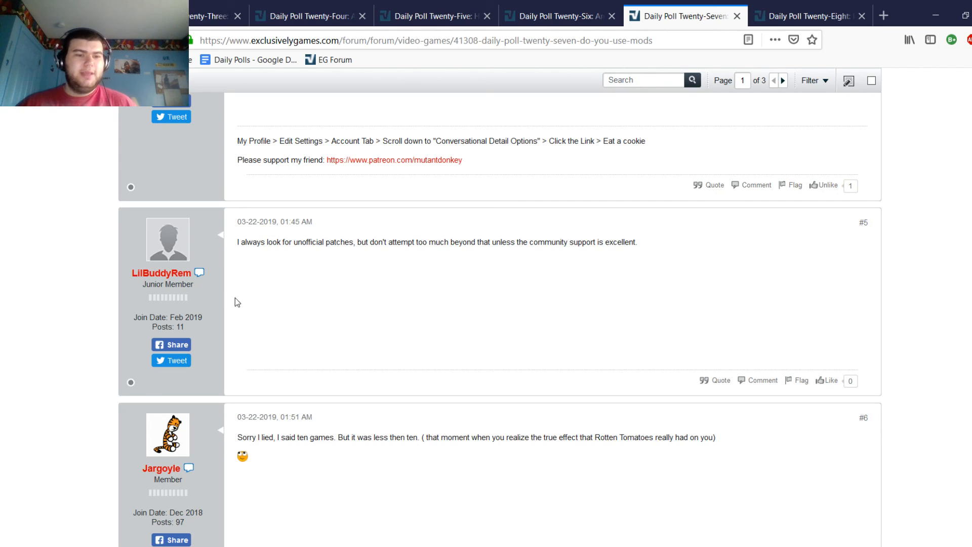
pyautogui.moveTo(27, 362)
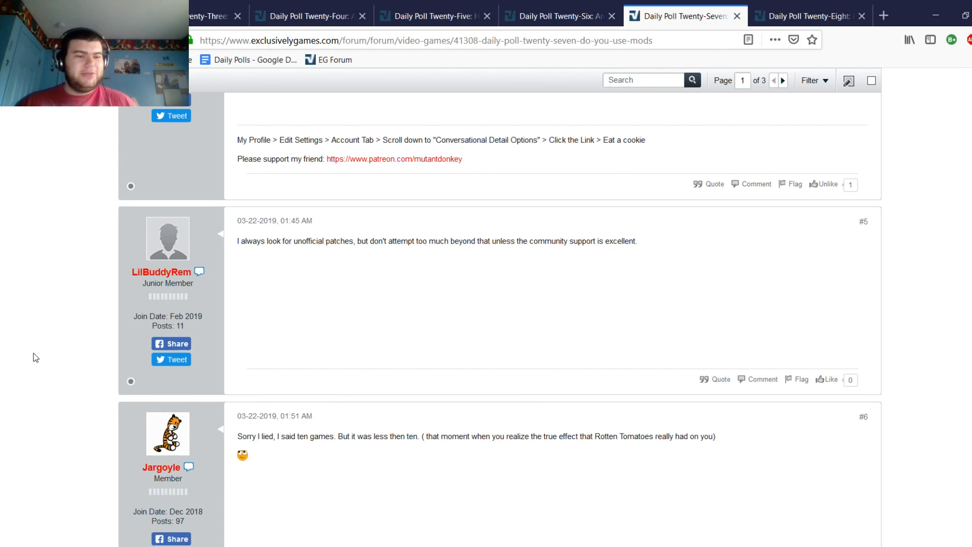
# Step: Read Jargoyle's #6 and Retro84's #7 with its comment, reaching SckizoBoy's Total War reply #8
pyautogui.scroll(-3)
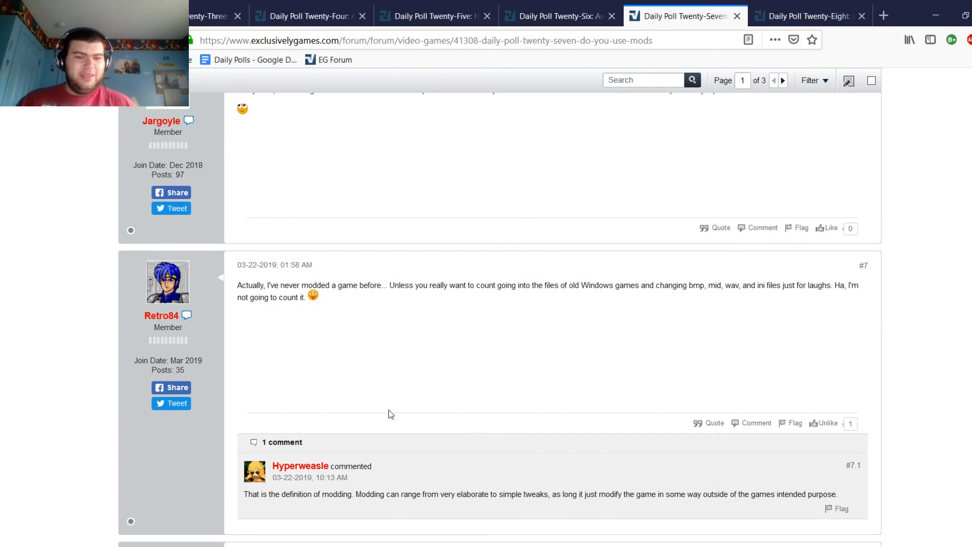
pyautogui.moveTo(646, 378)
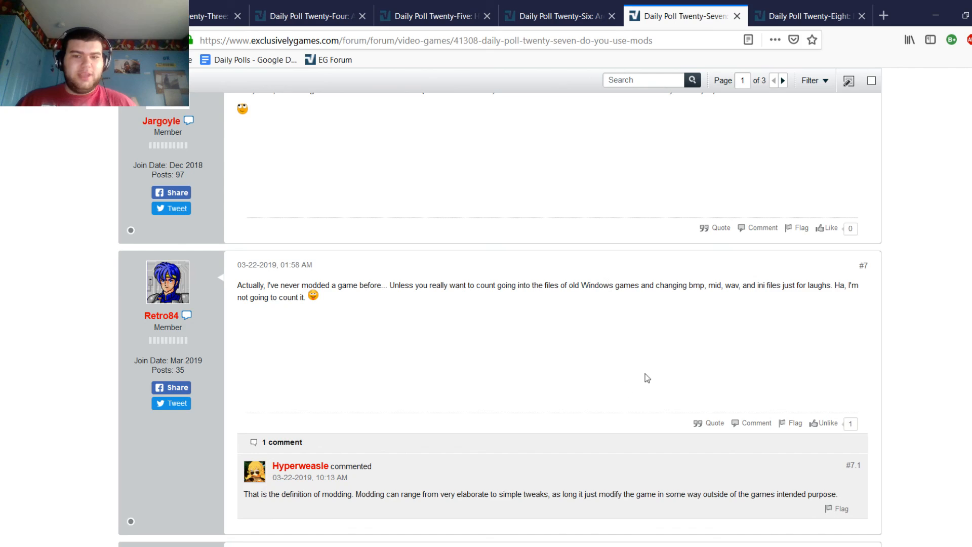
pyautogui.moveTo(725, 369)
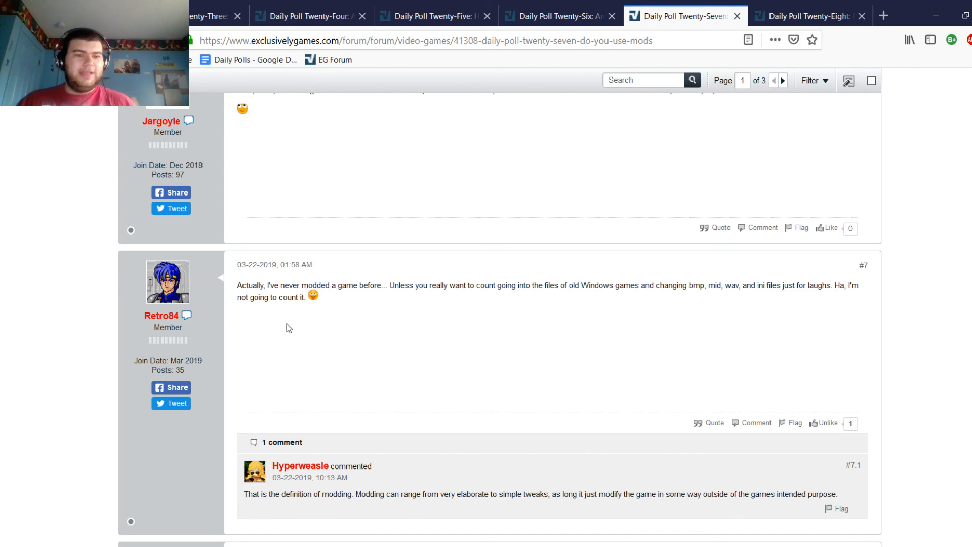
pyautogui.scroll(-3)
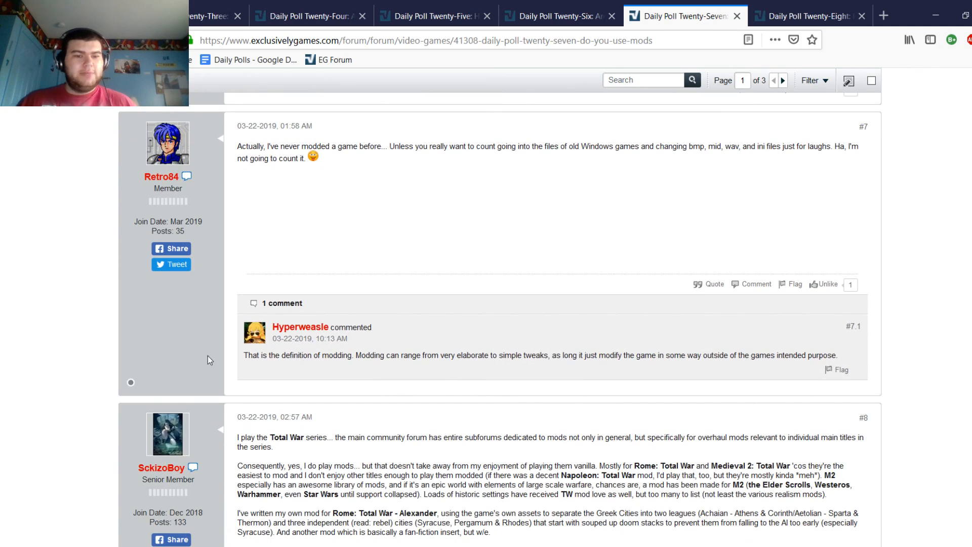